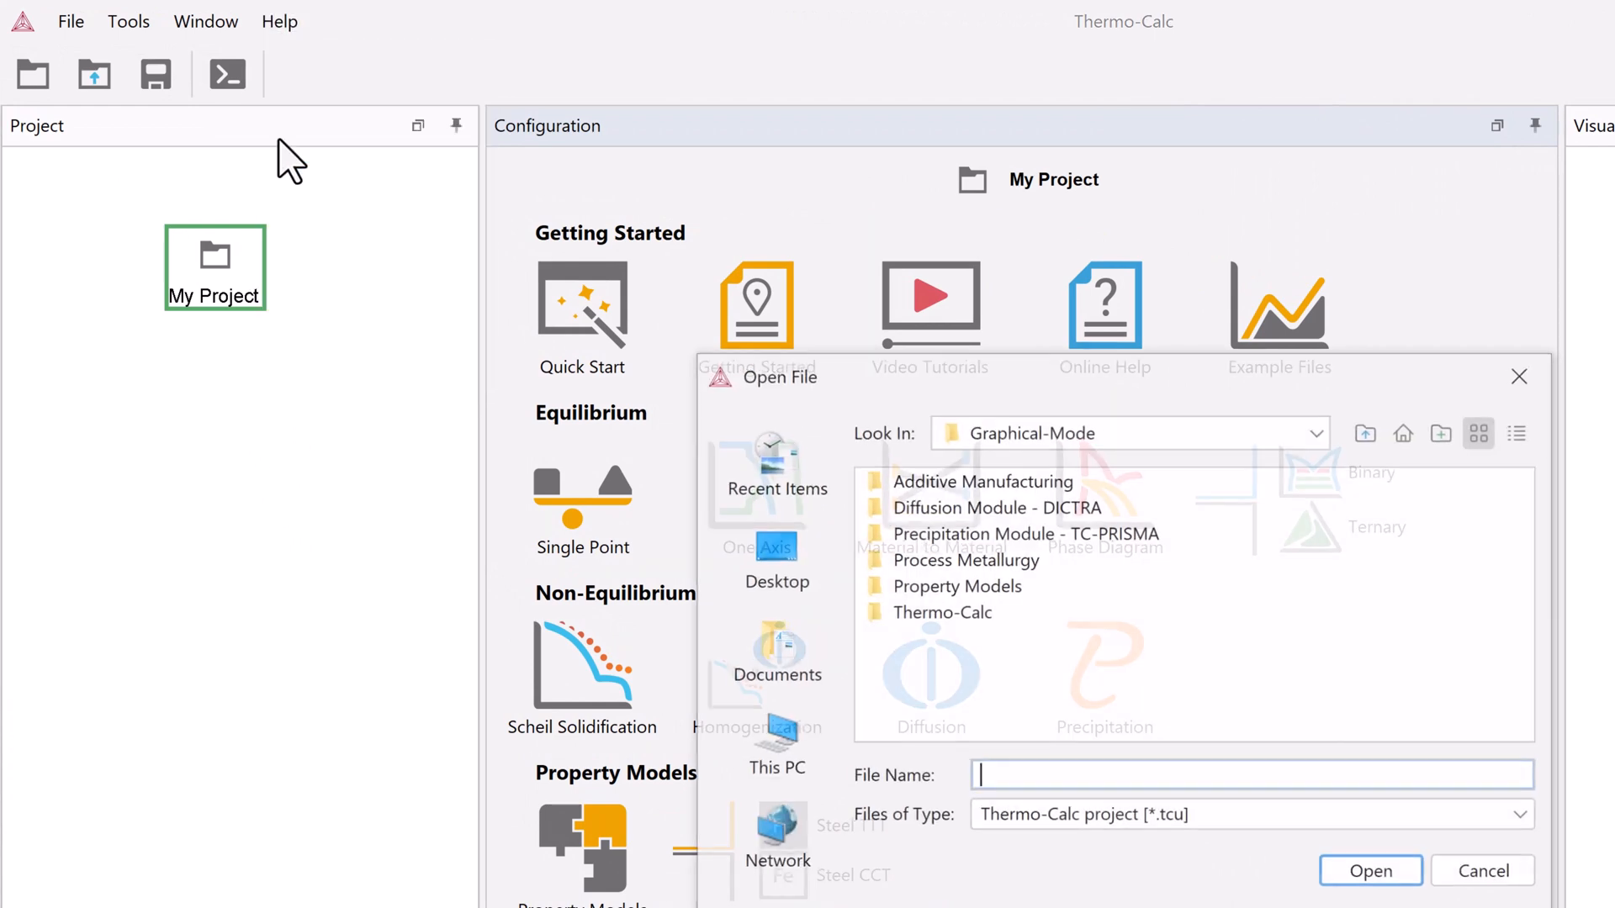
- Browse into the Thermo-Calc examples folder, then close the file browser without opening a project
{"action": "left_click", "coordinate": [966, 612]}
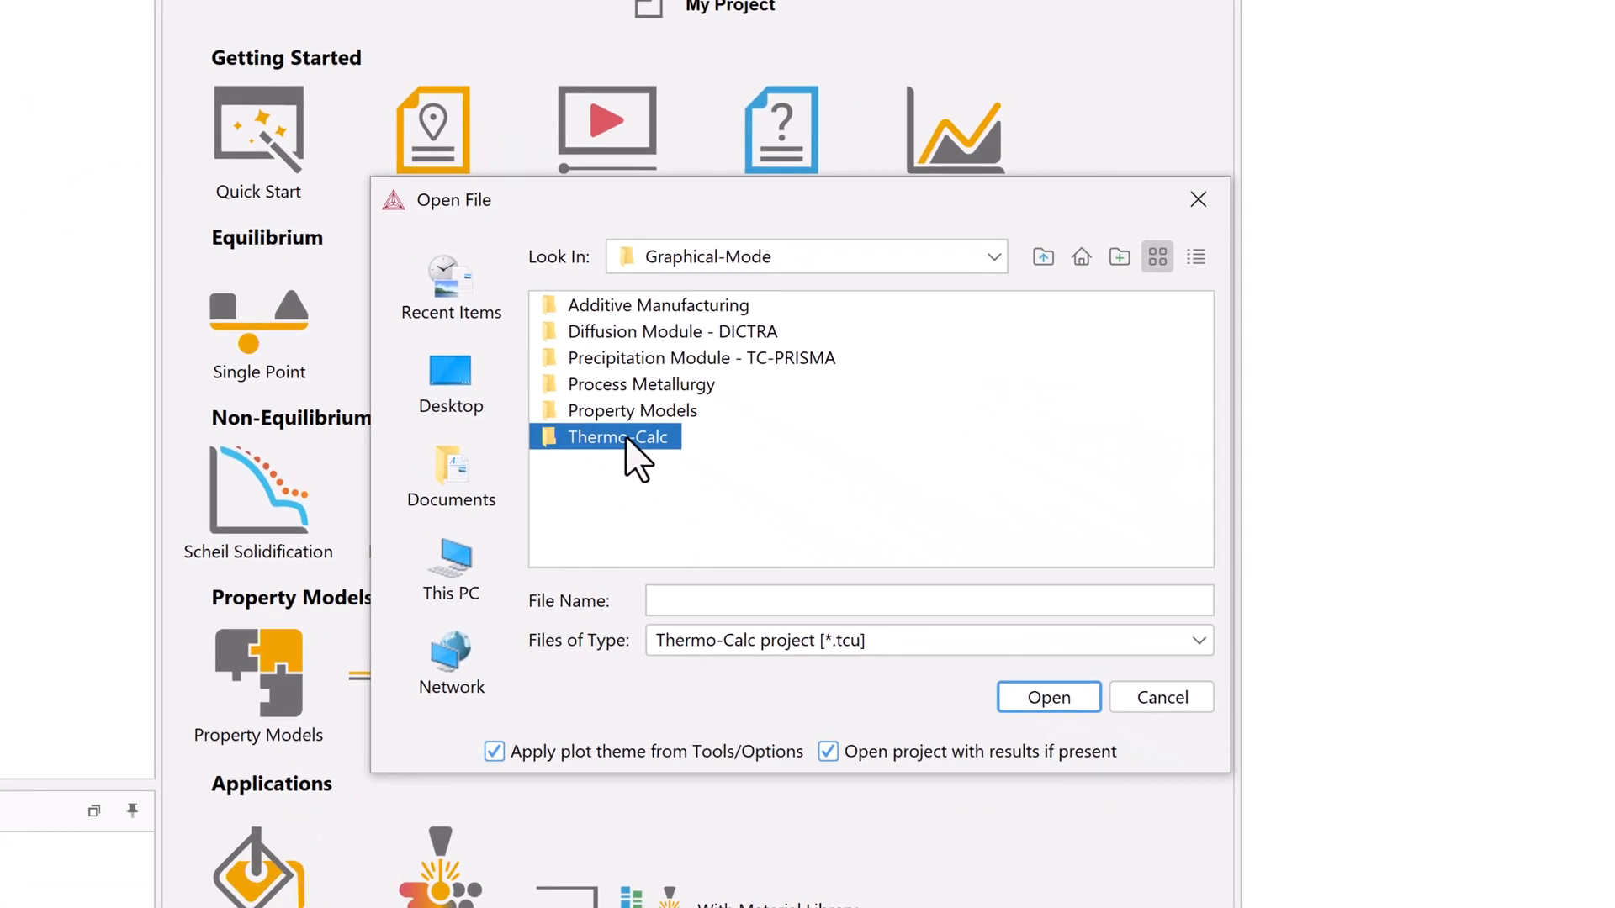
{"action": "double_click", "coordinate": [615, 437]}
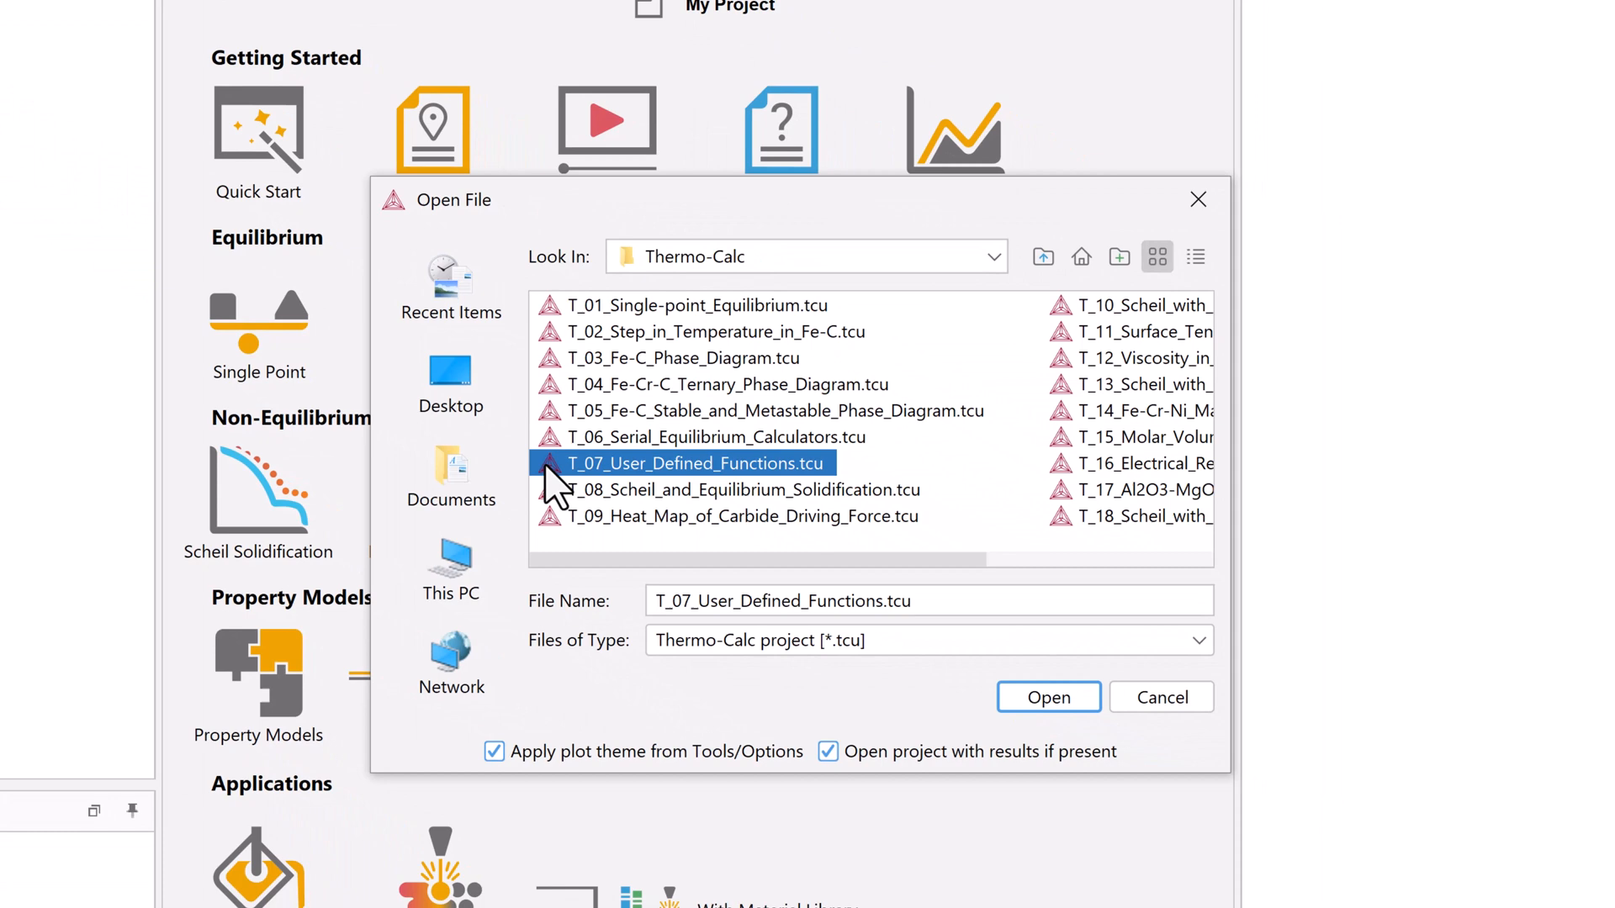
{"action": "left_click", "coordinate": [1048, 697]}
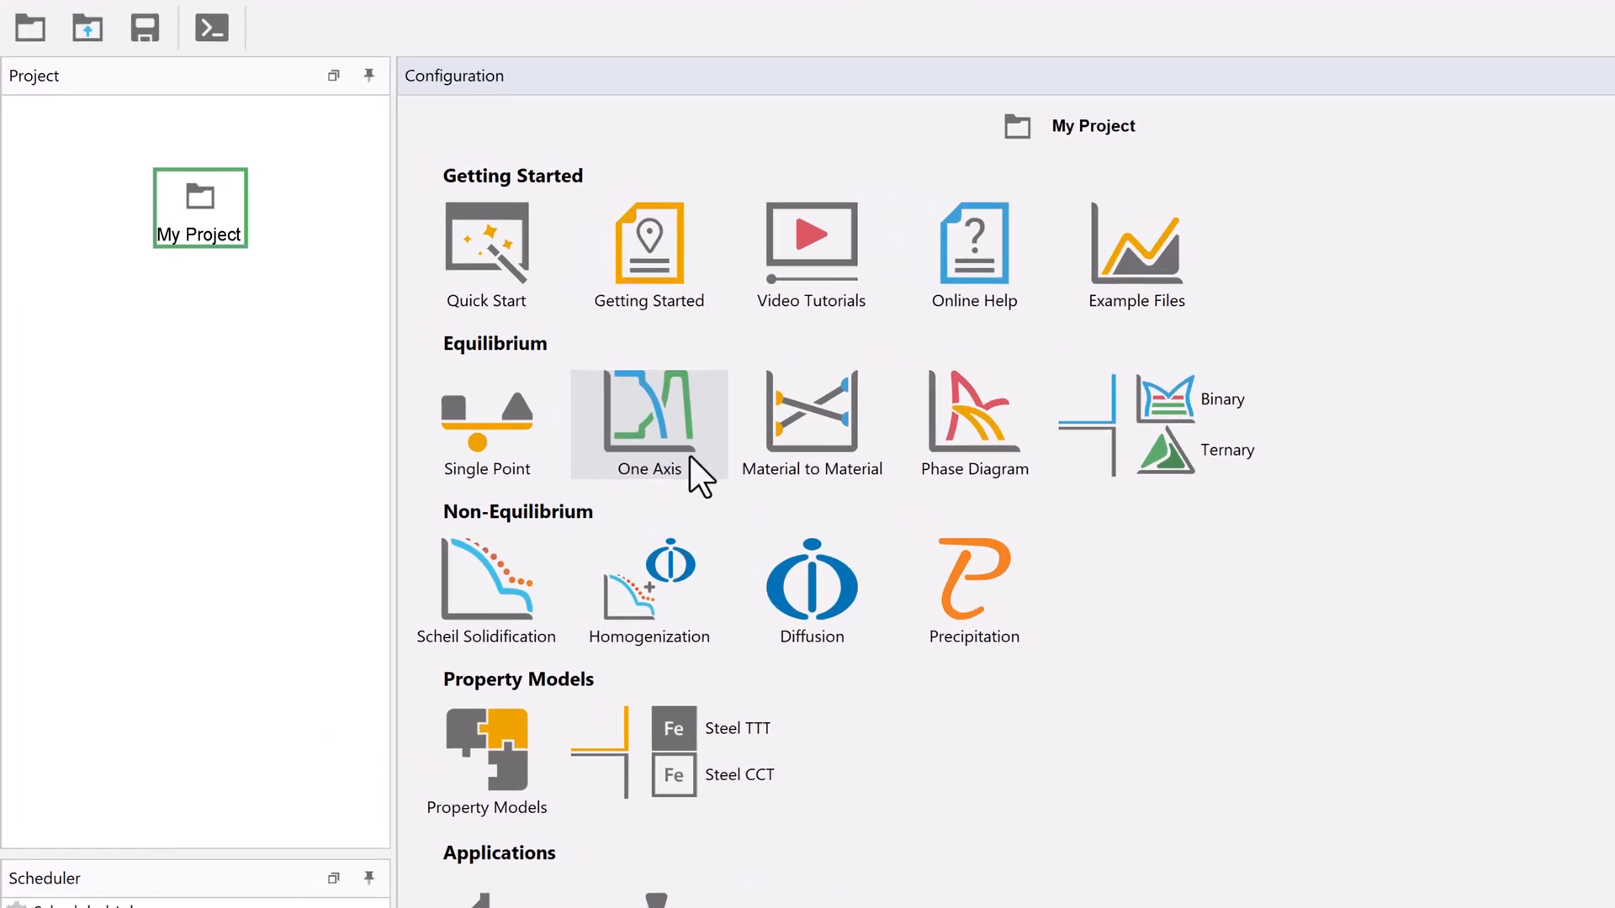
- Create a One Axis calculation and choose the FEDEMO iron demo database
{"action": "left_click", "coordinate": [647, 422]}
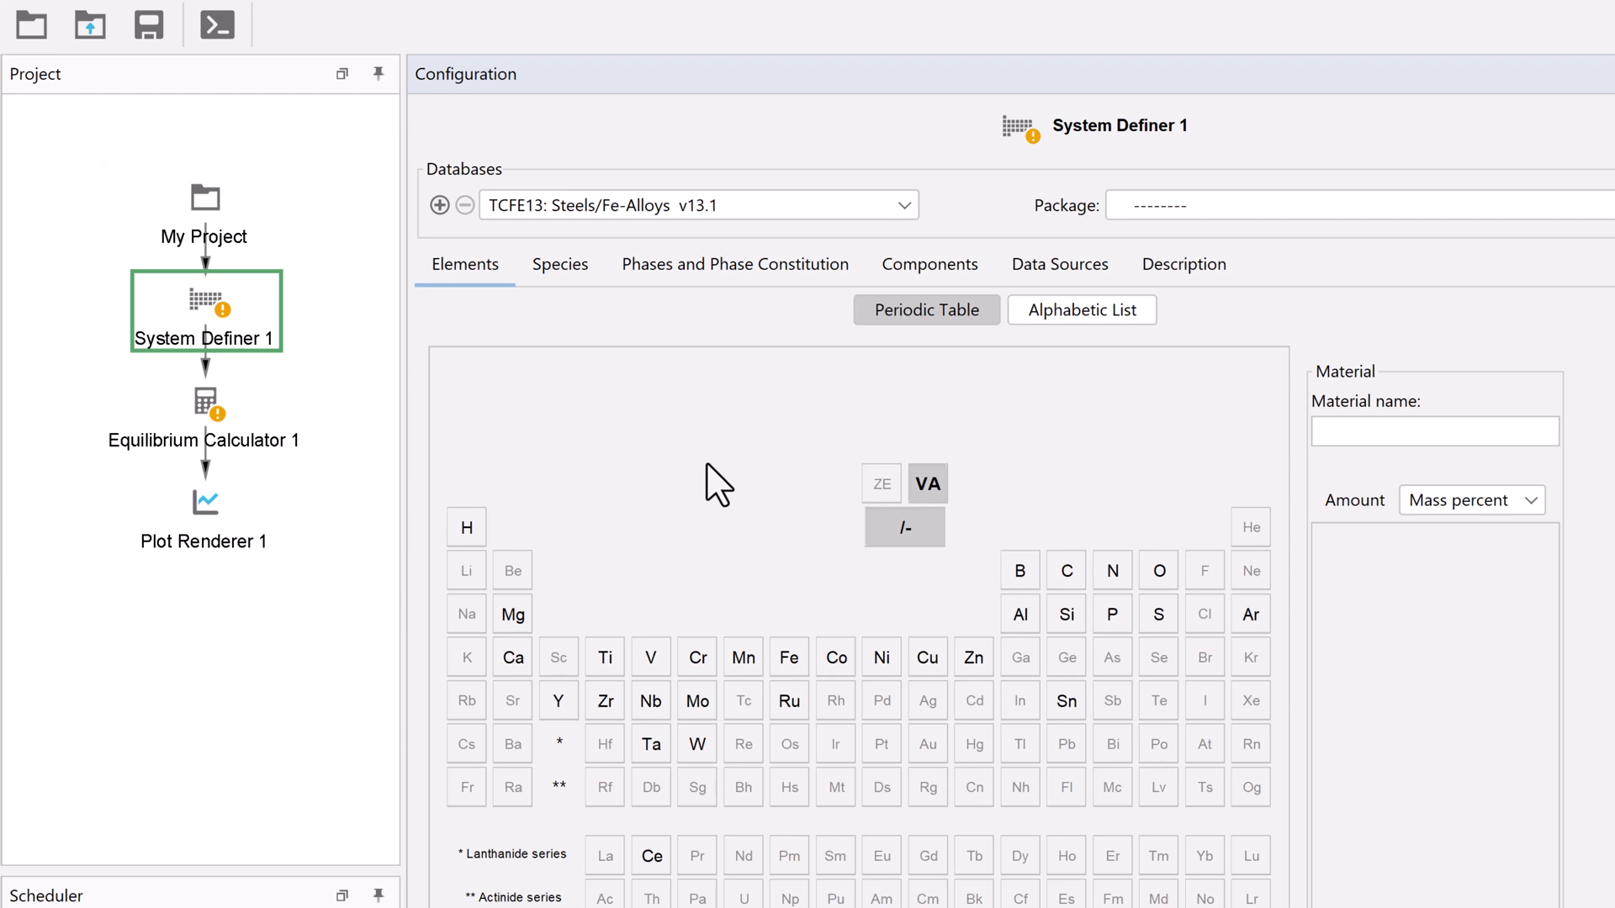
{"action": "left_click", "coordinate": [905, 204]}
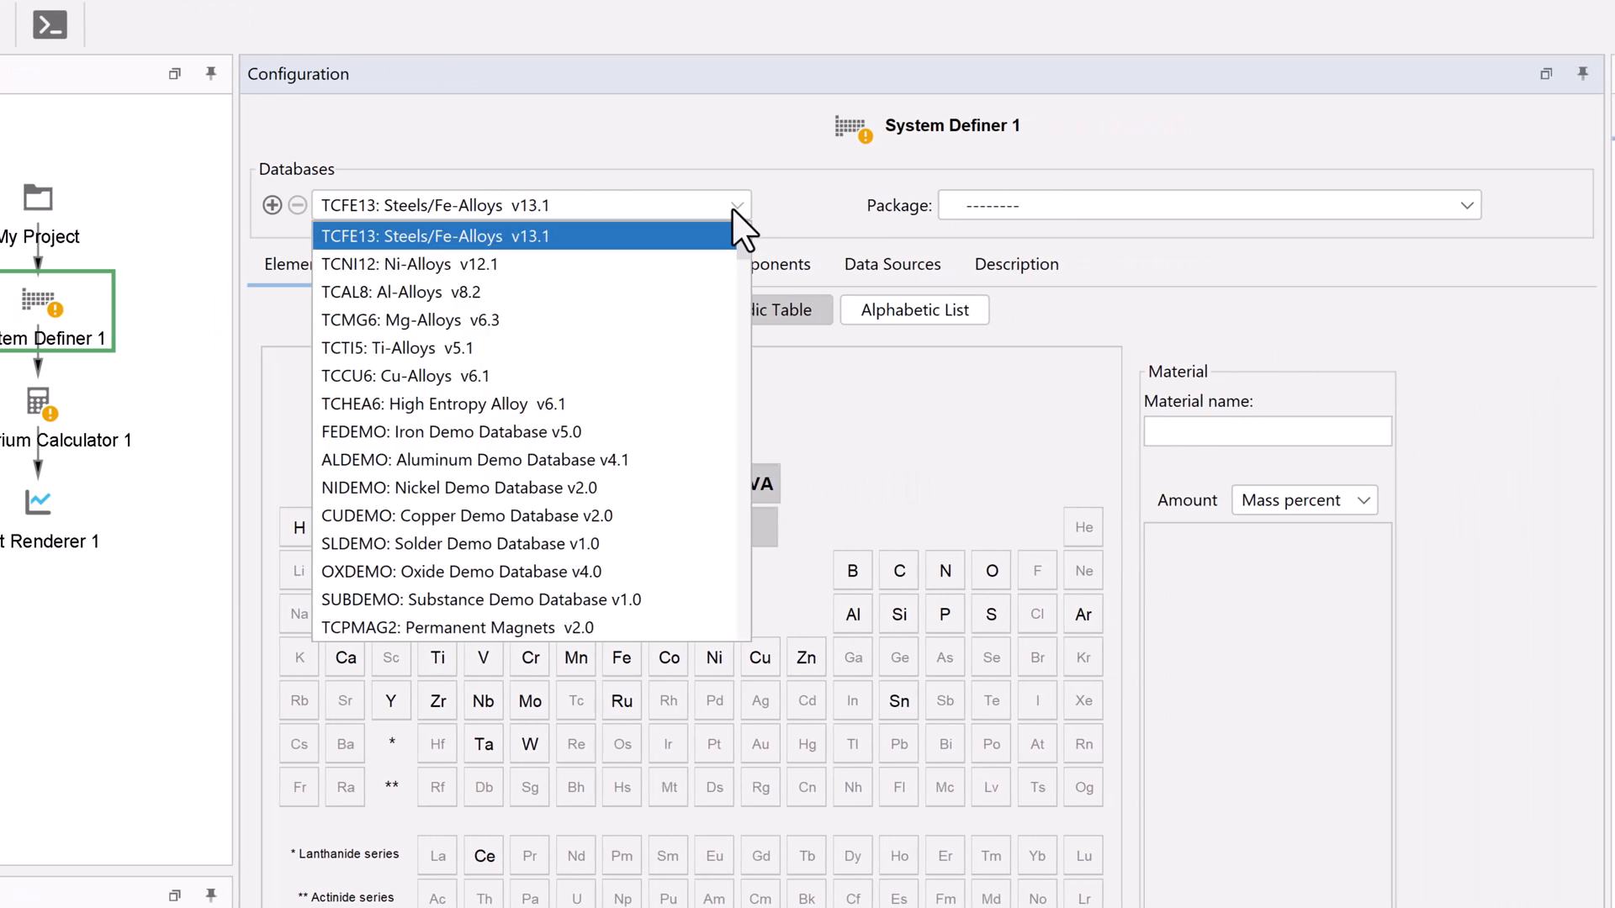
{"action": "left_click", "coordinate": [451, 432]}
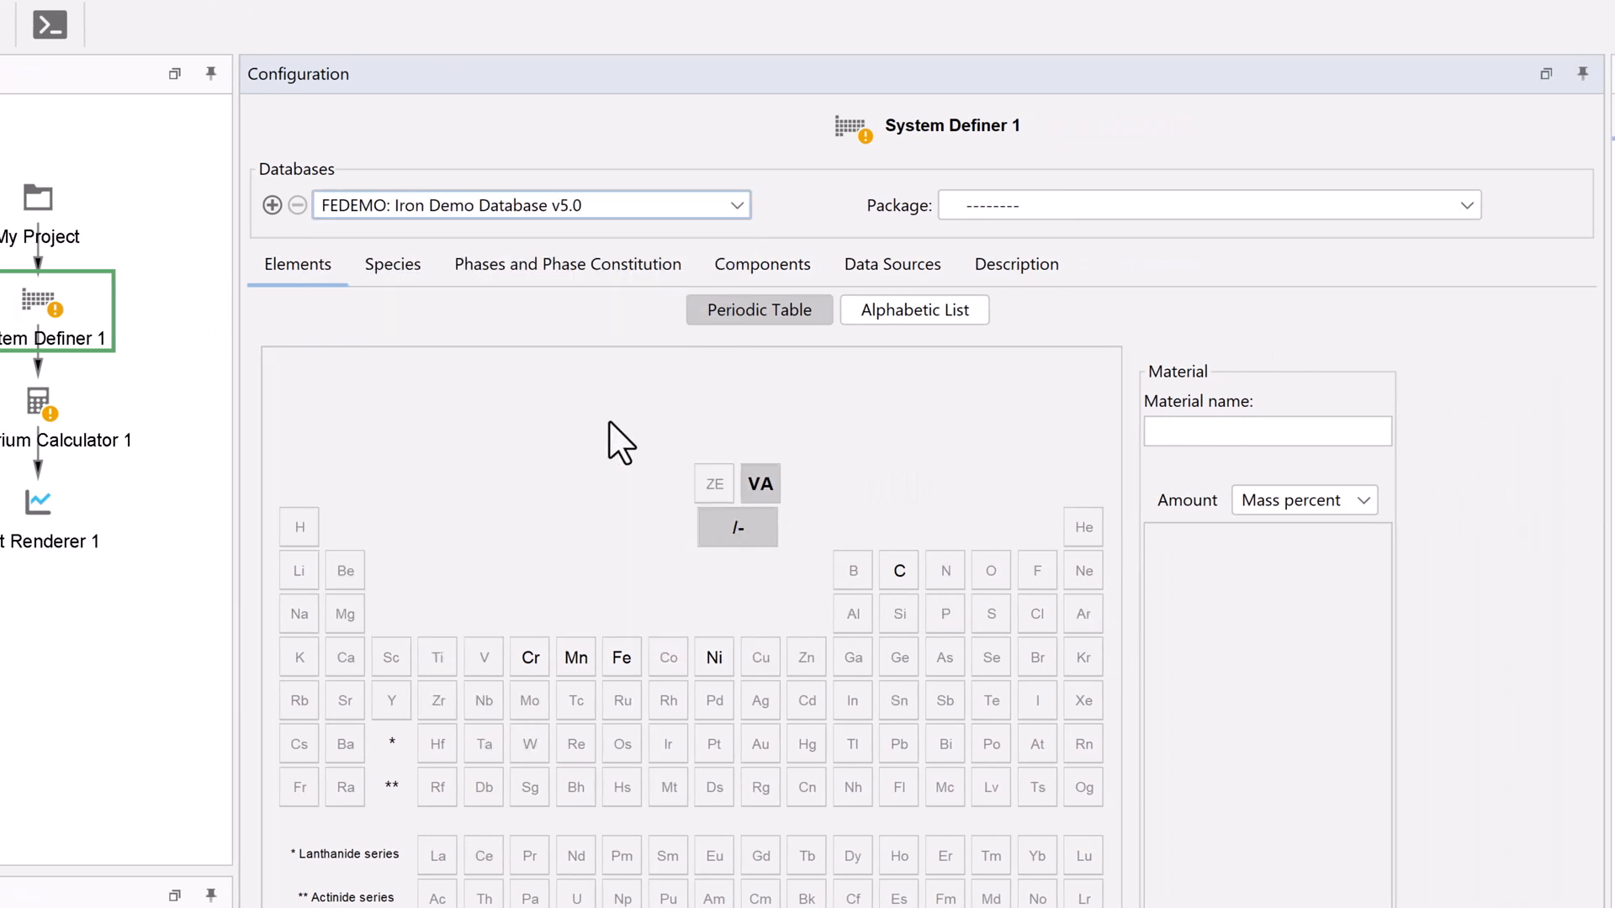
- Add Fe, Cr and C to the system with Cr 12 and C 2 mass percent
{"action": "scroll", "scroll_direction": "down", "scroll_amount": 3}
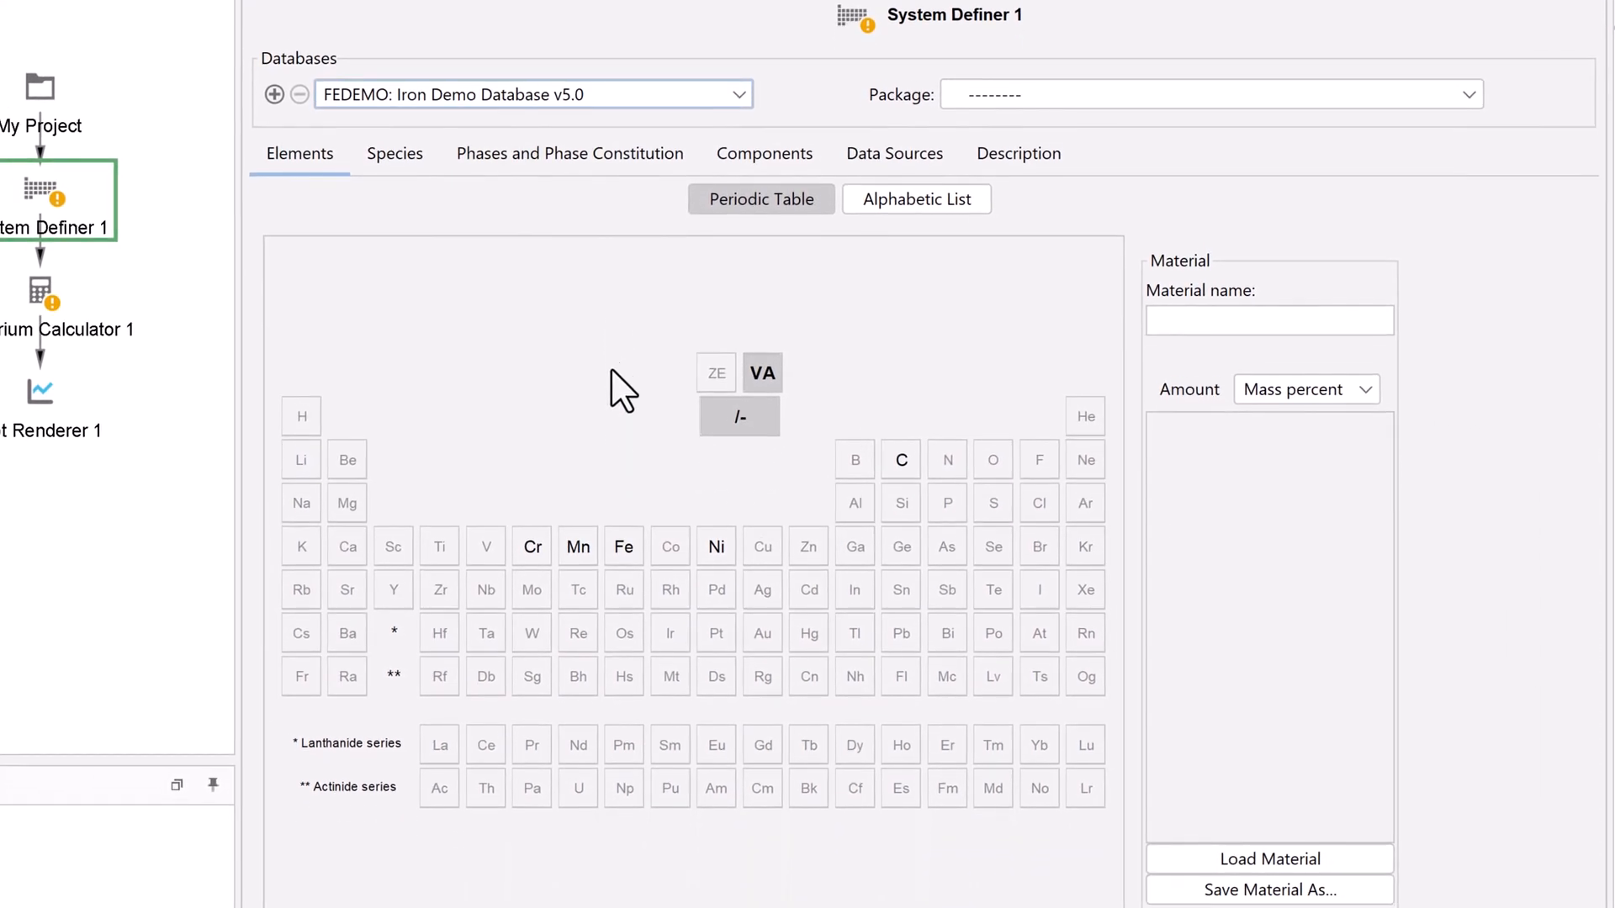
{"action": "left_click", "coordinate": [622, 547]}
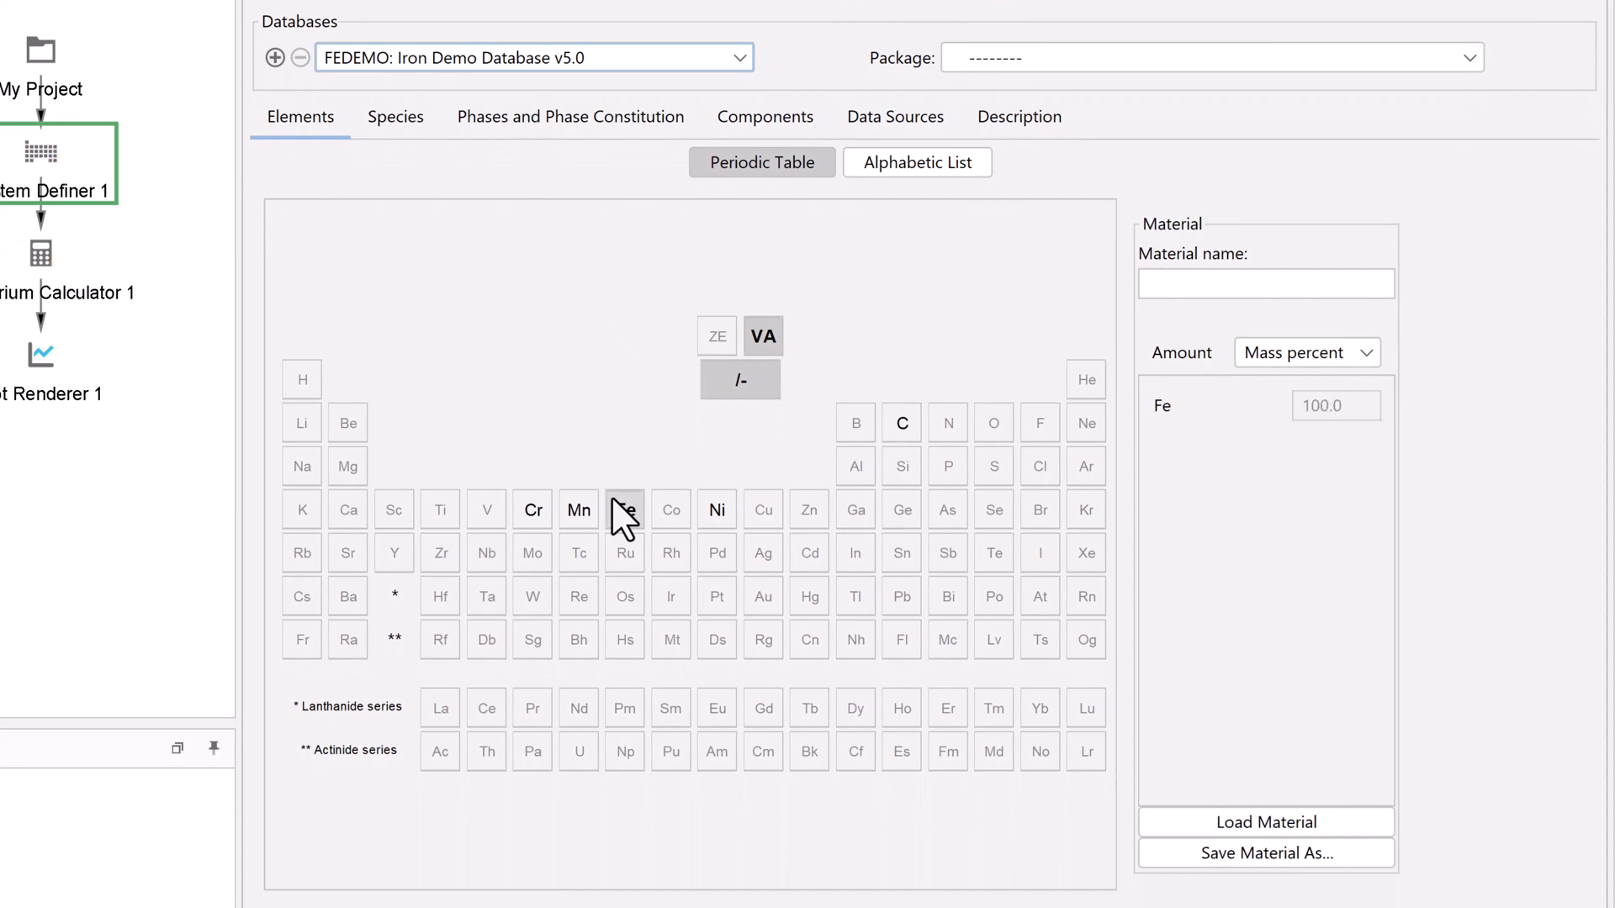
{"action": "left_click", "coordinate": [534, 510]}
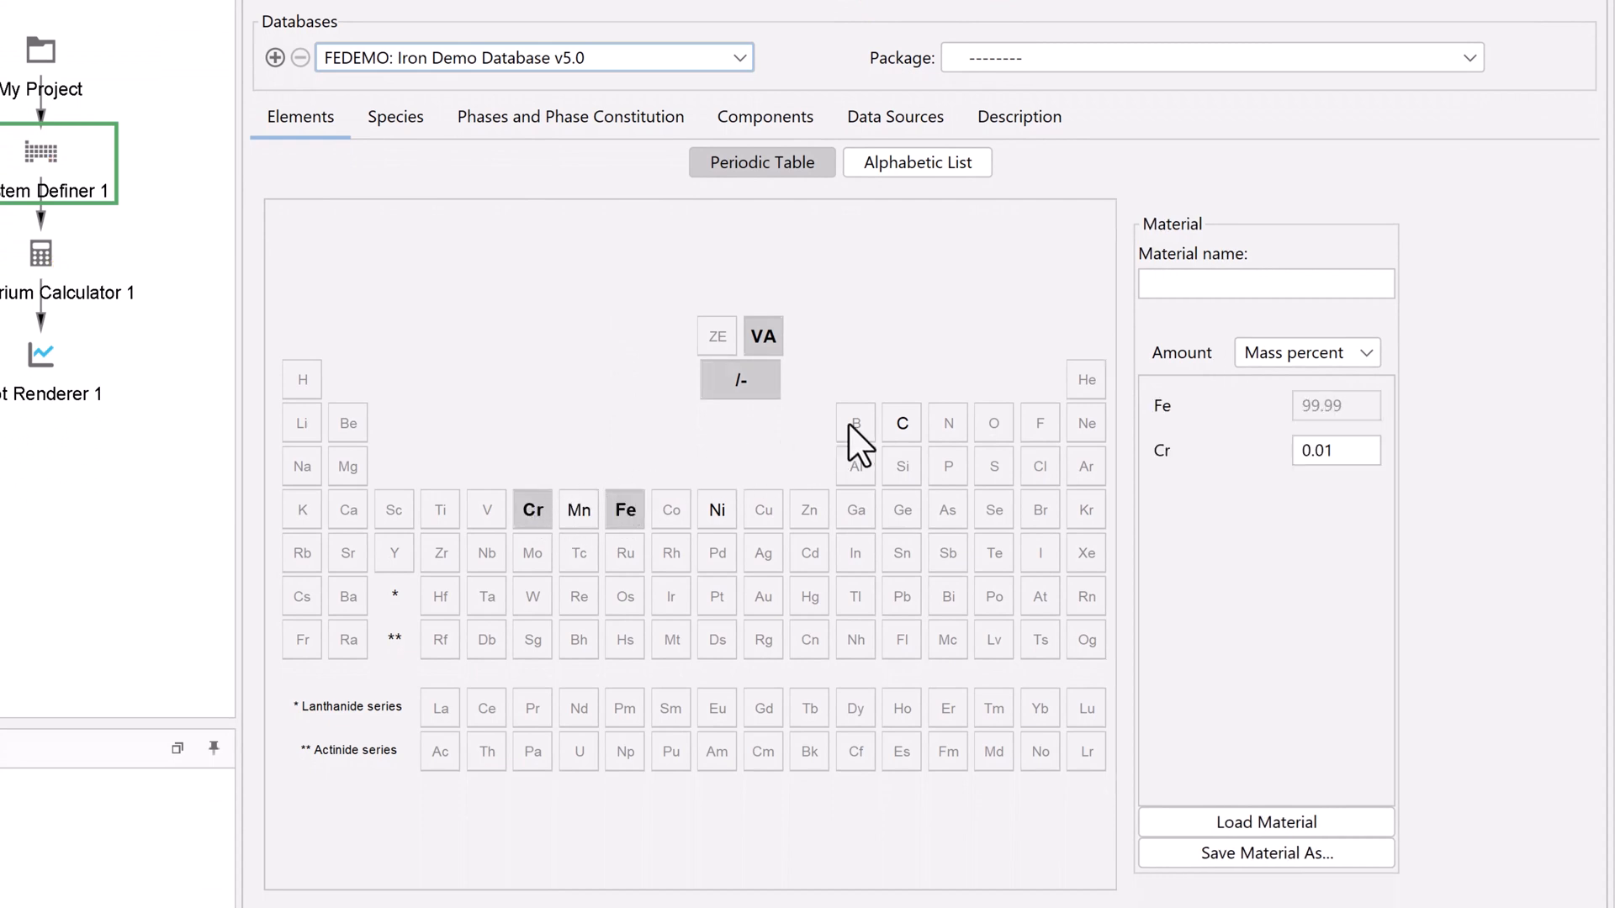
{"action": "left_click", "coordinate": [900, 424]}
{"action": "type", "text": "2"}
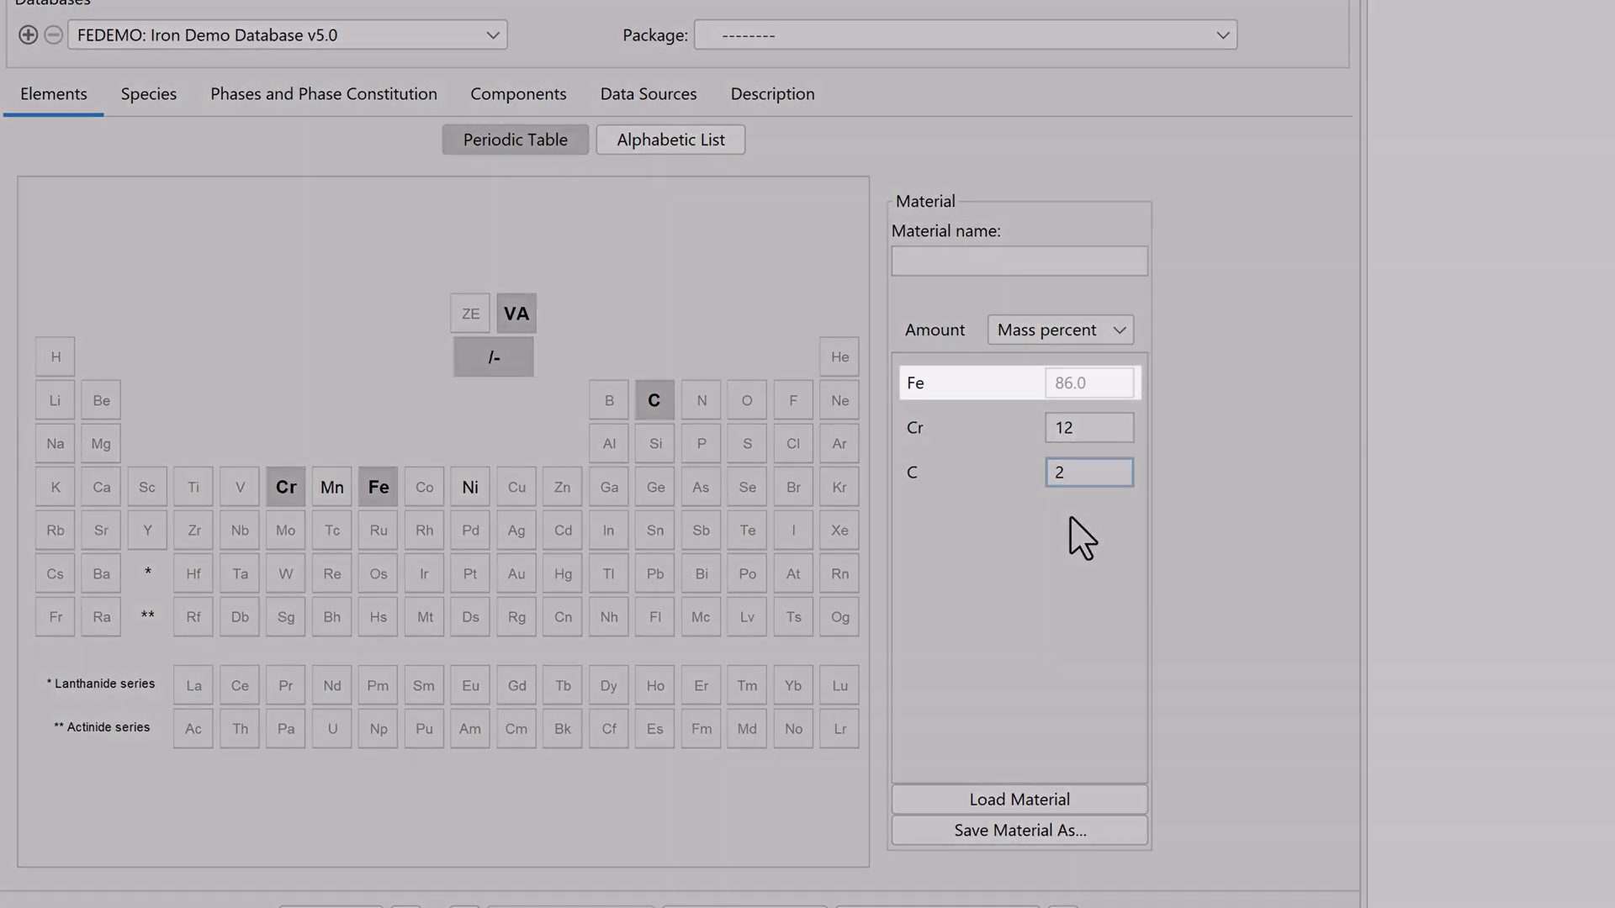
{"action": "left_click", "coordinate": [1088, 473]}
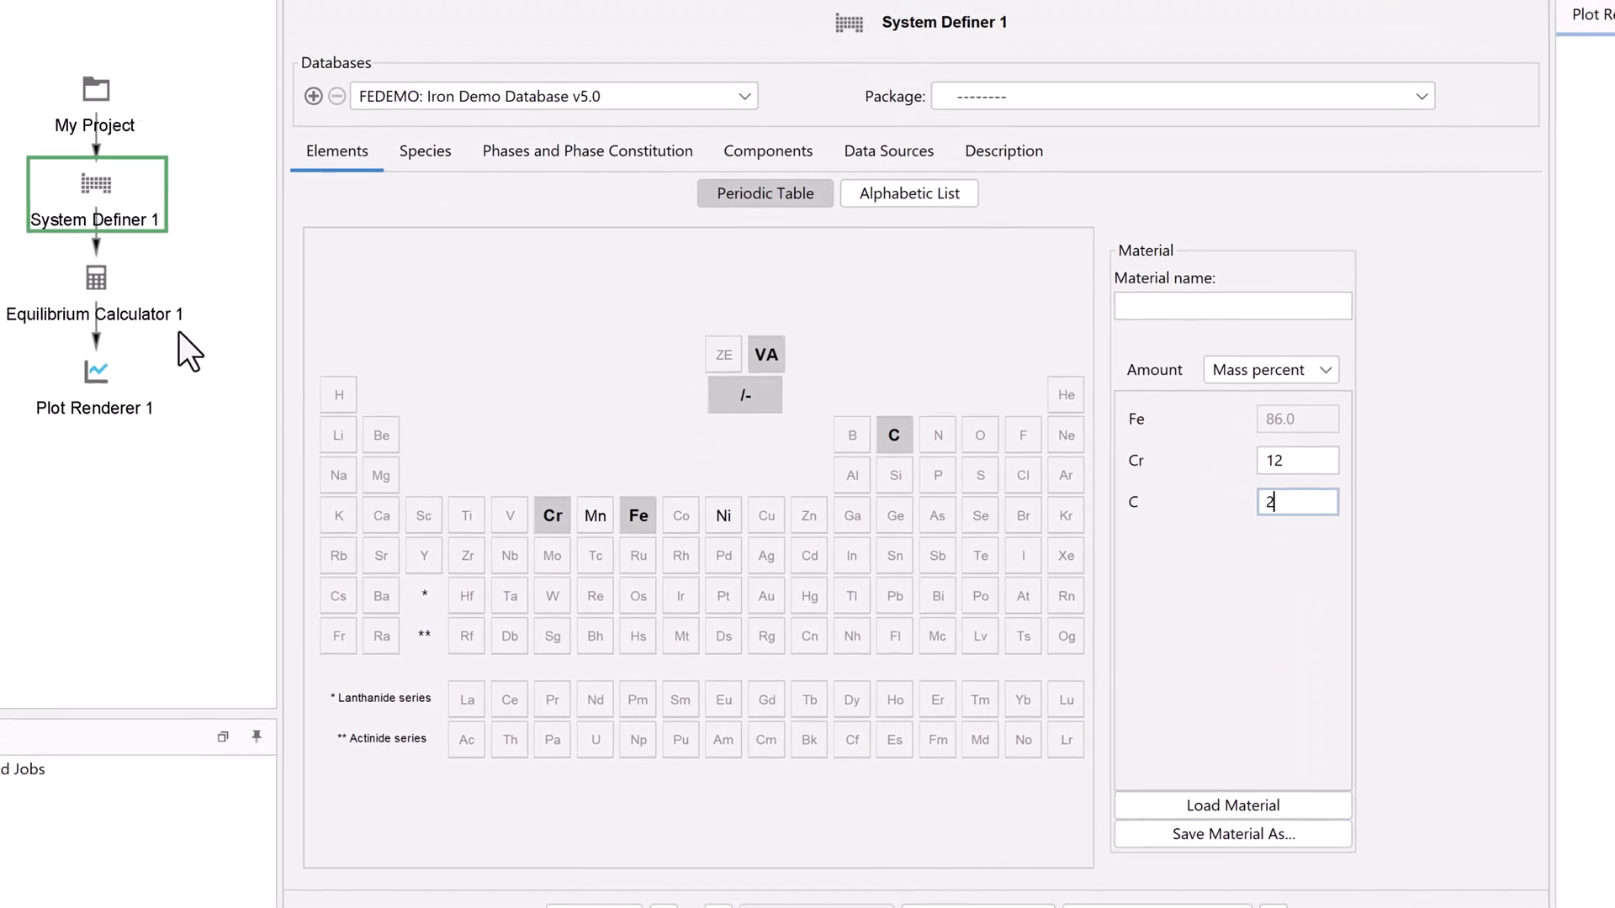
- Set Equilibrium Calculator 1 to step temperature from 1500 to 1700 K, starting at 1500 K
{"action": "left_click", "coordinate": [96, 276]}
{"action": "type", "text": "17"}
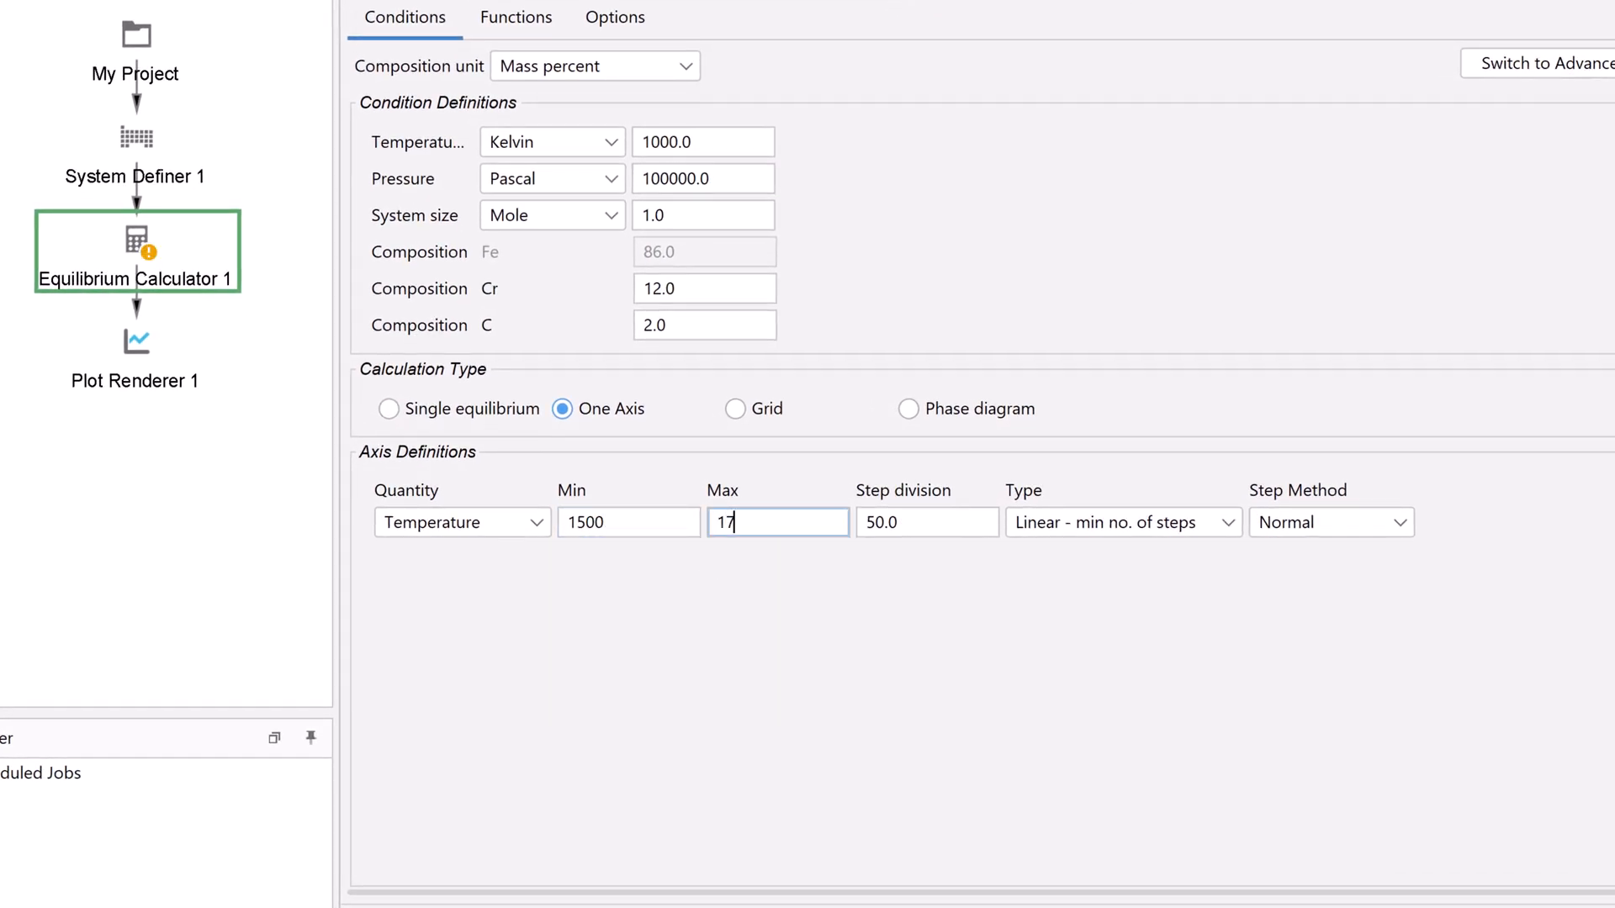
{"action": "type", "text": "00"}
{"action": "left_click", "coordinate": [703, 141]}
{"action": "type", "text": "1500"}
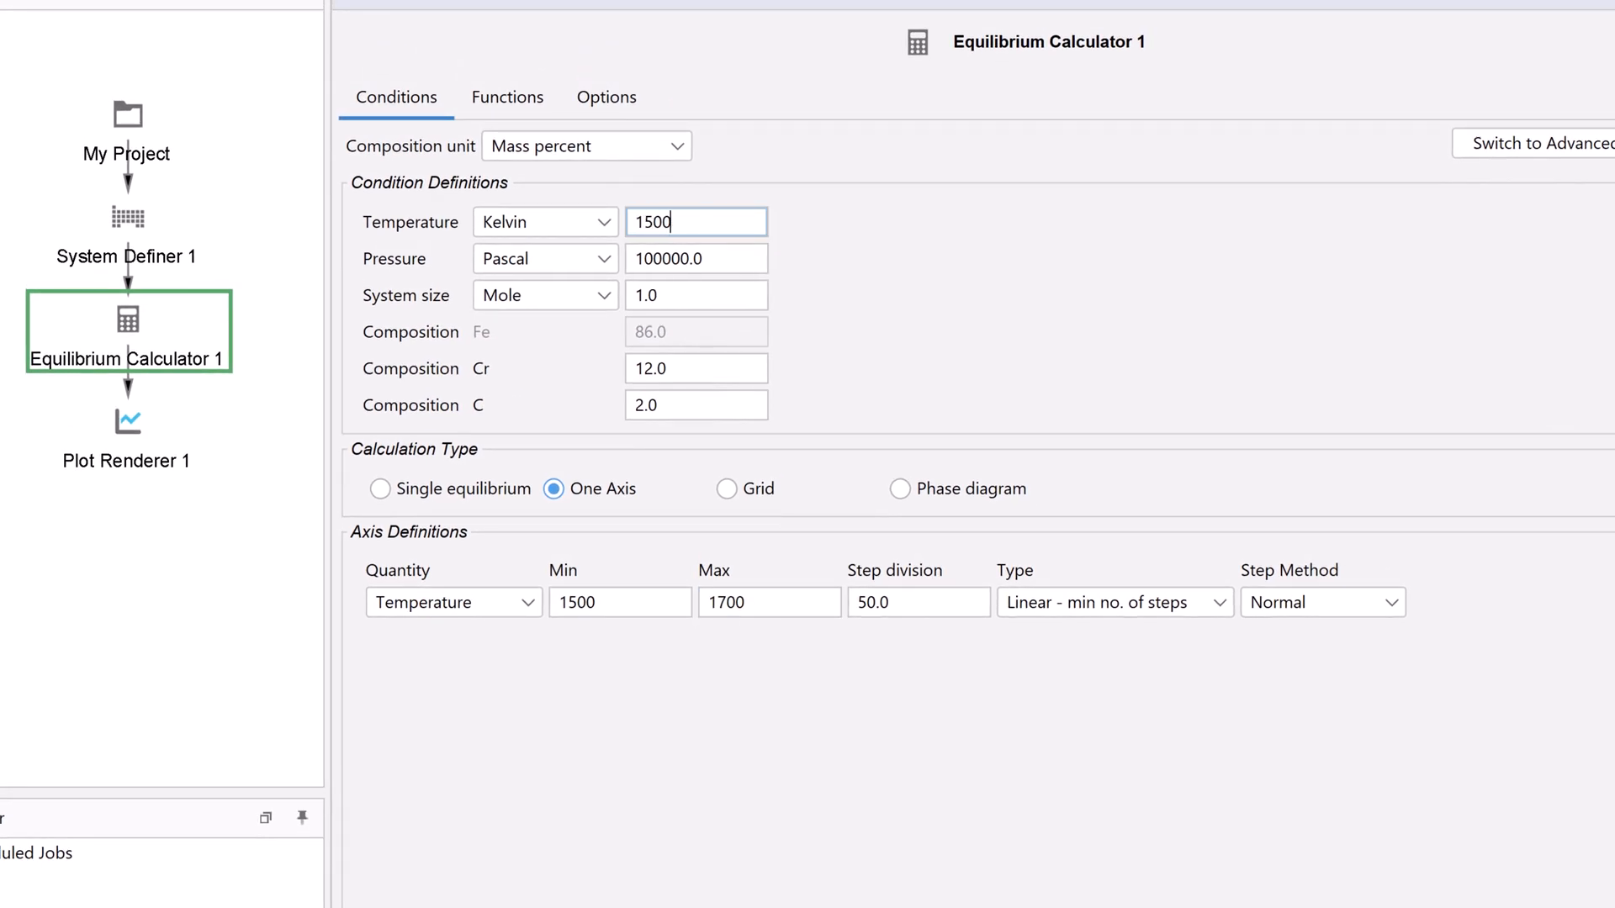
{"action": "mouse_move", "coordinate": [870, 338]}
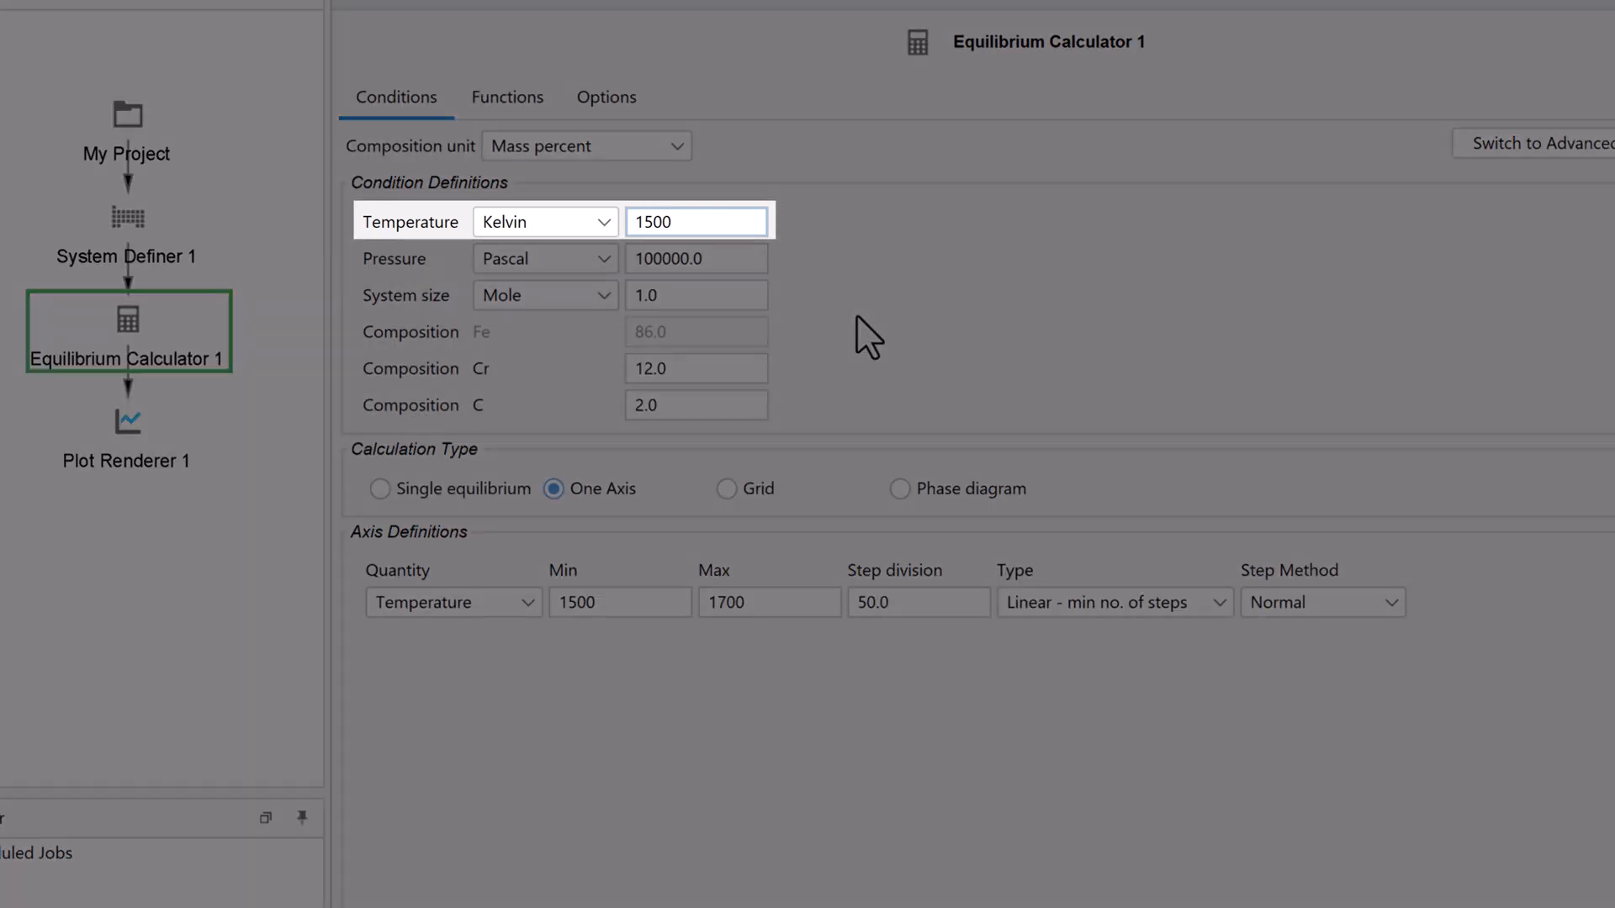
{"action": "left_click", "coordinate": [694, 220]}
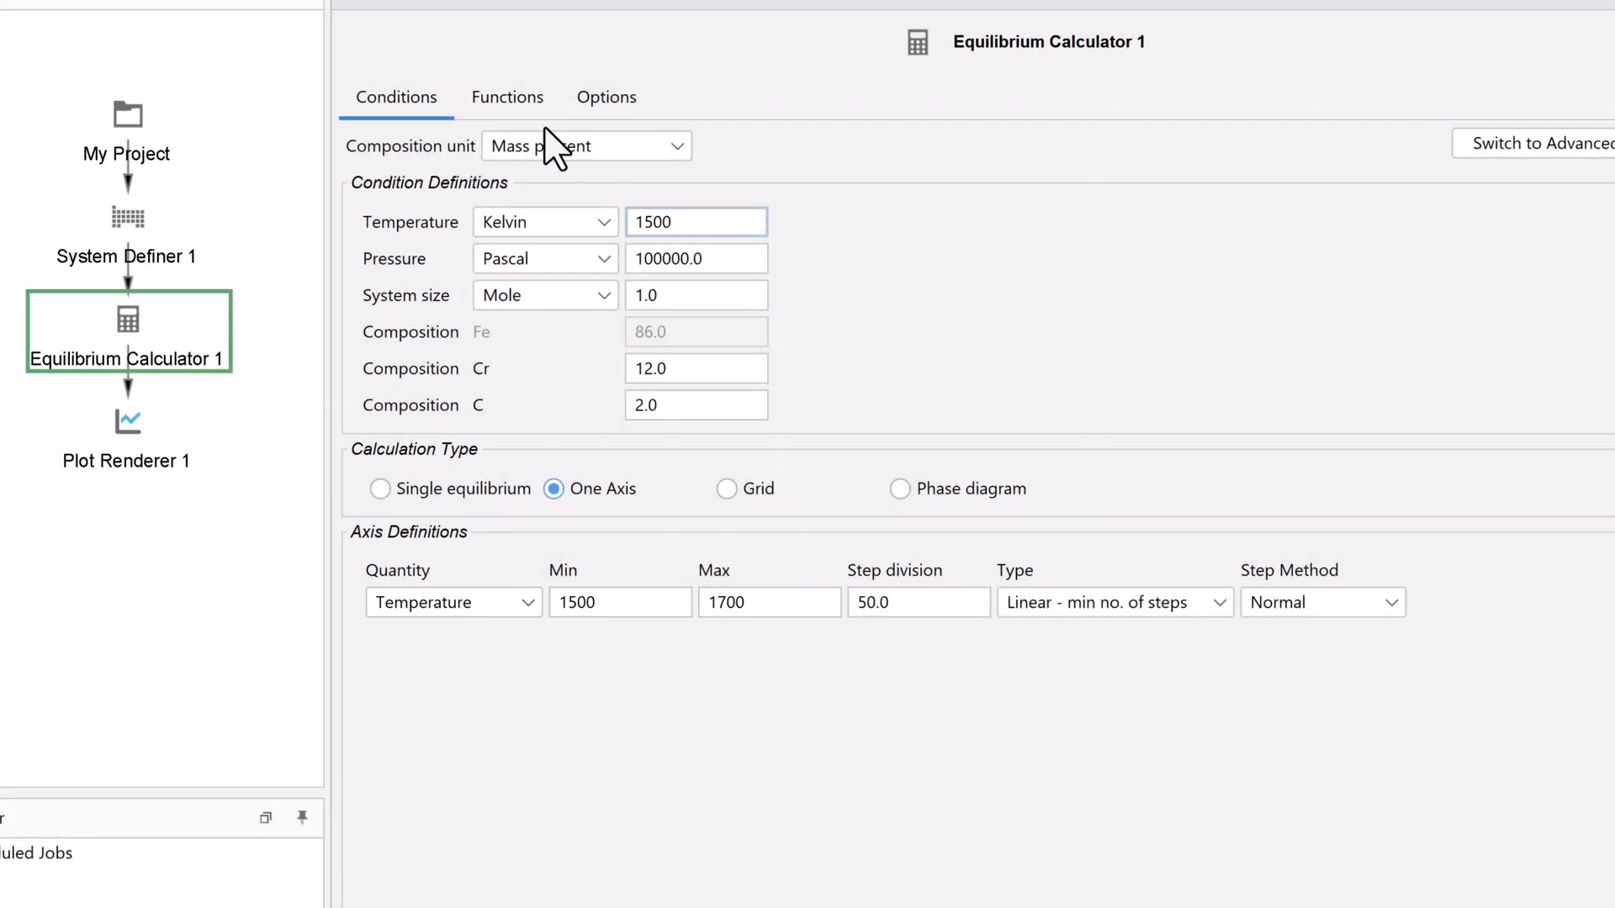
- Add extra quantity definitions on the Functions tab, then remove them leaving only Q1
{"action": "left_click", "coordinate": [506, 97]}
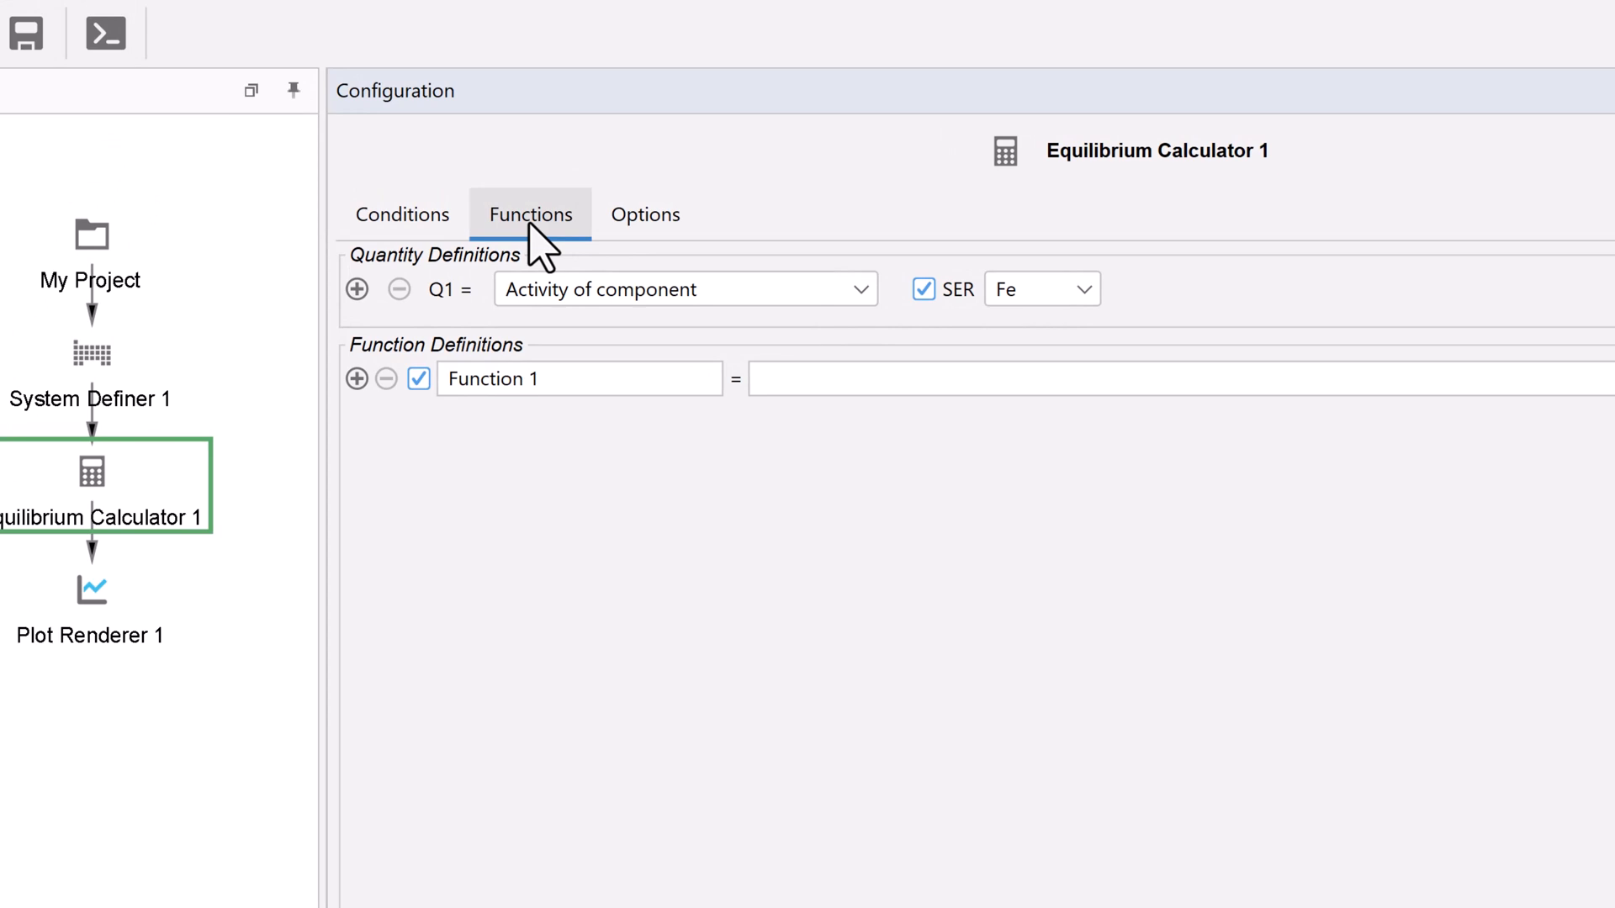
{"action": "mouse_move", "coordinate": [418, 291]}
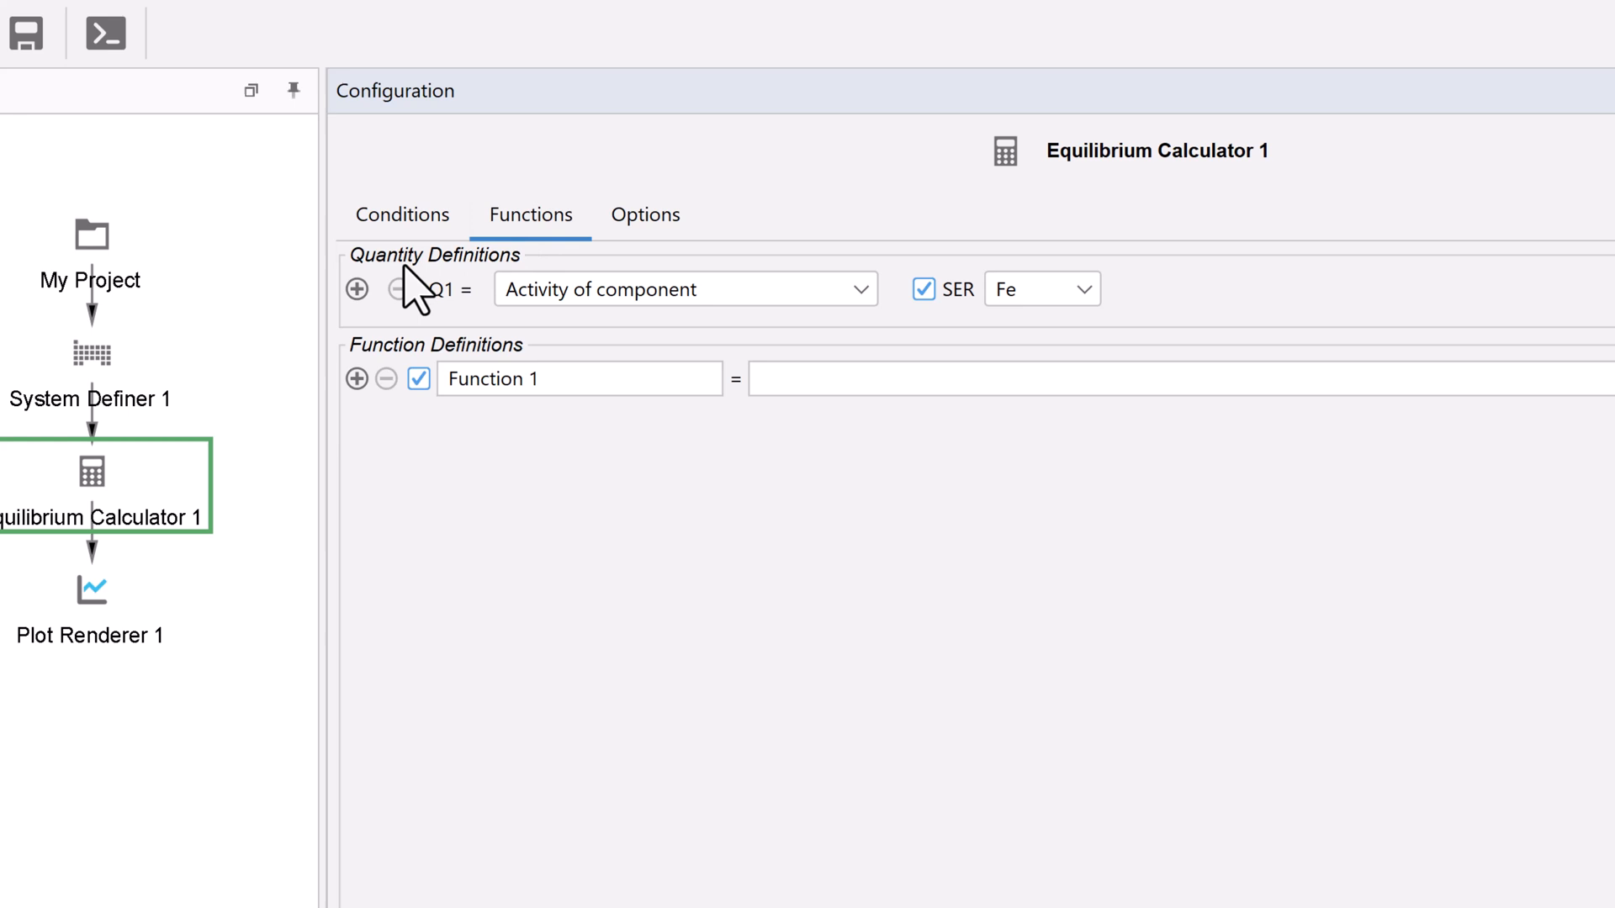
{"action": "left_click", "coordinate": [357, 288]}
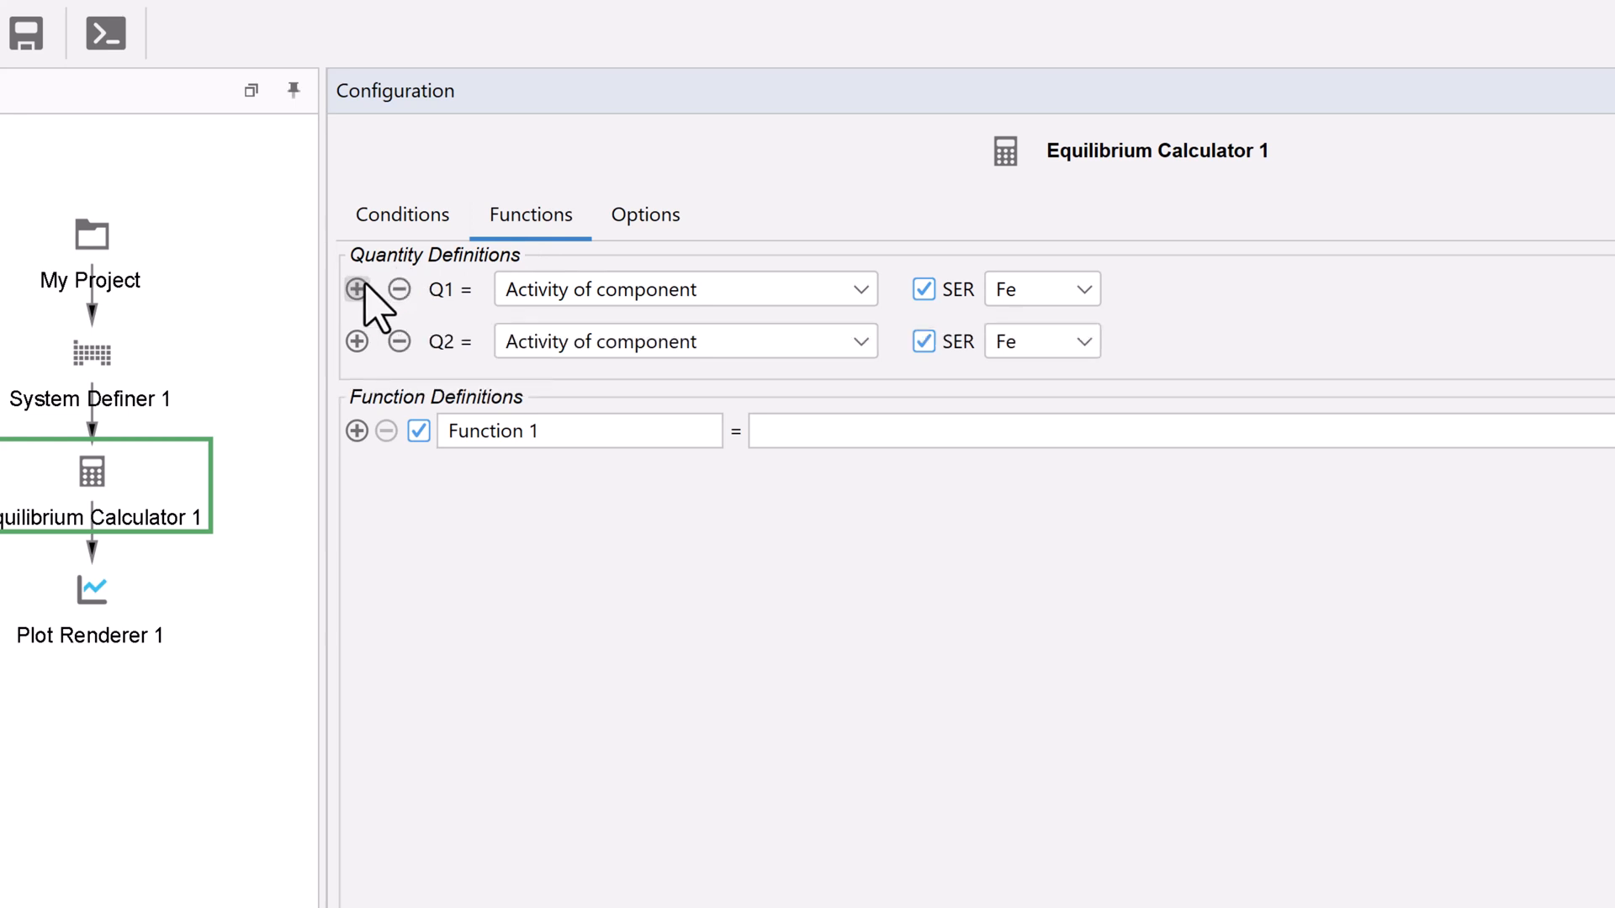
{"action": "left_click", "coordinate": [357, 288]}
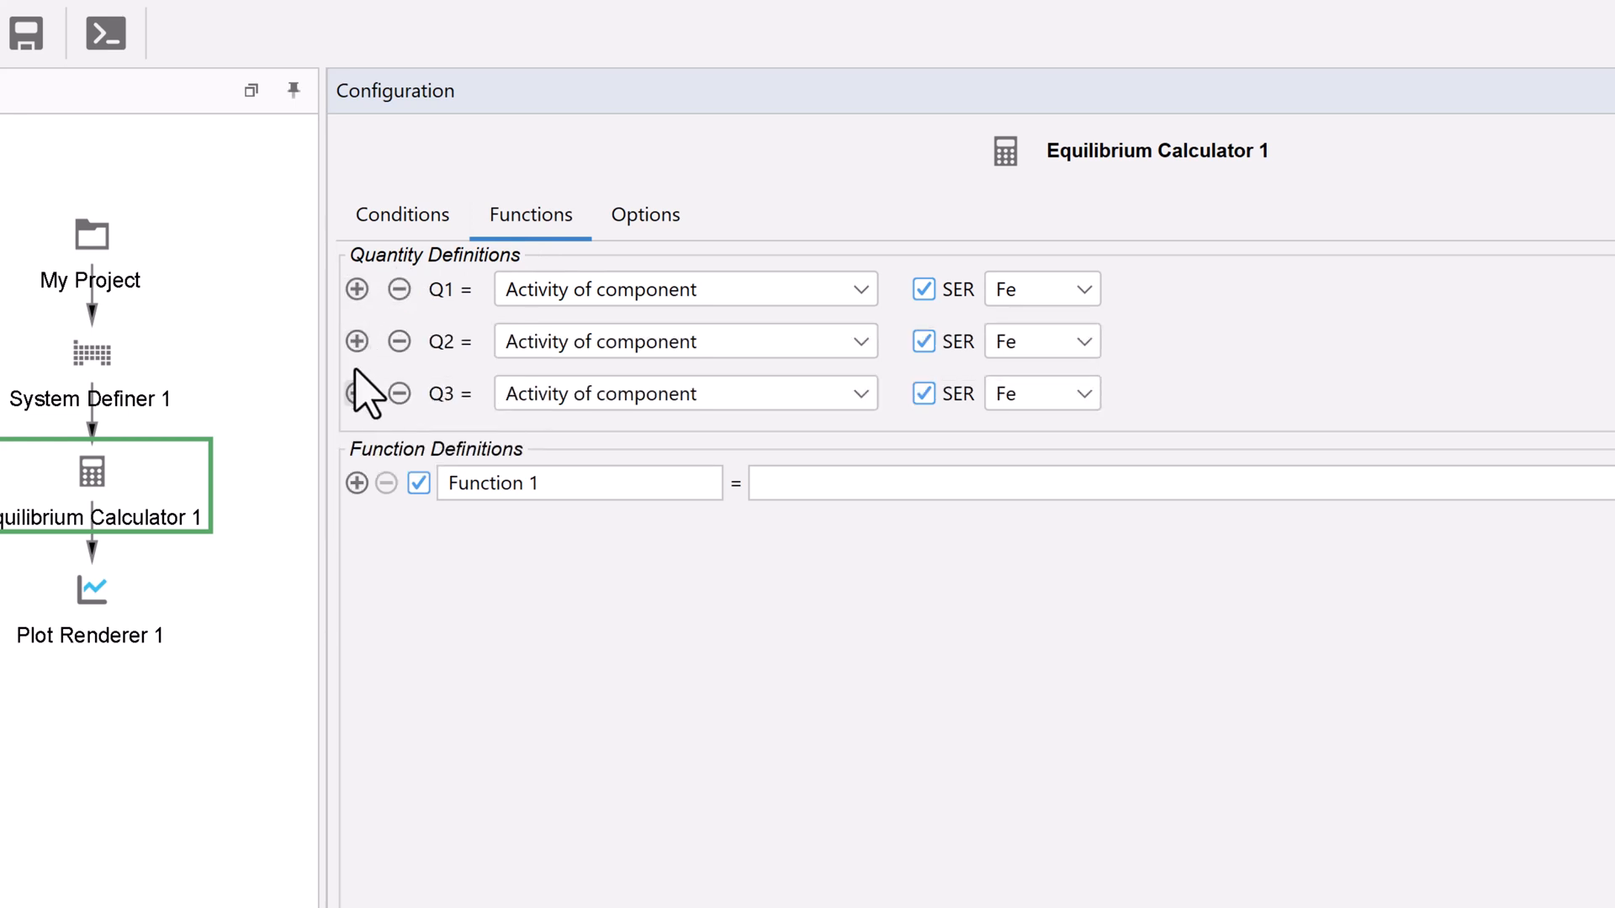
{"action": "mouse_move", "coordinate": [387, 402]}
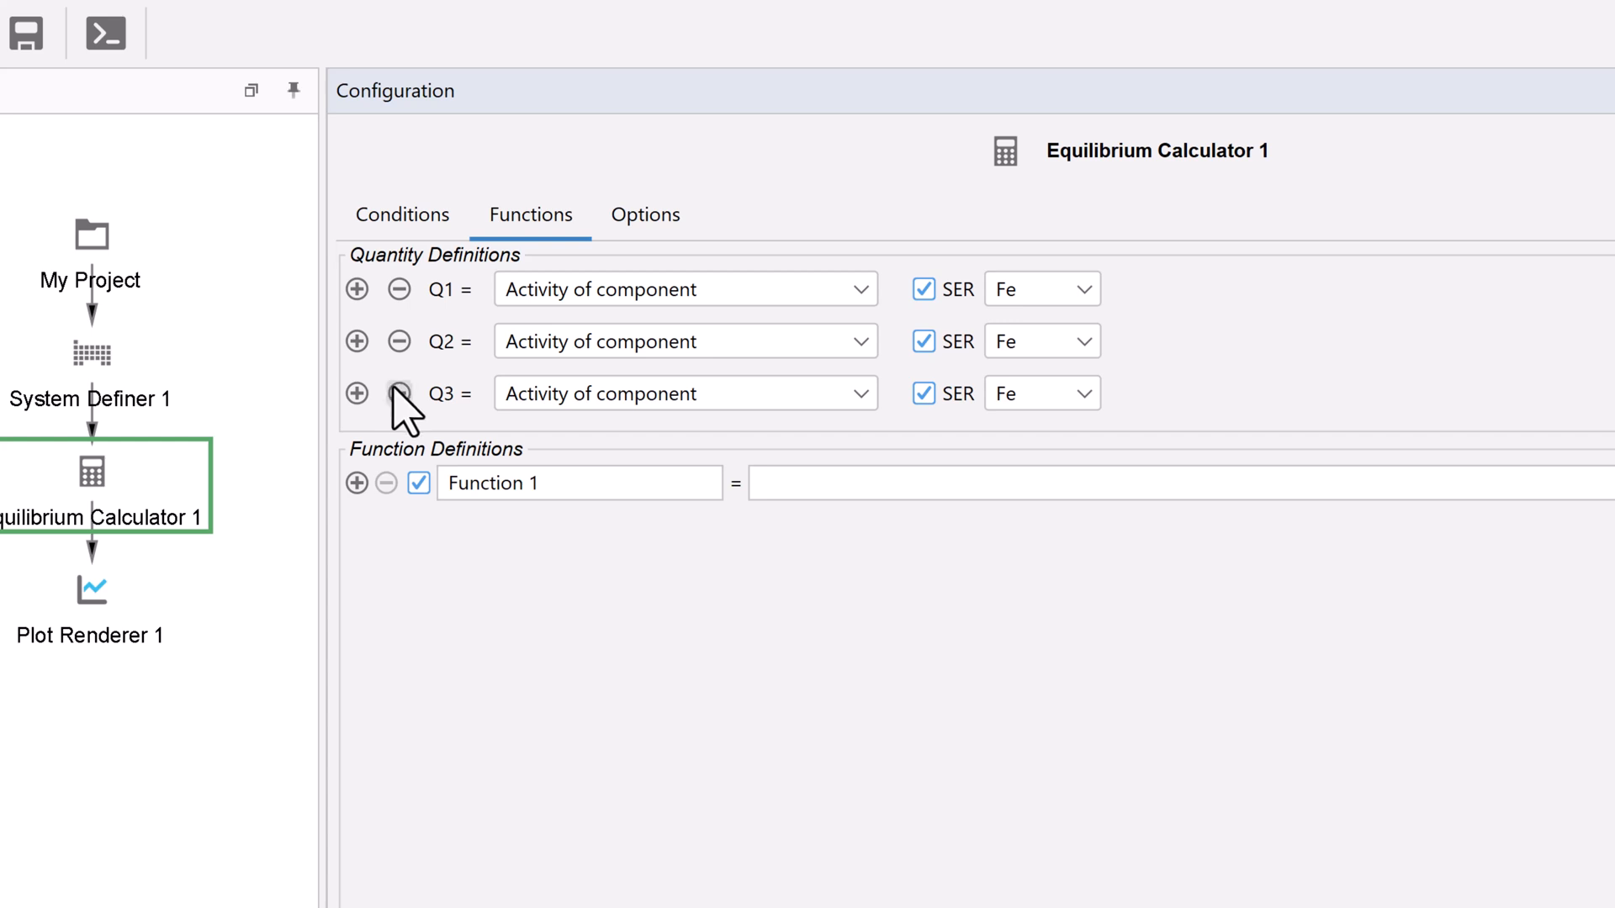
{"action": "left_click", "coordinate": [400, 392]}
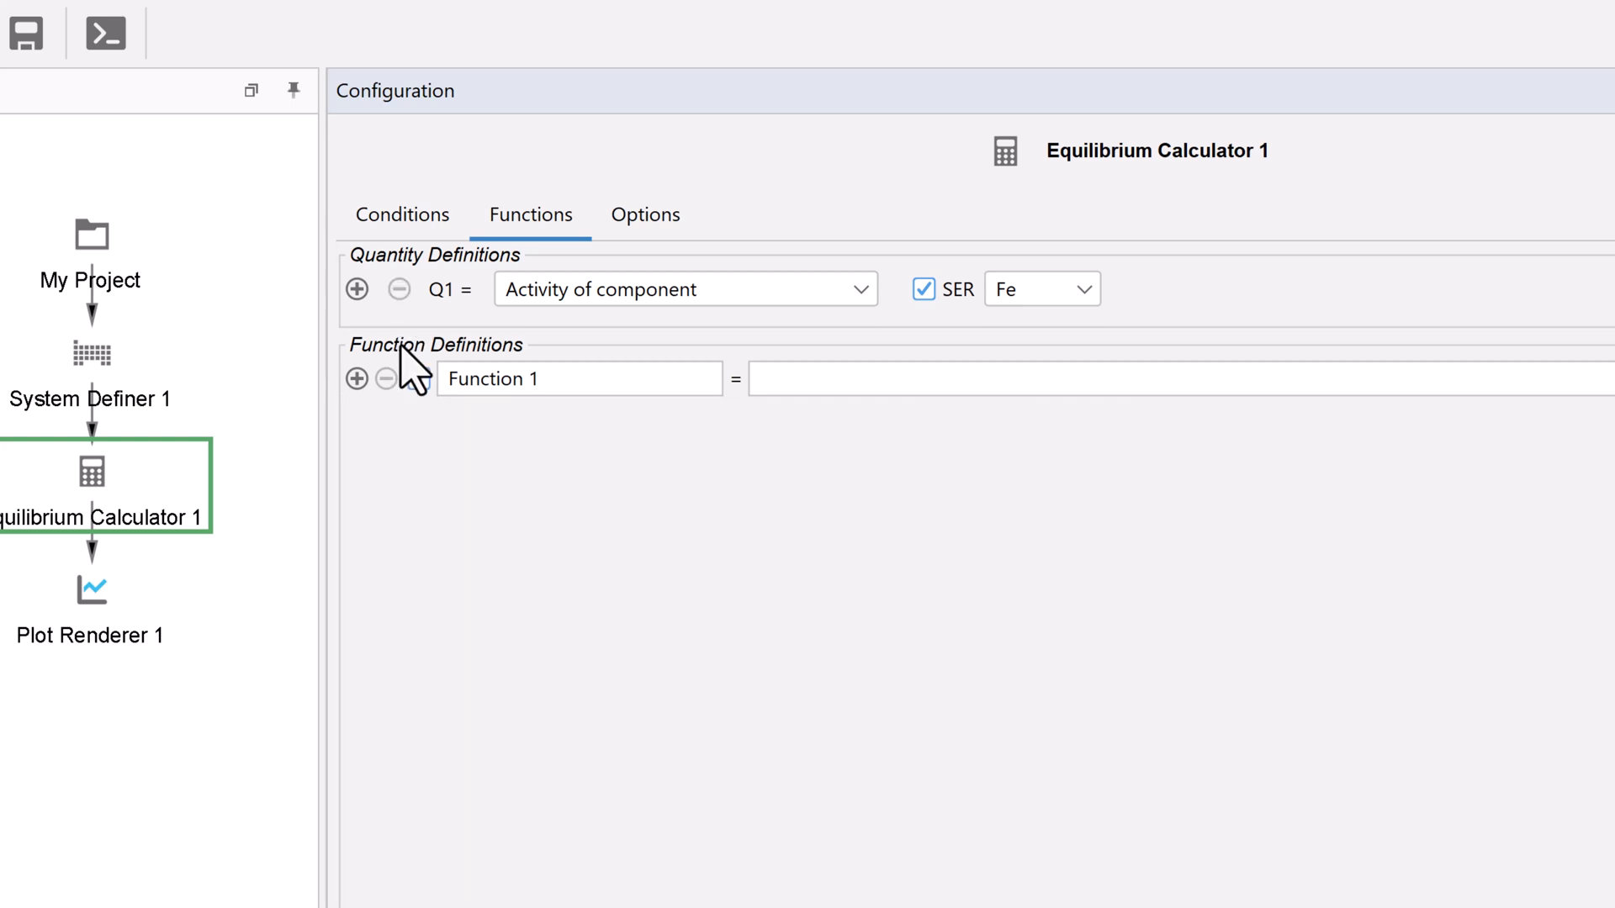
- Make Q1 the Amount of phase LIQUID, unnormalized, in moles
{"action": "left_click", "coordinate": [860, 287]}
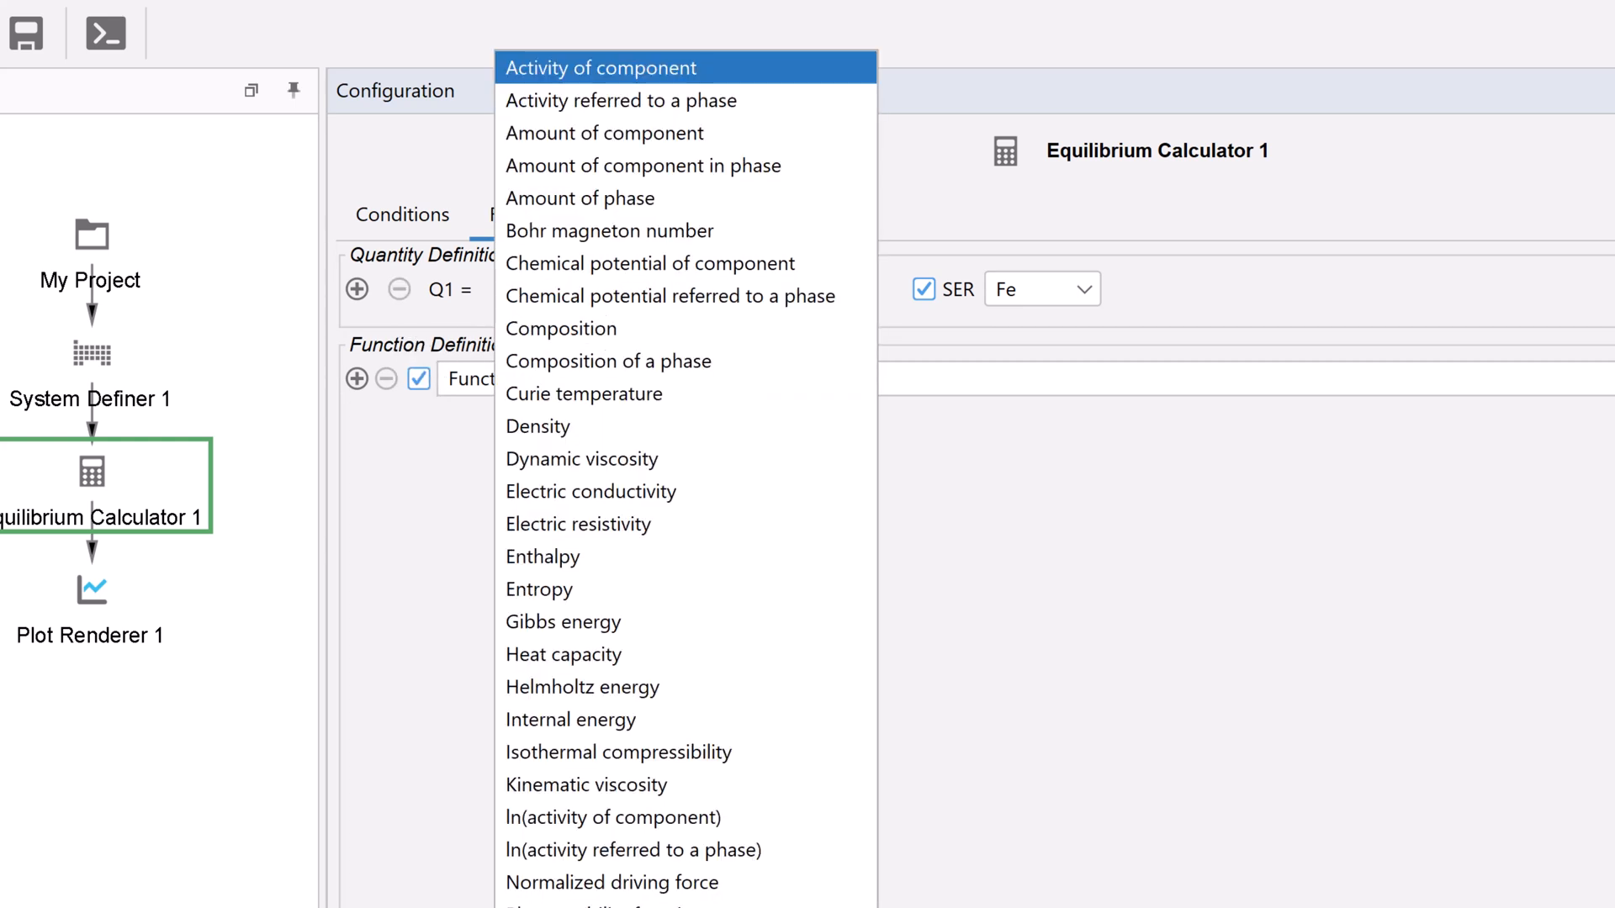
{"action": "left_click", "coordinate": [580, 198]}
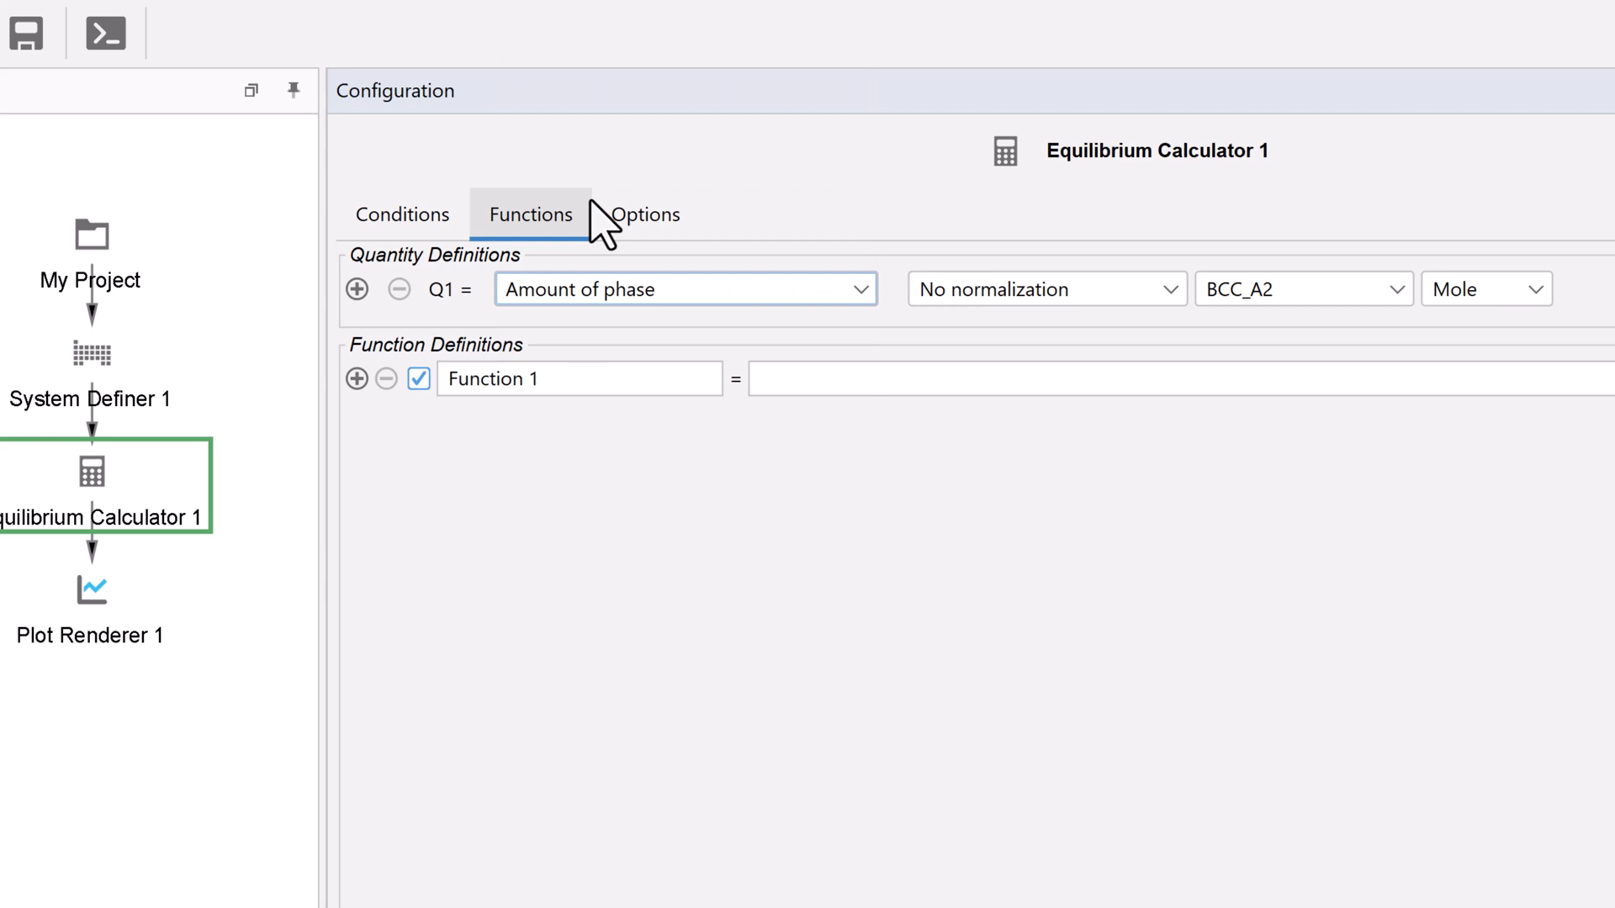
{"action": "mouse_move", "coordinate": [1087, 288]}
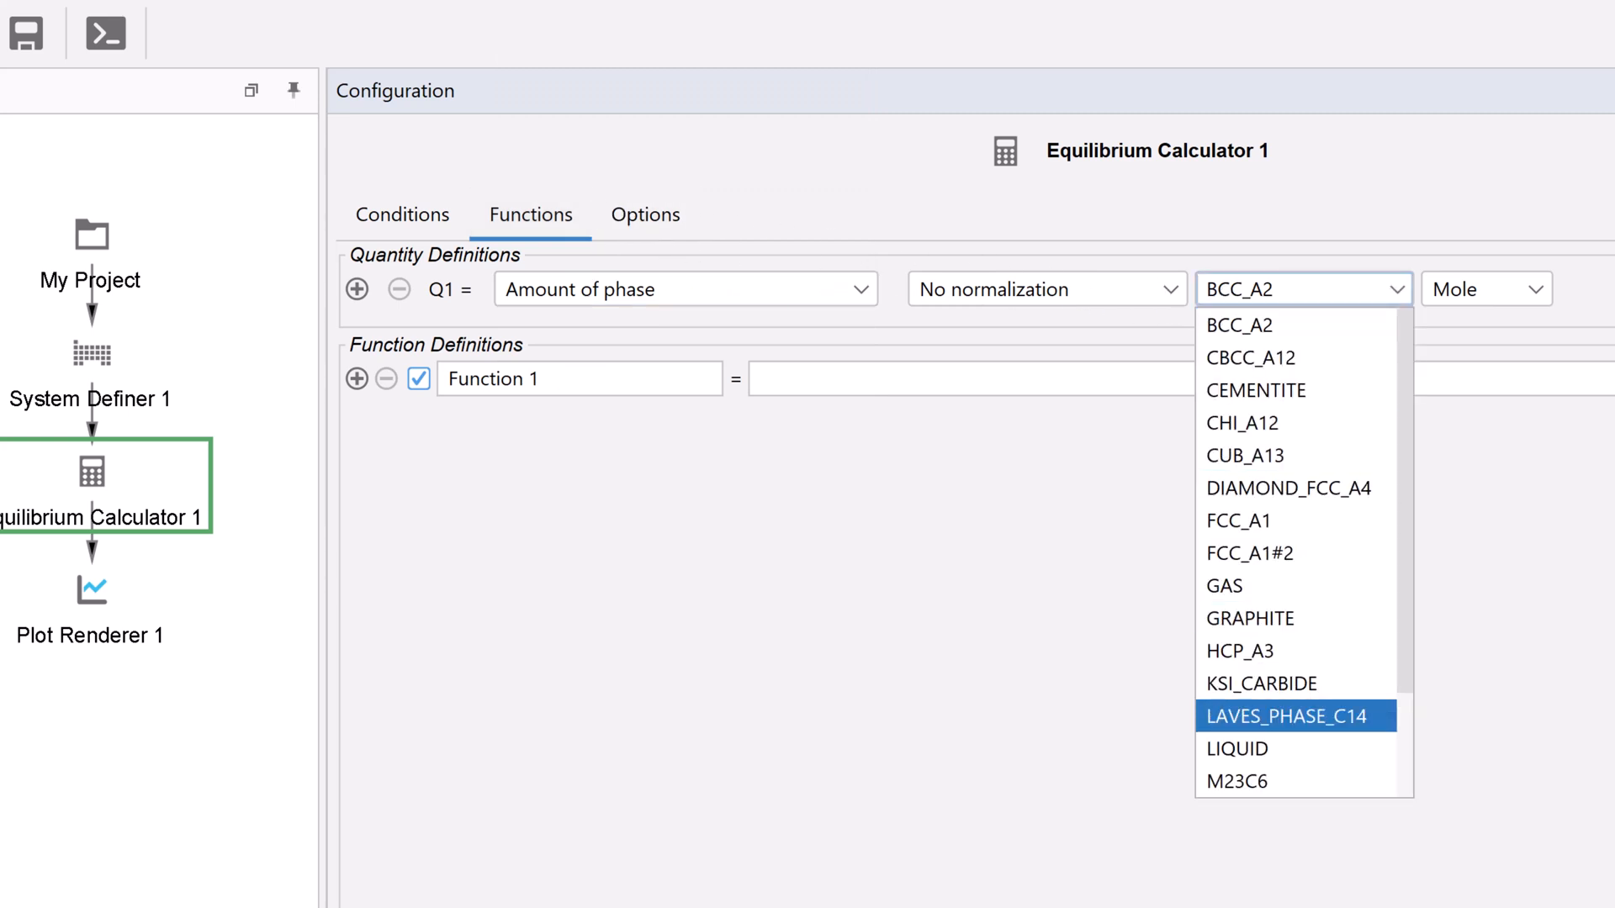
{"action": "left_click", "coordinate": [1237, 749]}
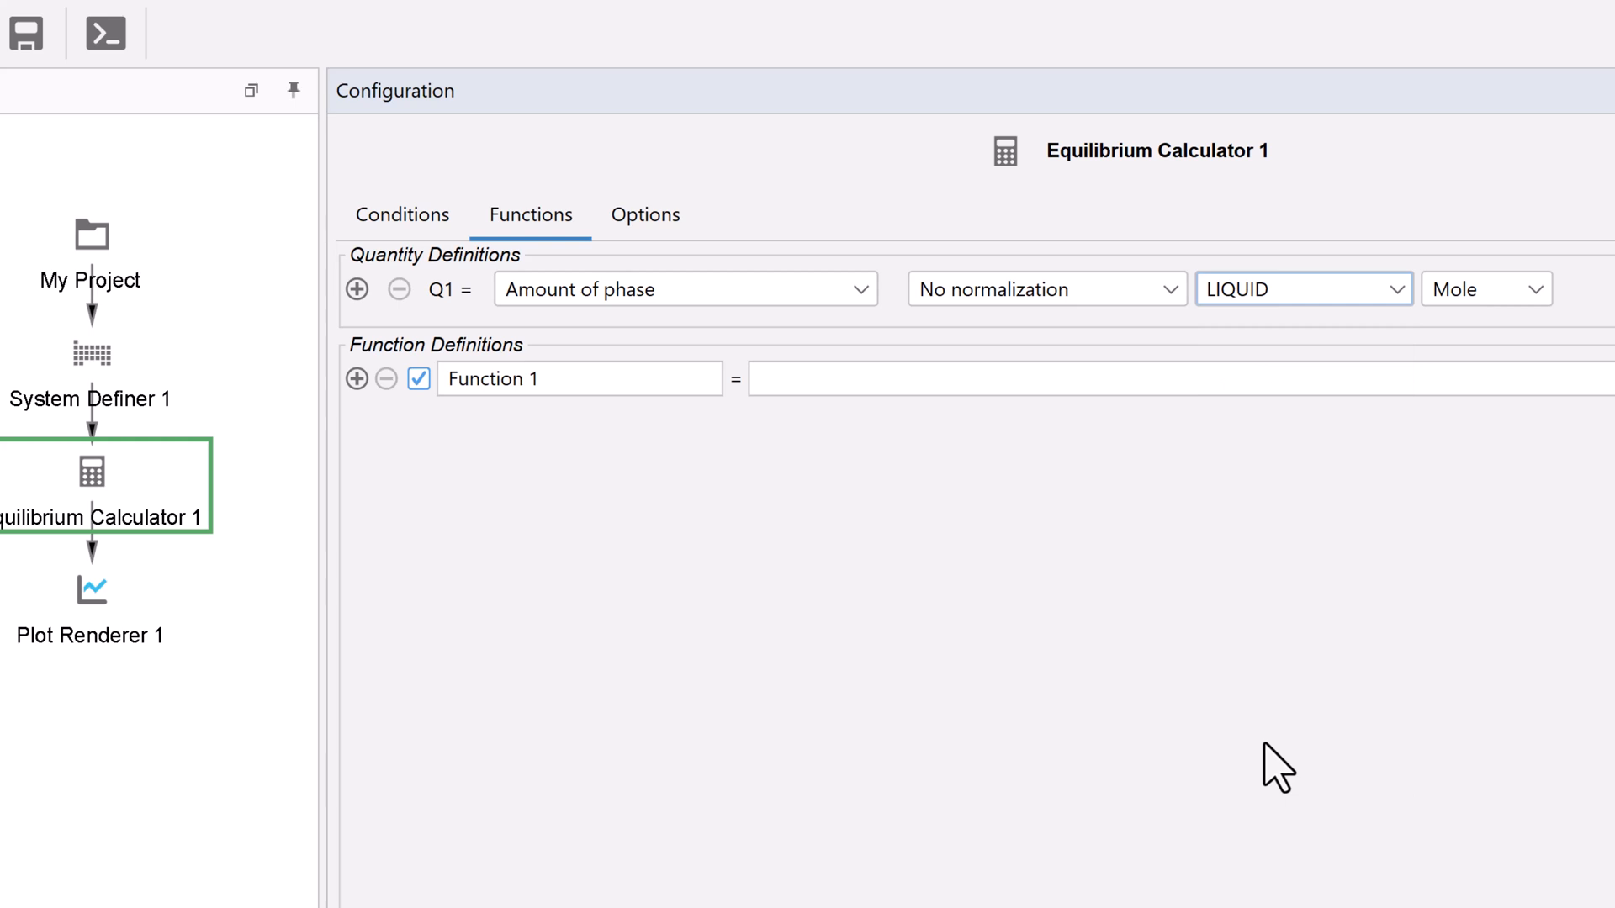
- Name Function 1 'fraction solid' and define it as 1-Q1
{"action": "double_click", "coordinate": [493, 378]}
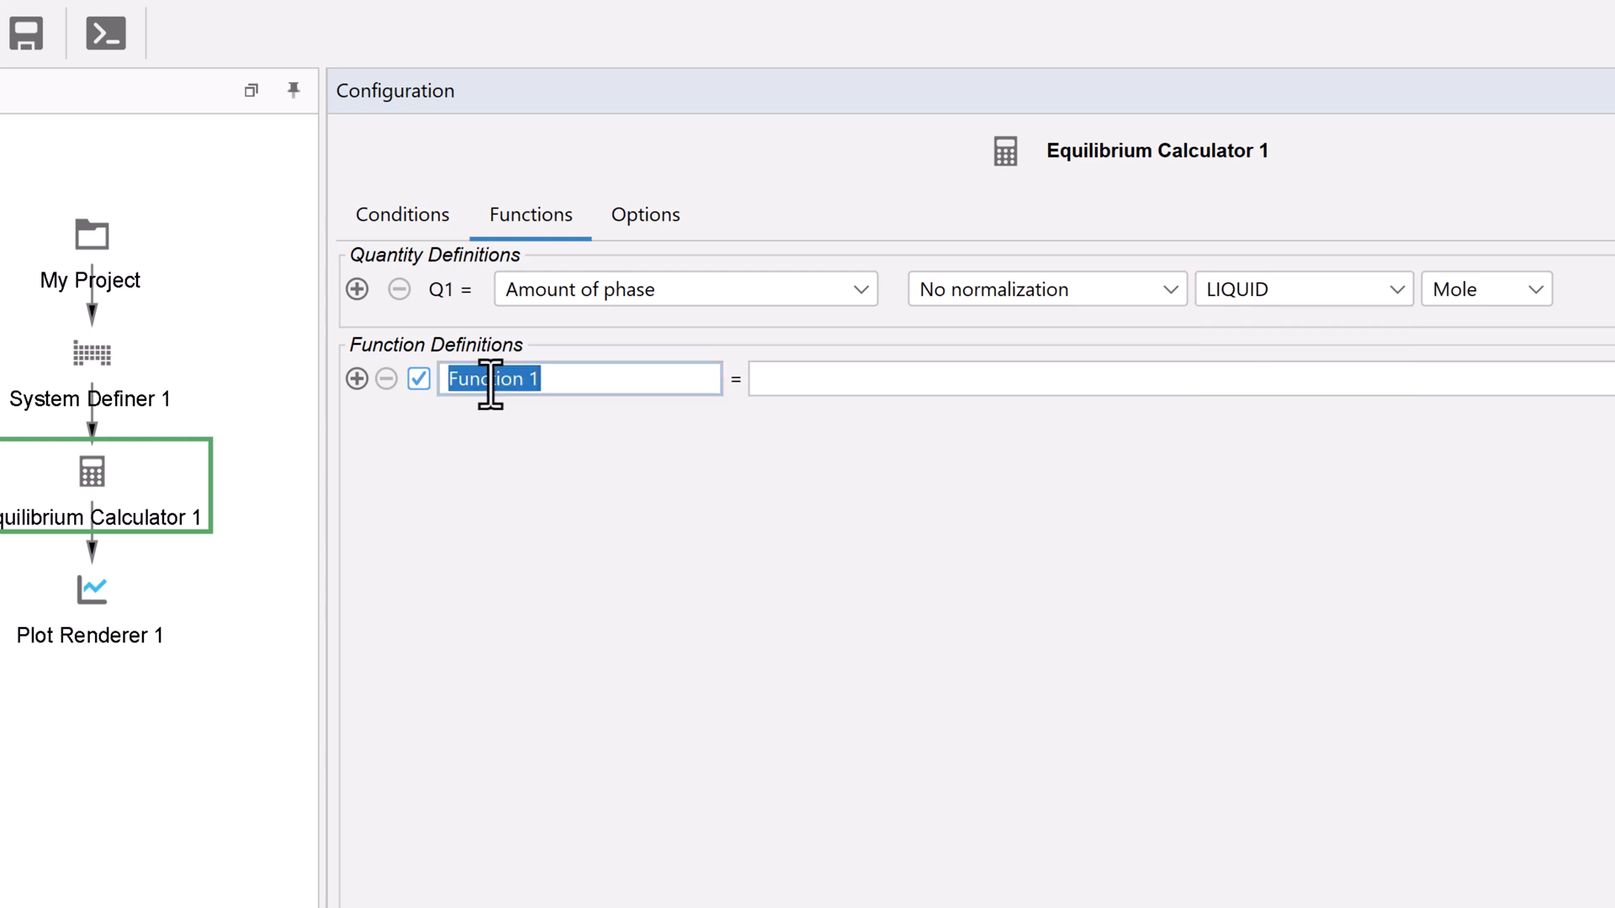
{"action": "type", "text": "fract"}
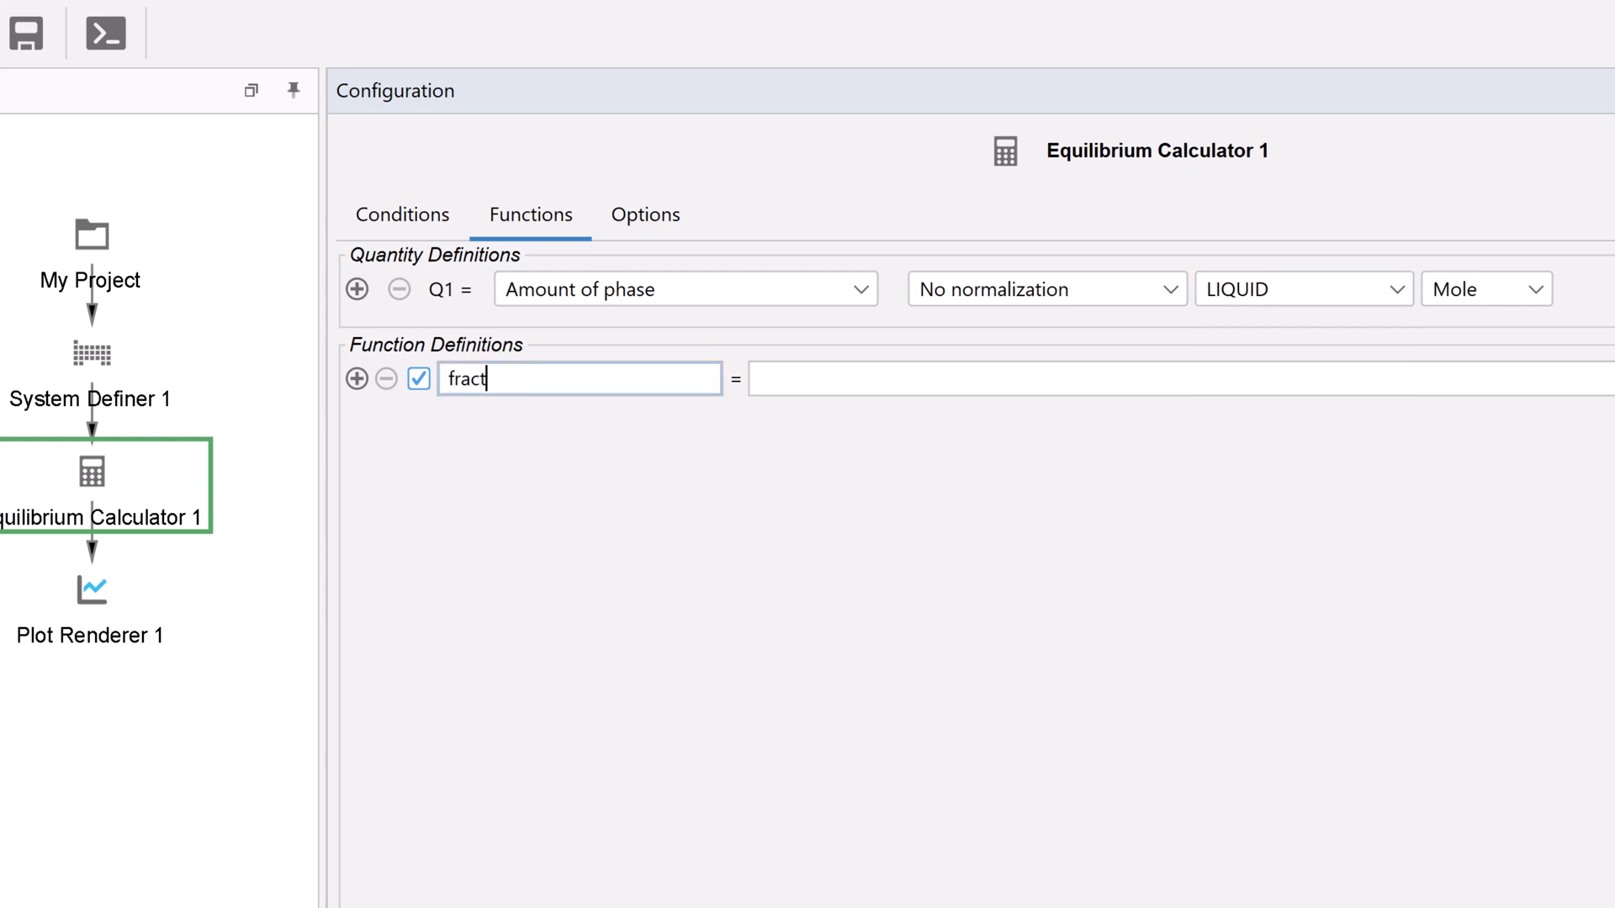
{"action": "type", "text": "ion solid"}
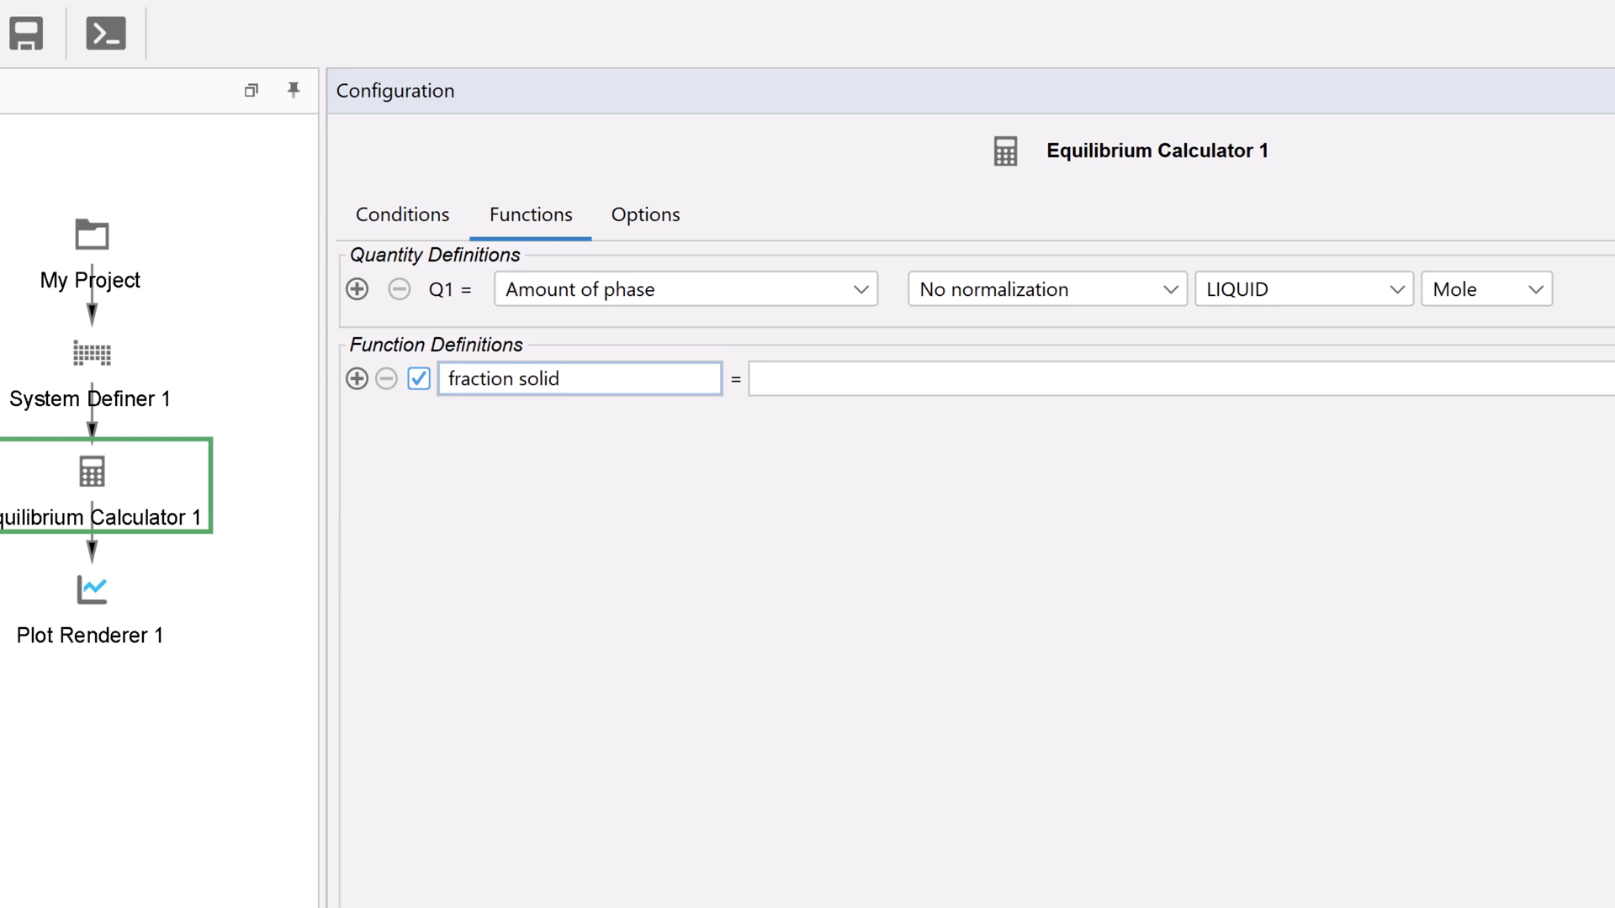
{"action": "type", "text": "1"}
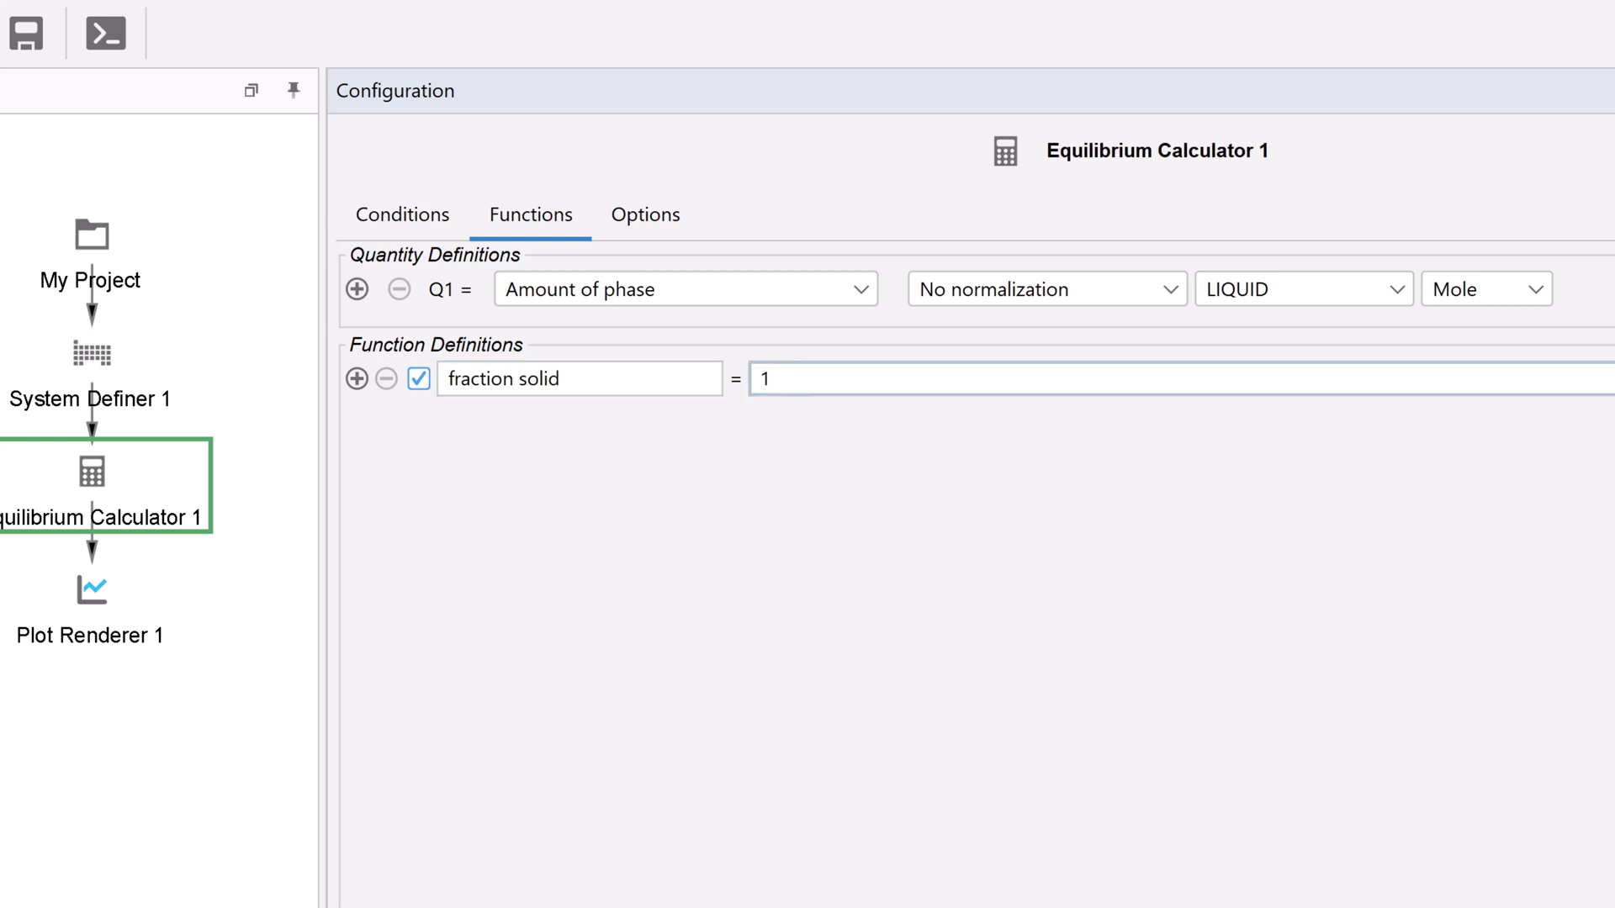
{"action": "type", "text": "-Q"}
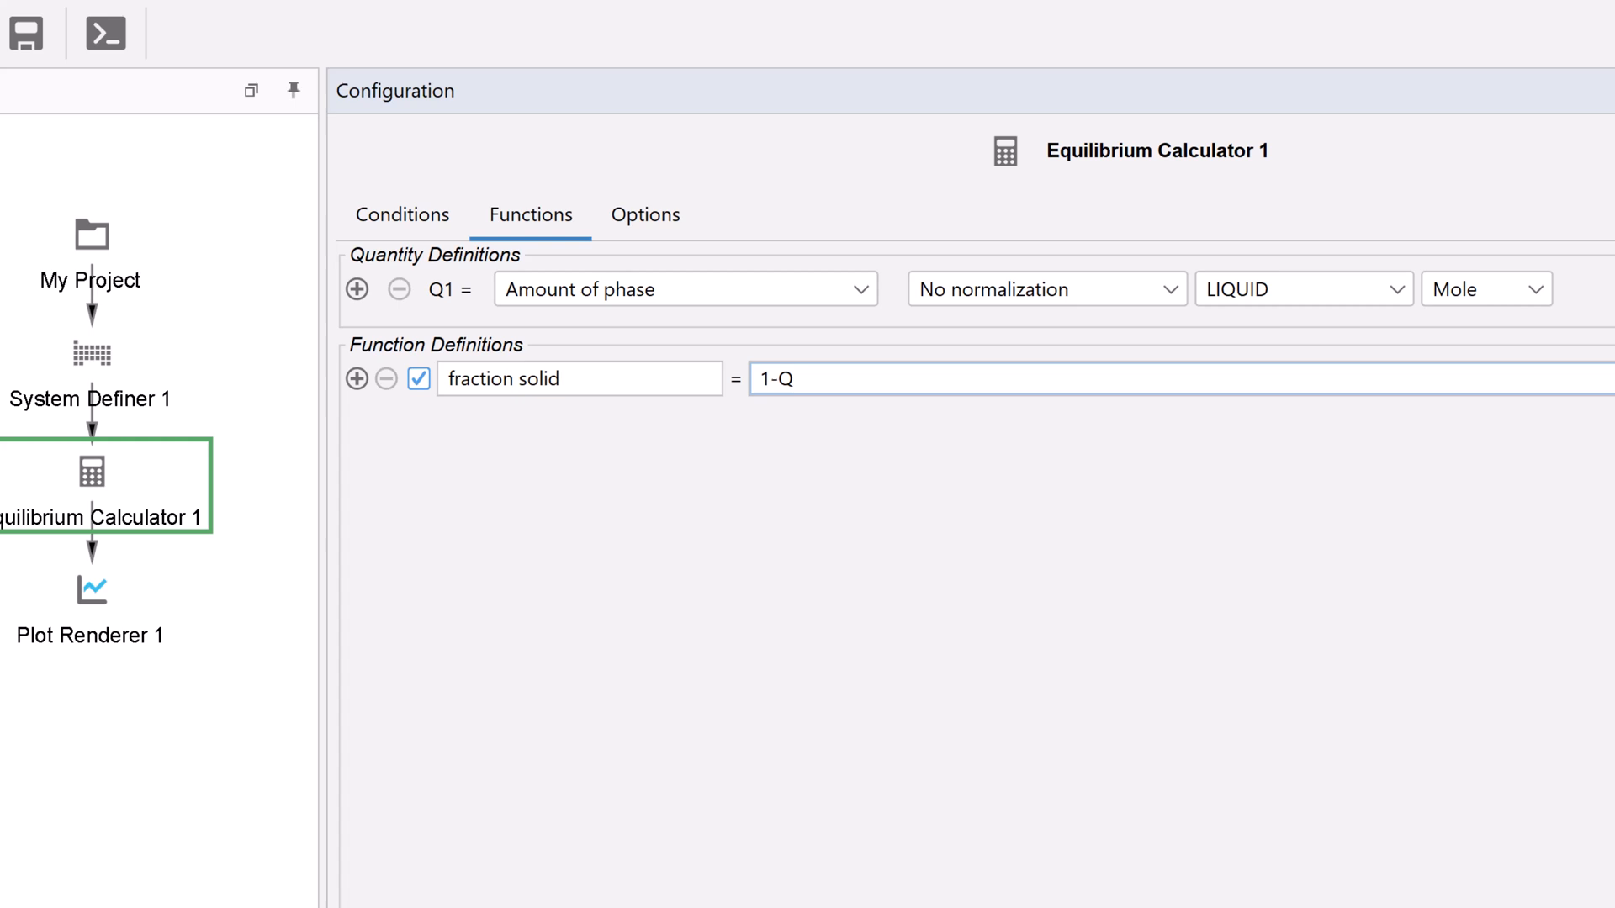
{"action": "type", "text": "1"}
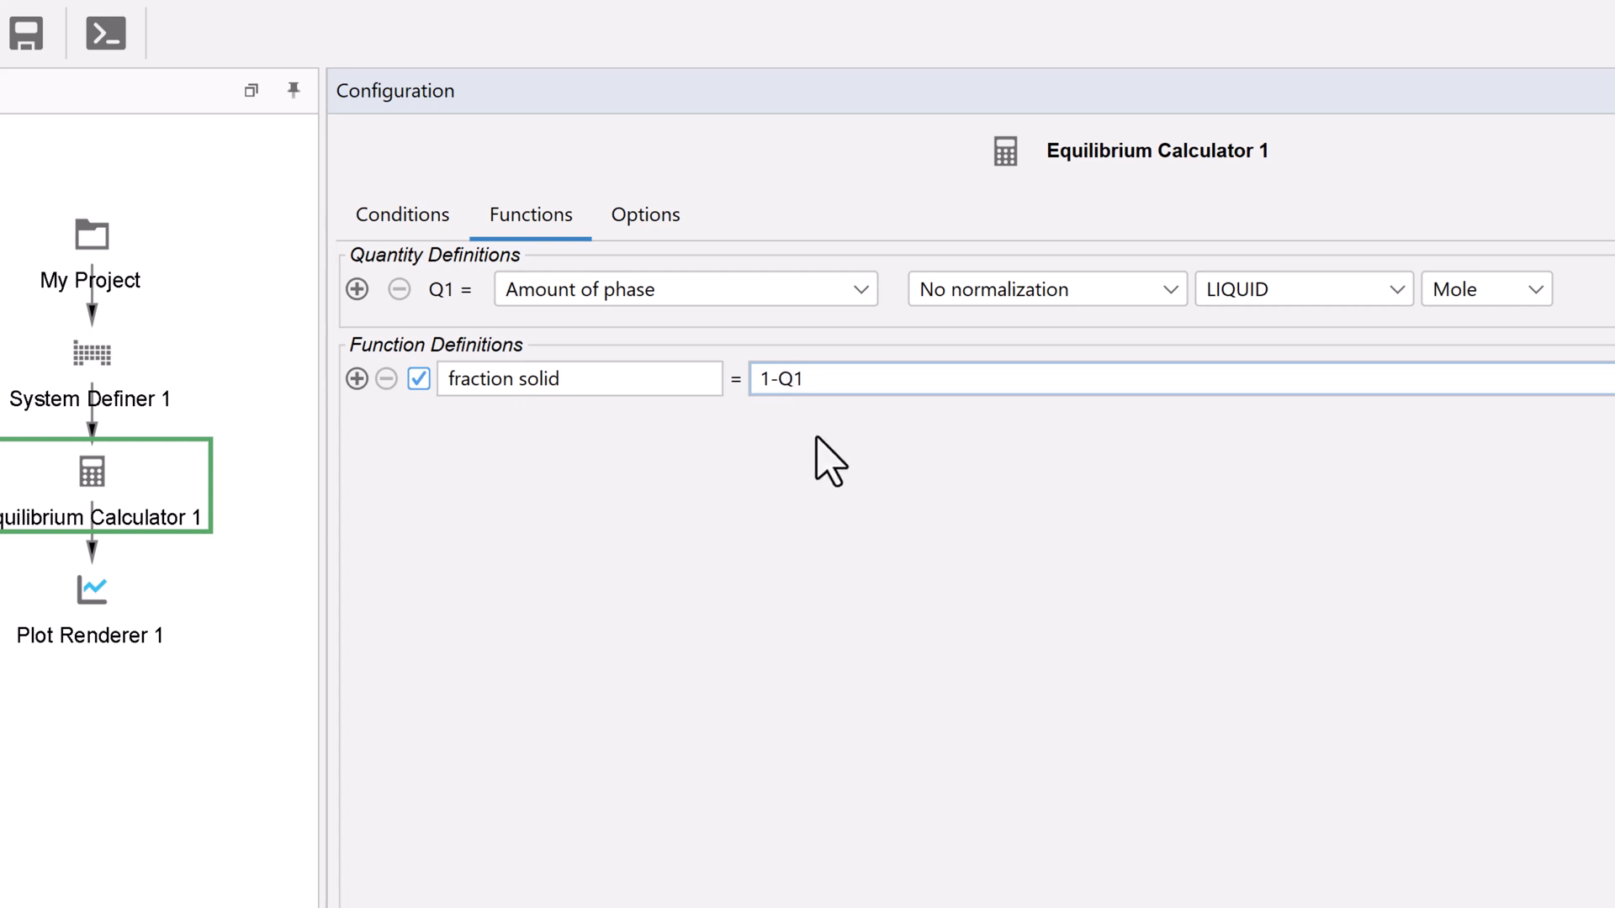
{"action": "left_click", "coordinate": [792, 378]}
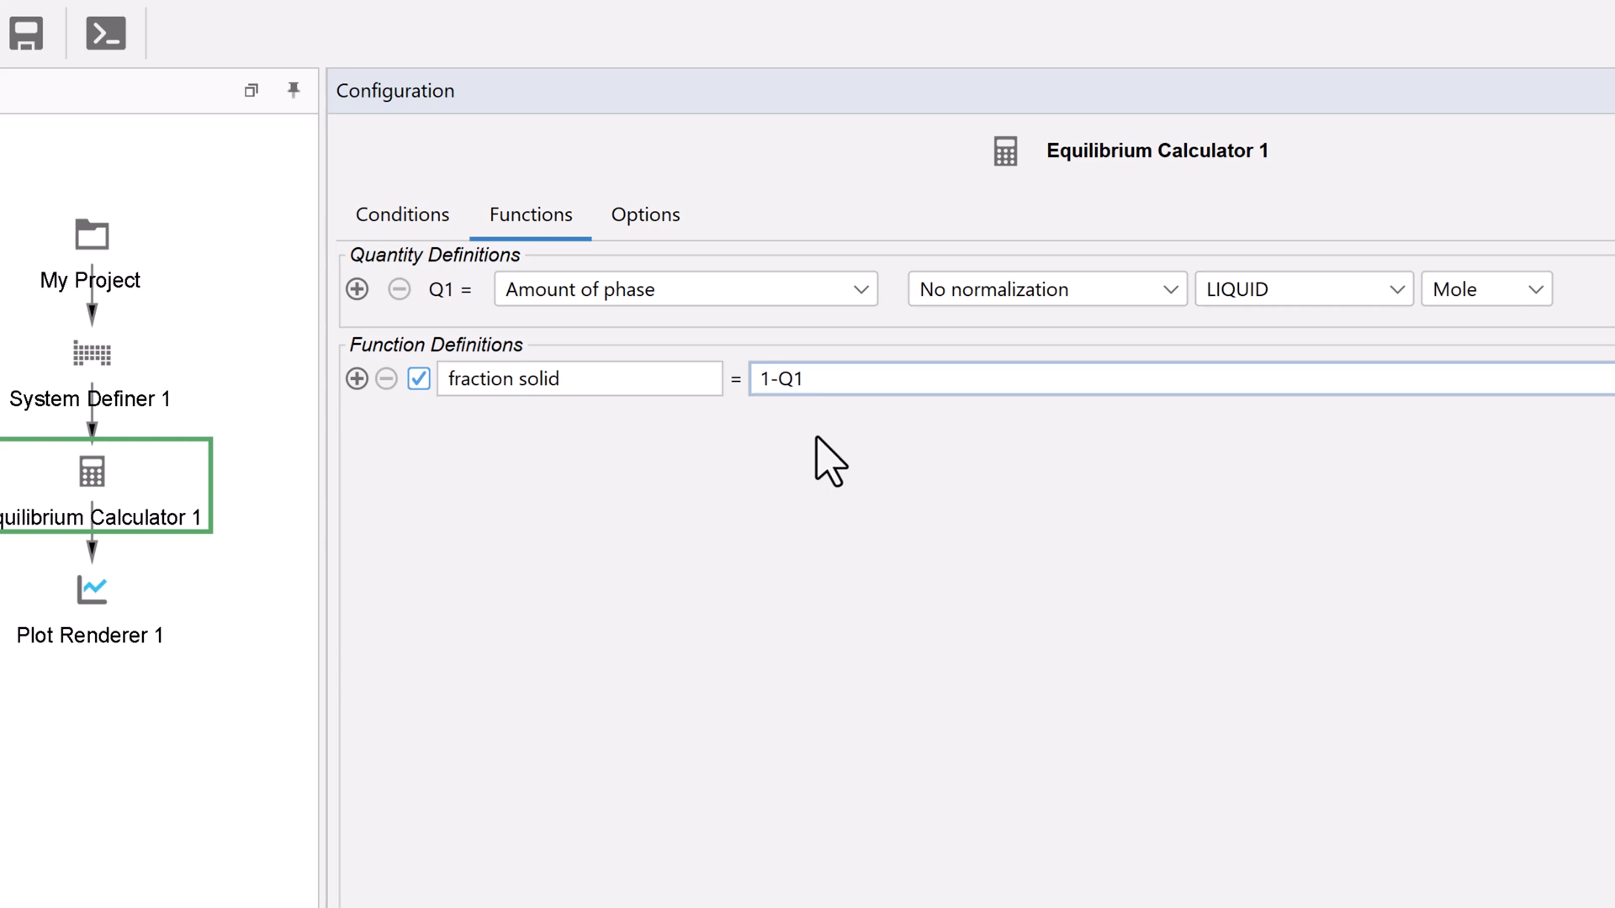
- Review the Conditions tab (Fe-12Cr-2C, 1500–1700 K axis) and open the online help
{"action": "left_click", "coordinate": [402, 213]}
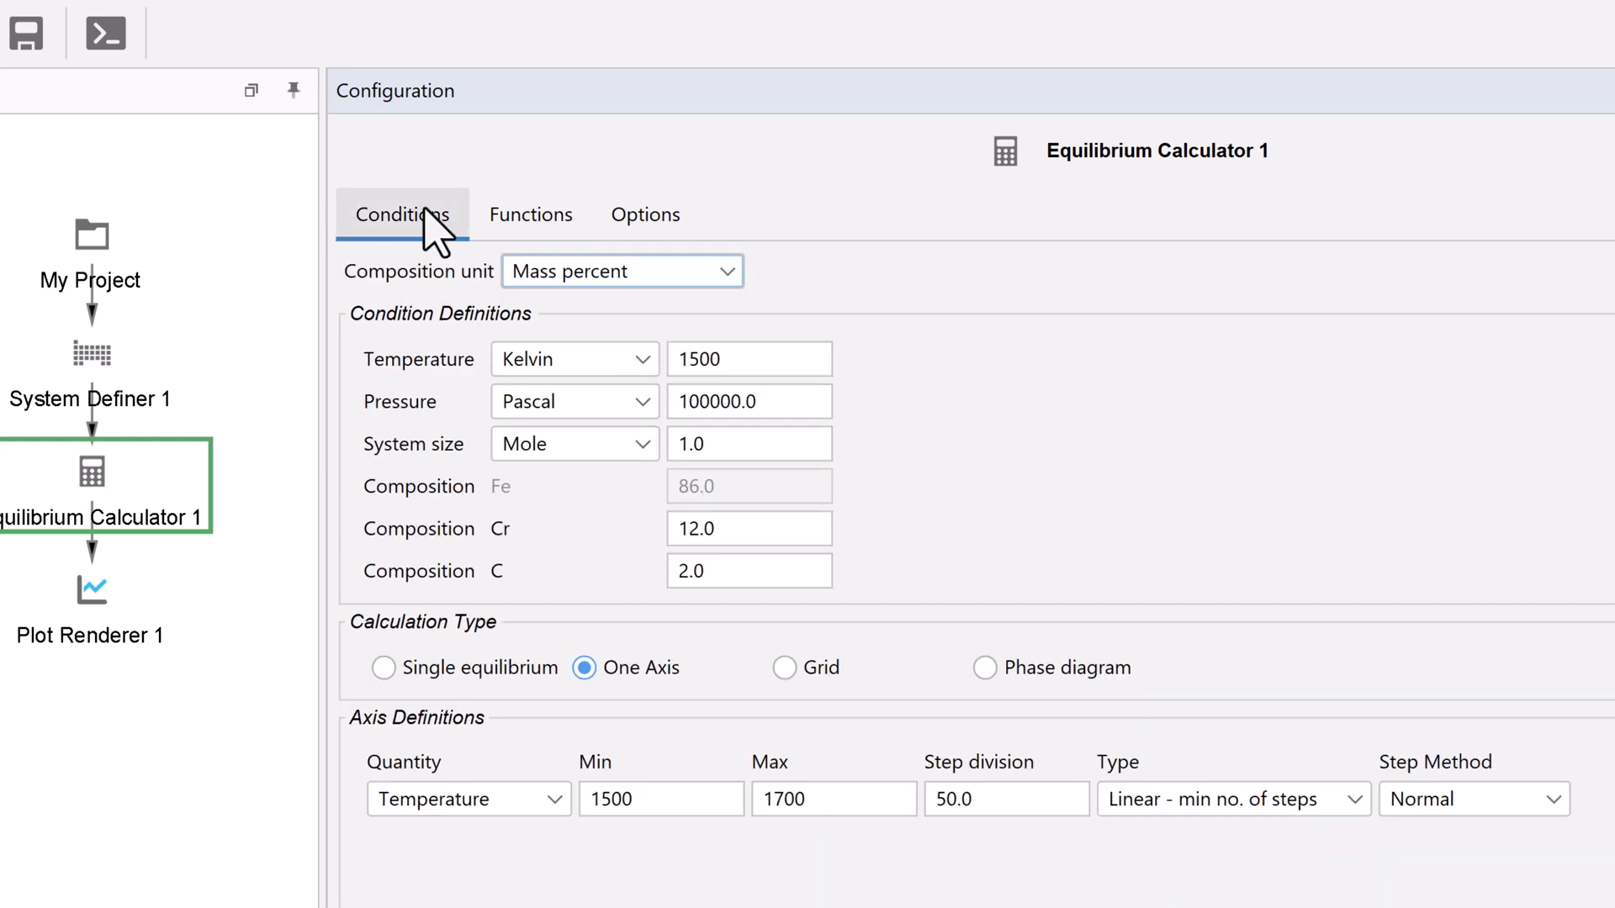
{"action": "mouse_move", "coordinate": [447, 306]}
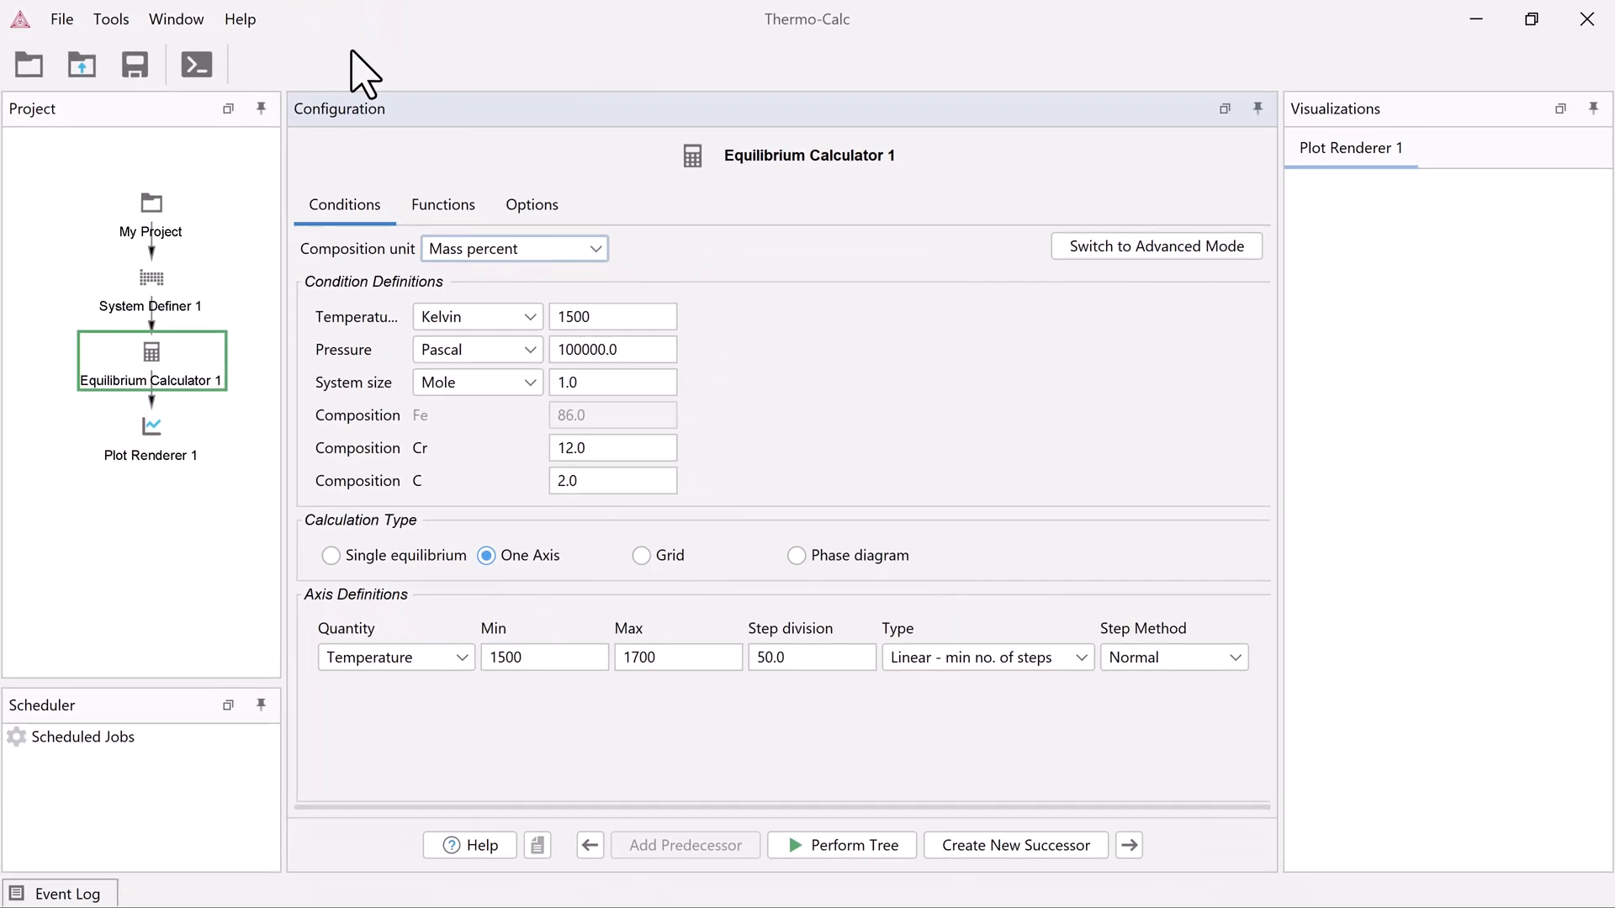
{"action": "left_click", "coordinate": [469, 844]}
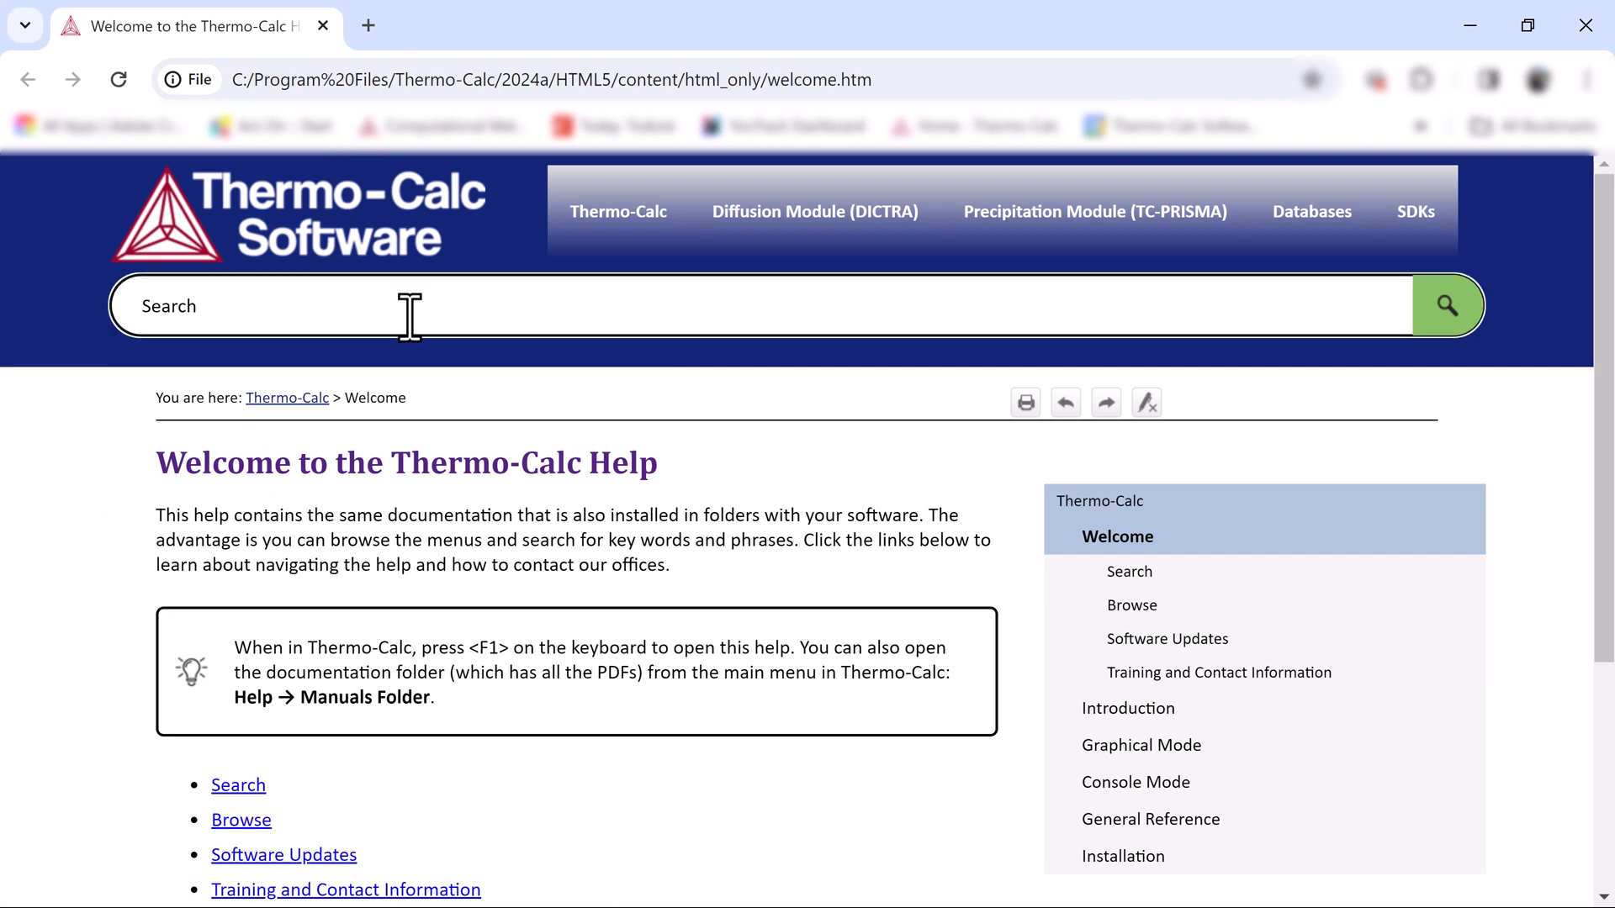
- Search the Thermo-Calc online help for 'variables and units' and browse the results
{"action": "type", "text": "va"}
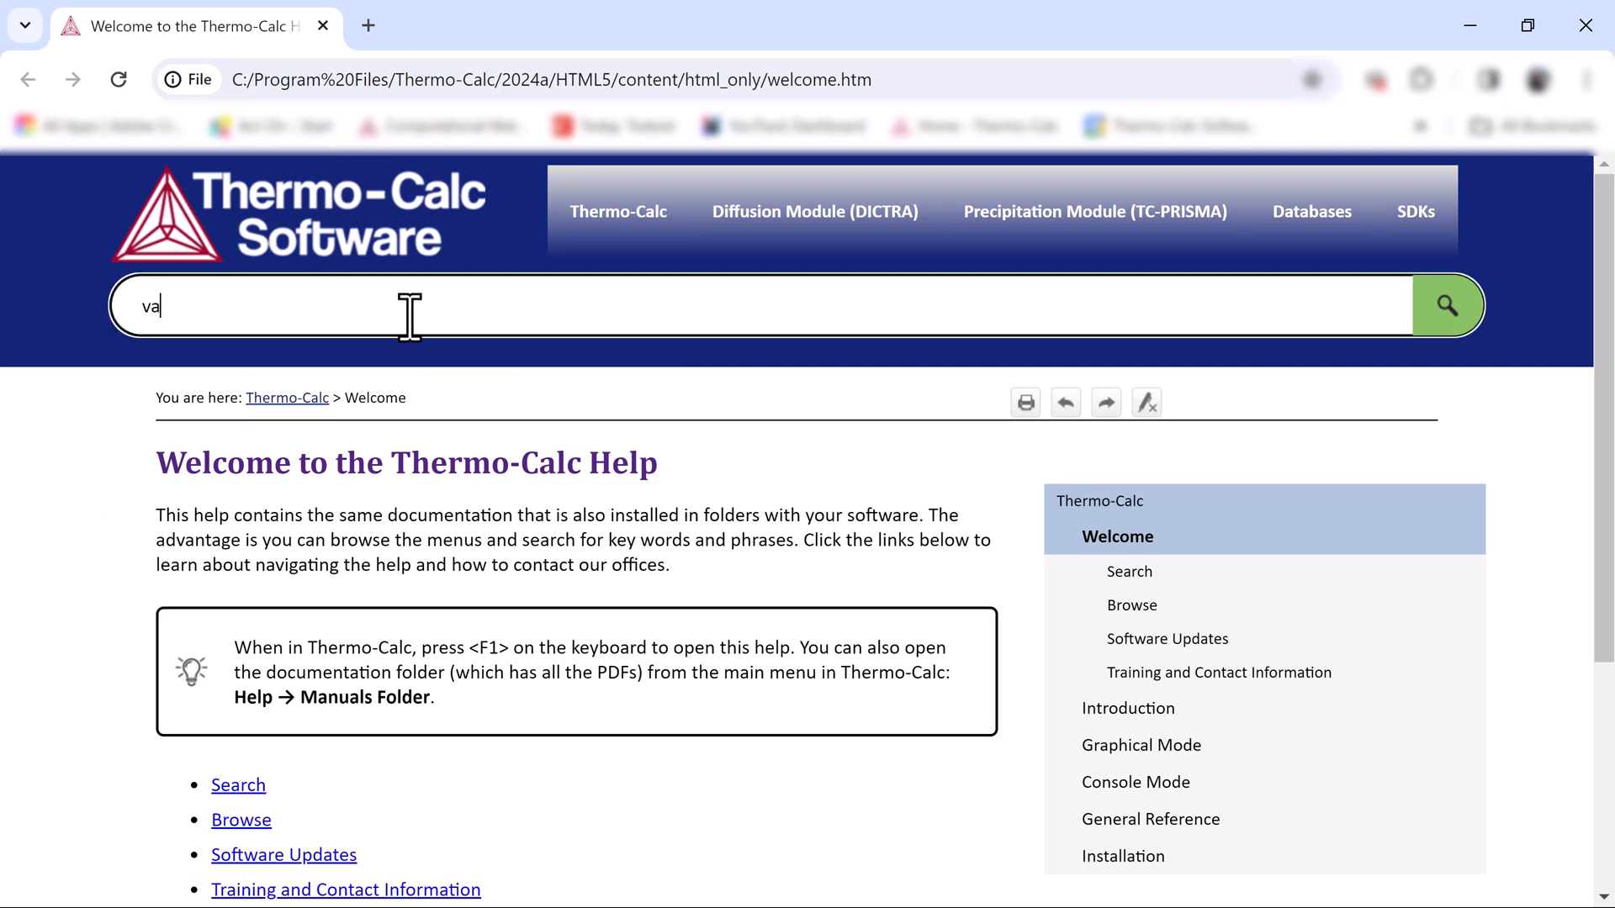
{"action": "type", "text": "riables"}
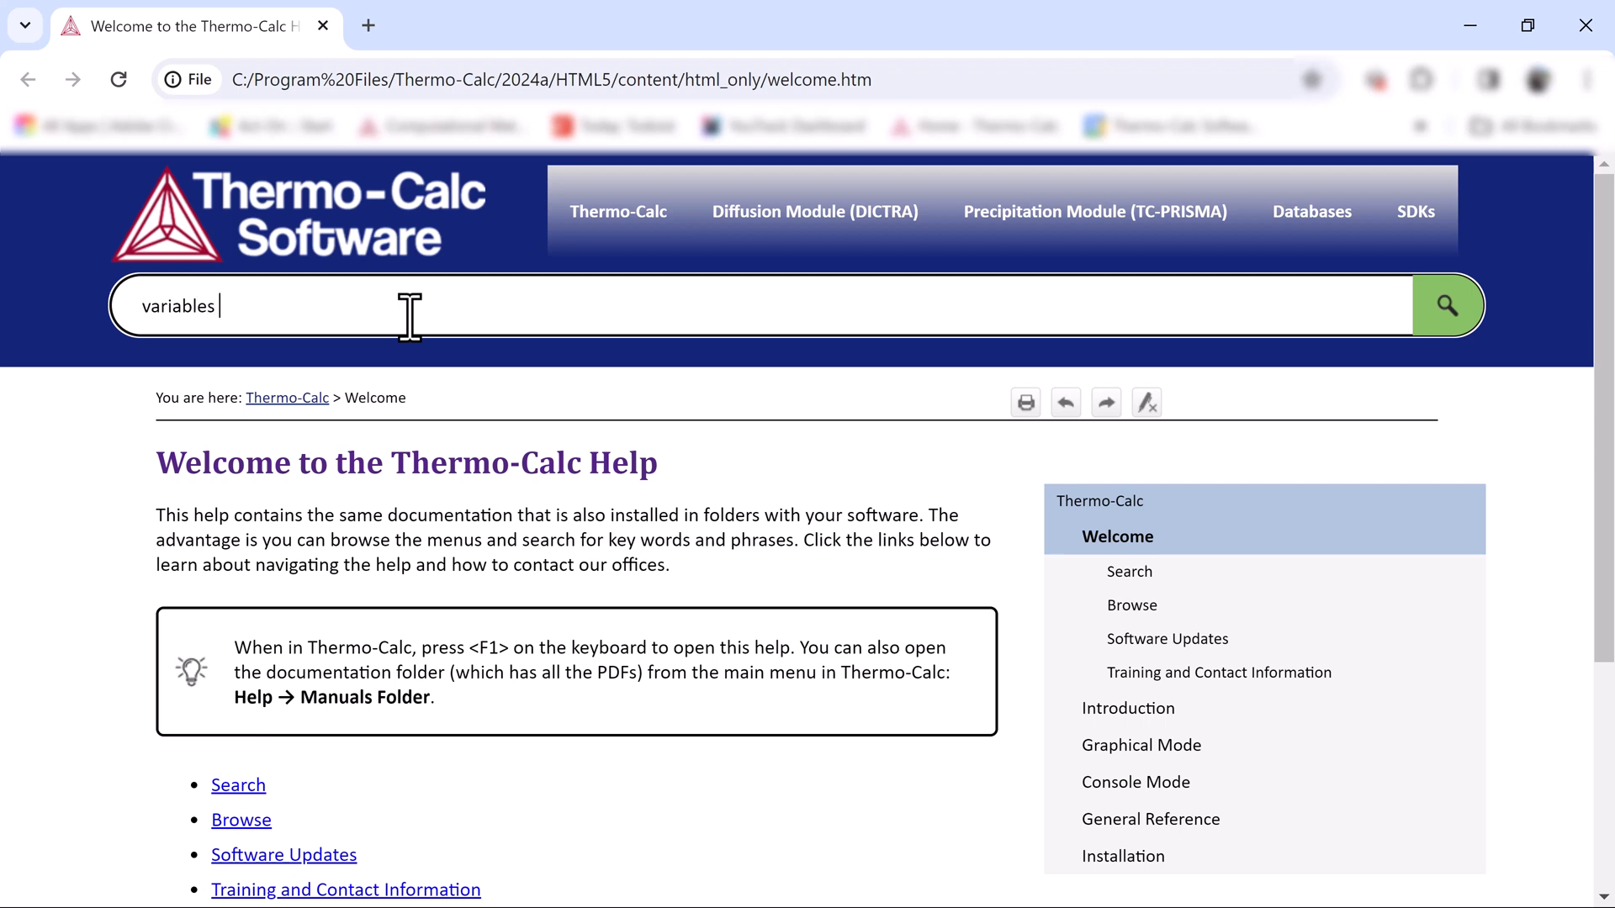
{"action": "type", "text": "and units"}
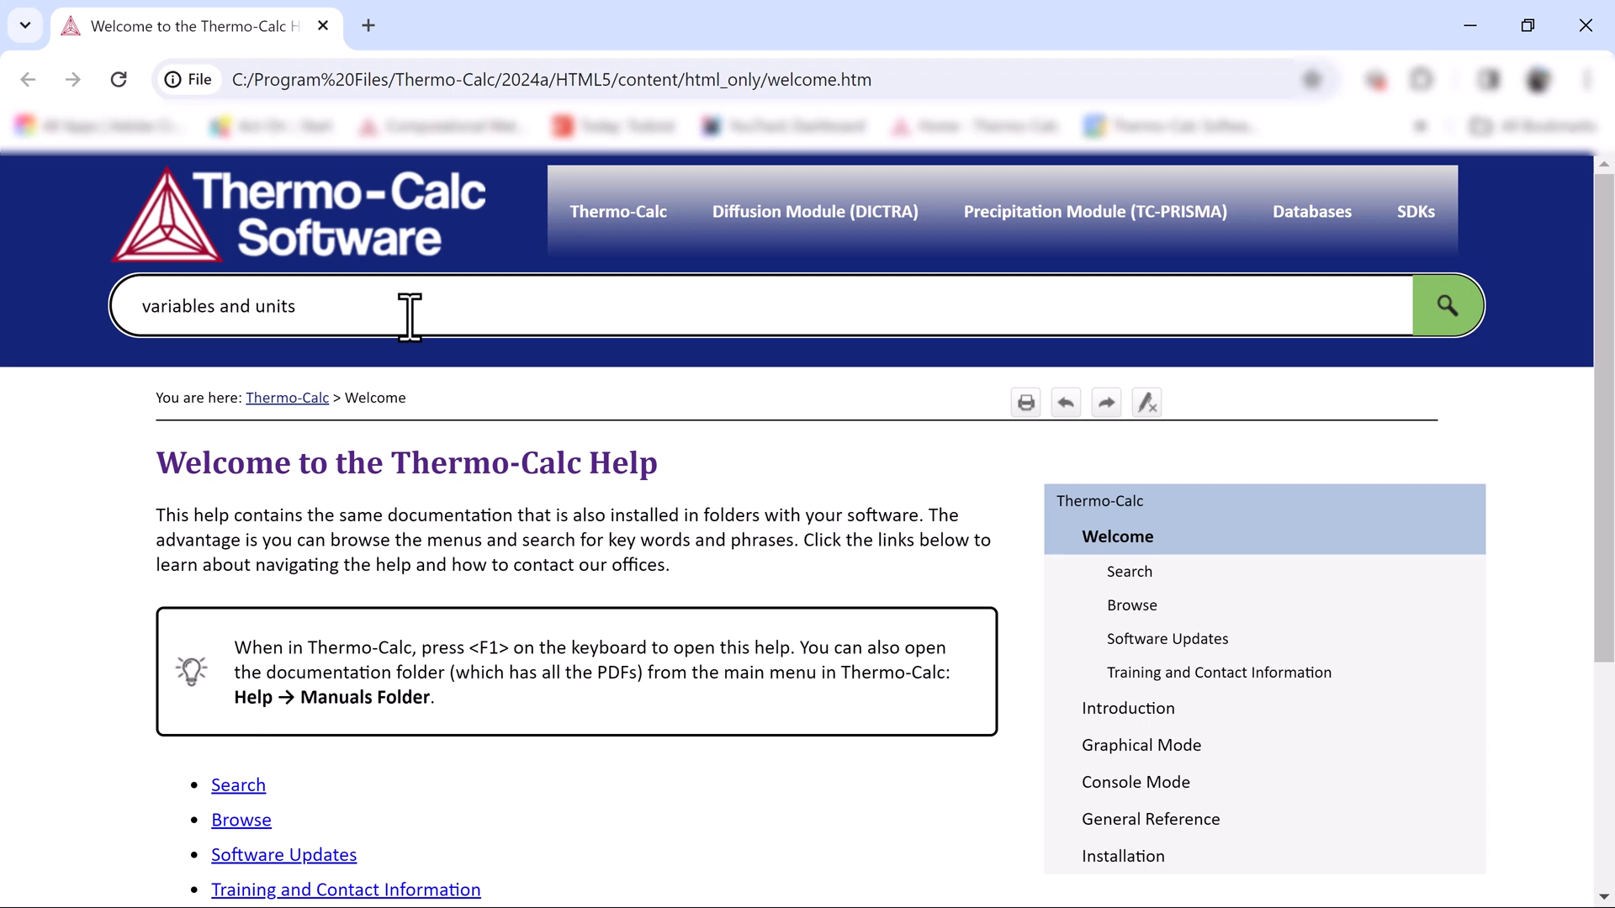
{"action": "left_click", "coordinate": [1447, 304]}
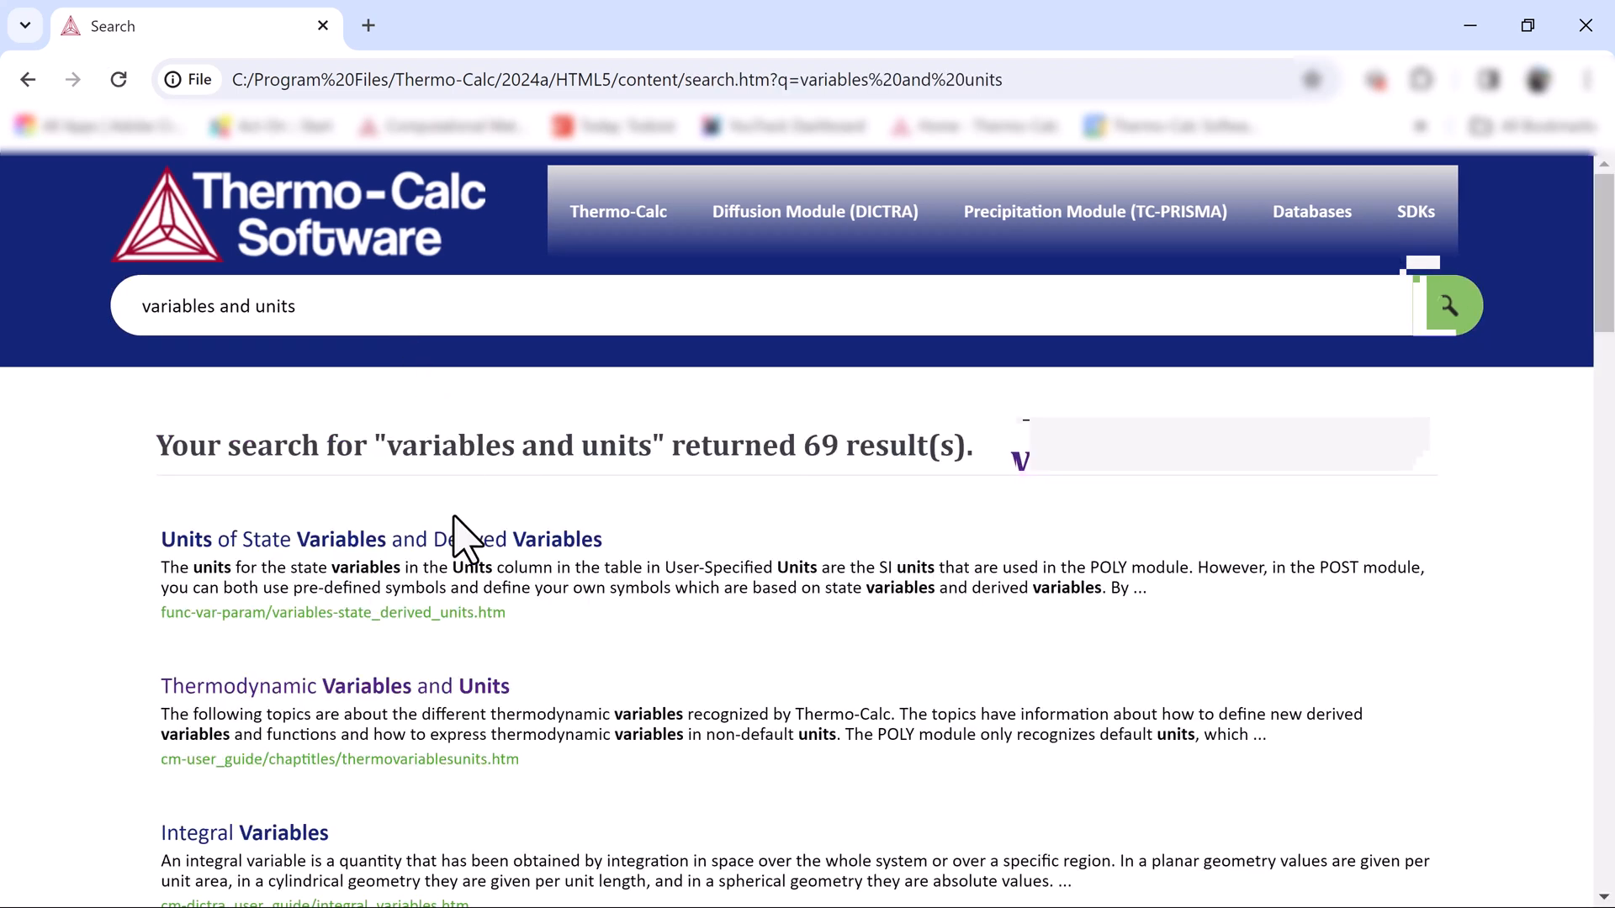
{"action": "left_click", "coordinate": [333, 686]}
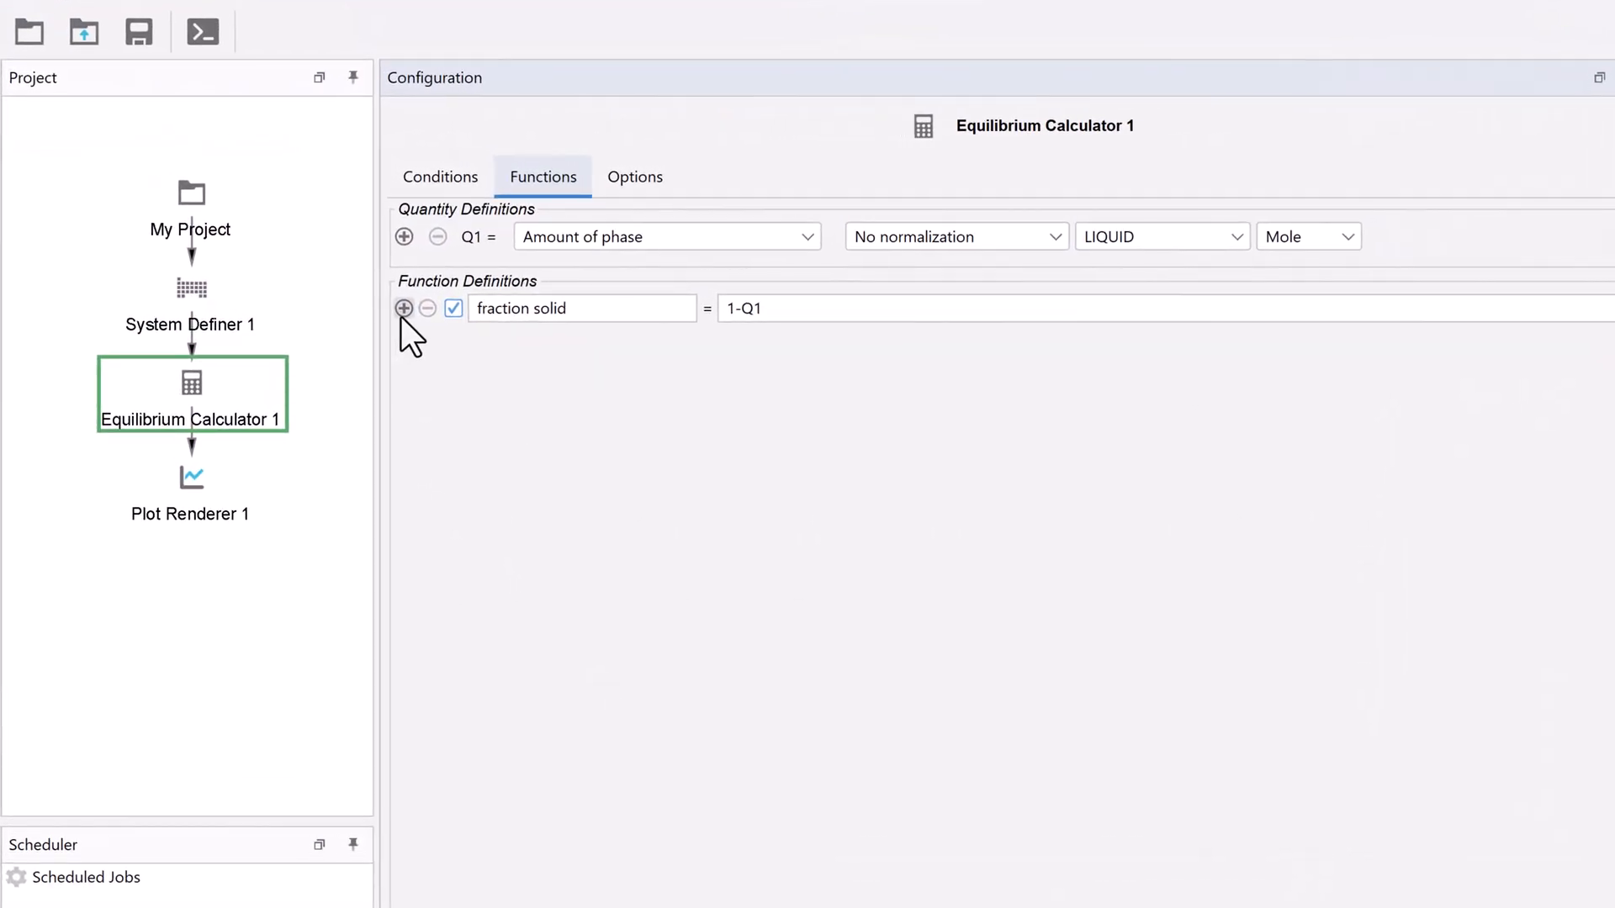
- Add a second function named 'f_solid' defined as 1-NP(LIQUID)
{"action": "left_click", "coordinate": [404, 308]}
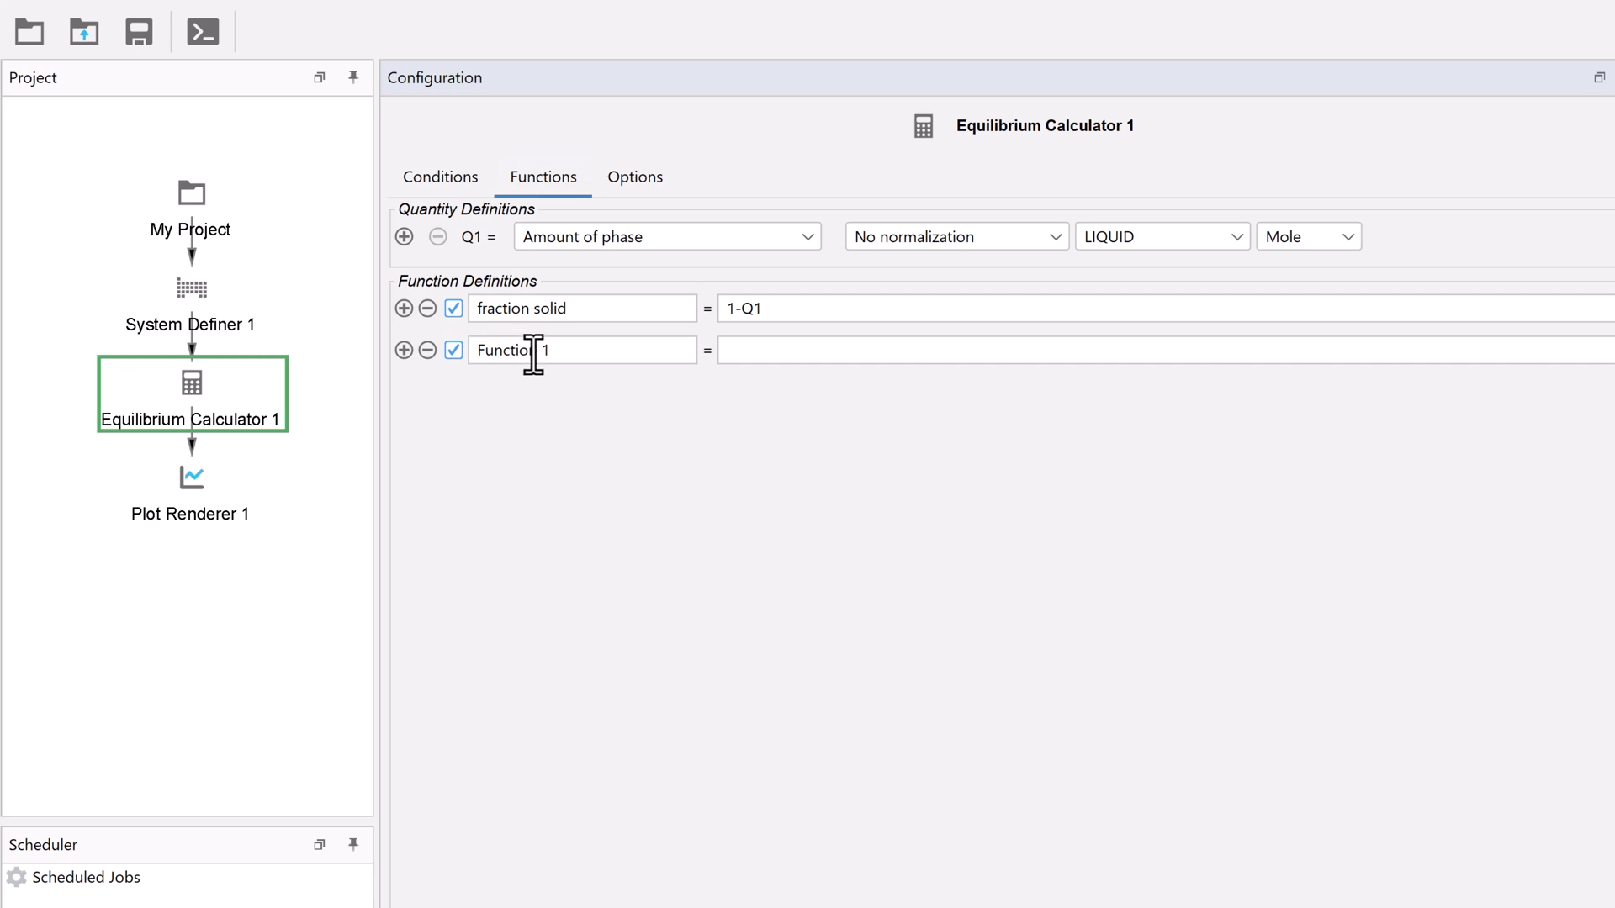
{"action": "double_click", "coordinate": [503, 350]}
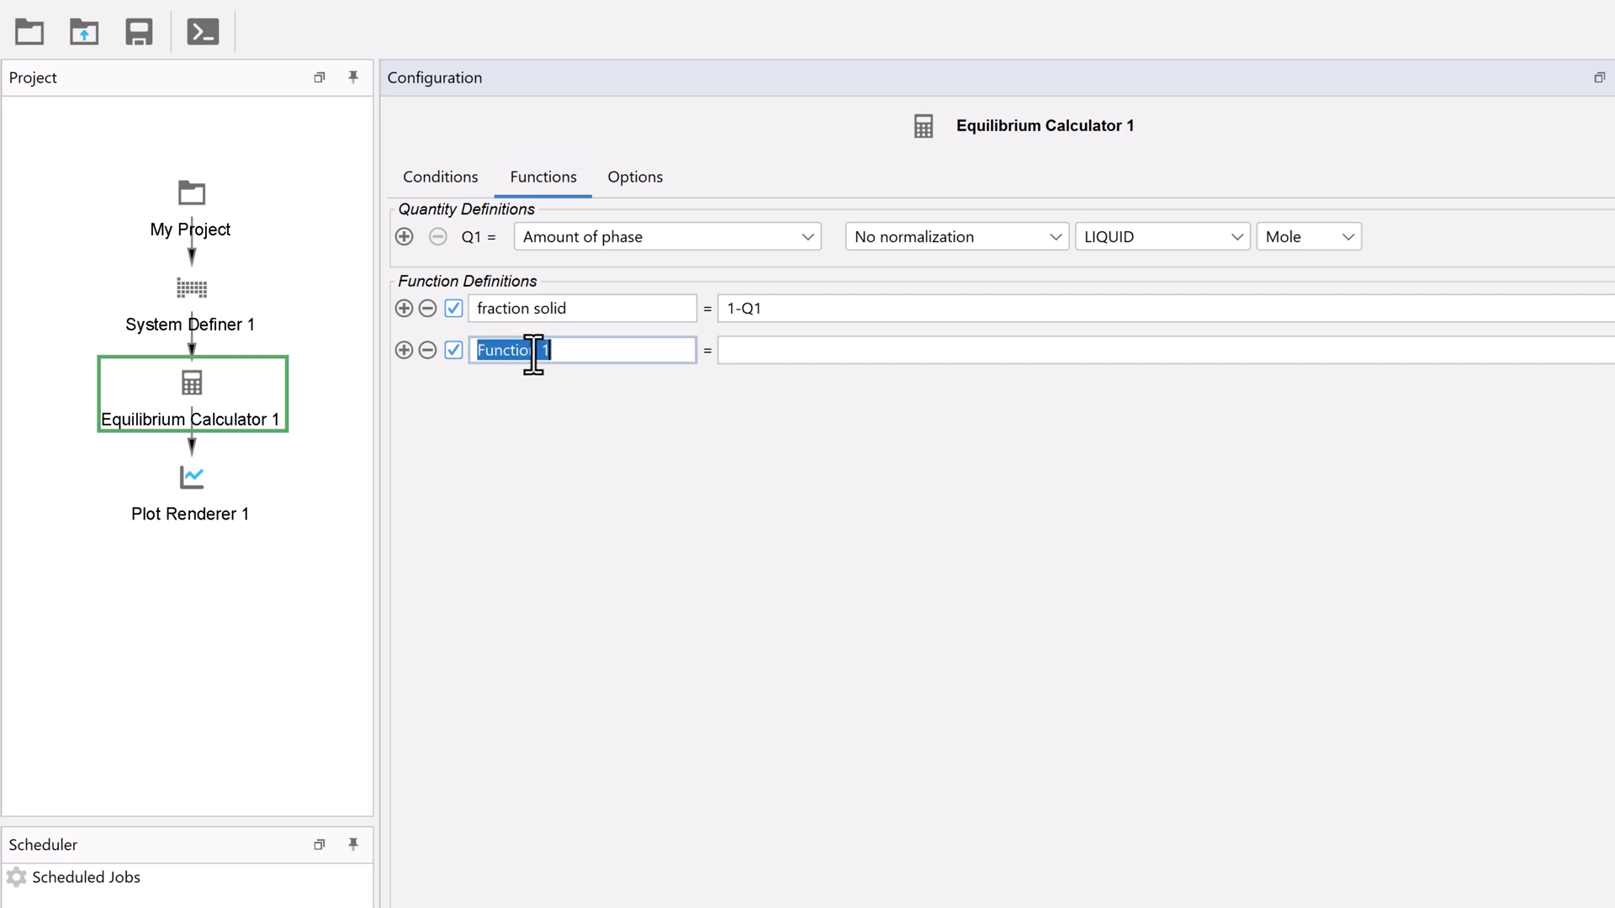
{"action": "type", "text": "f"}
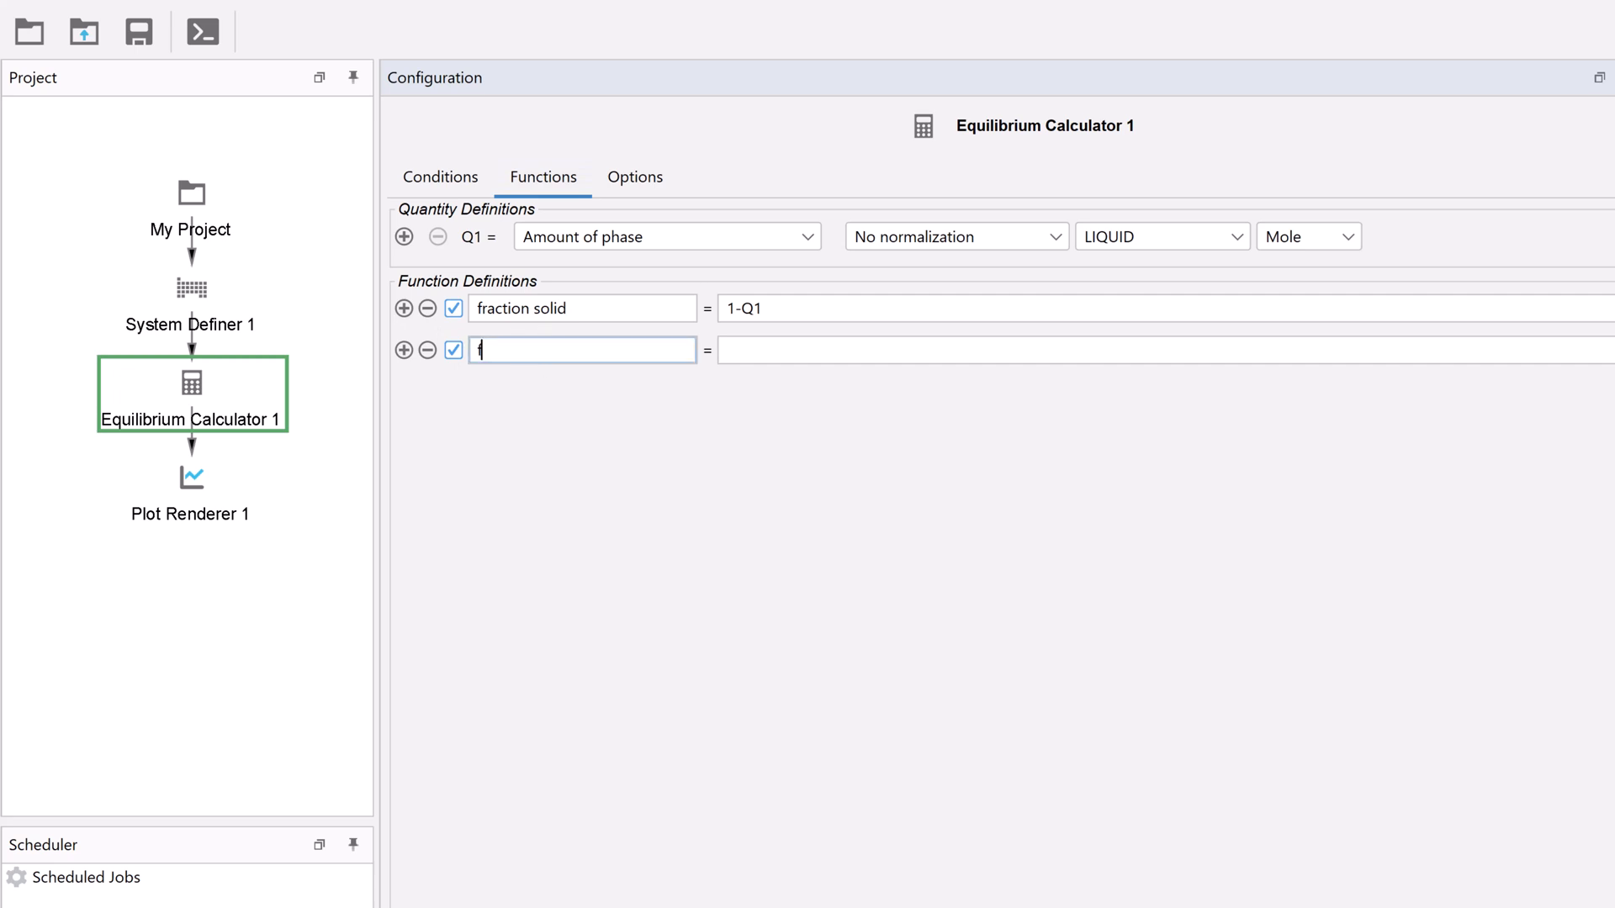
{"action": "type", "text": "_solid"}
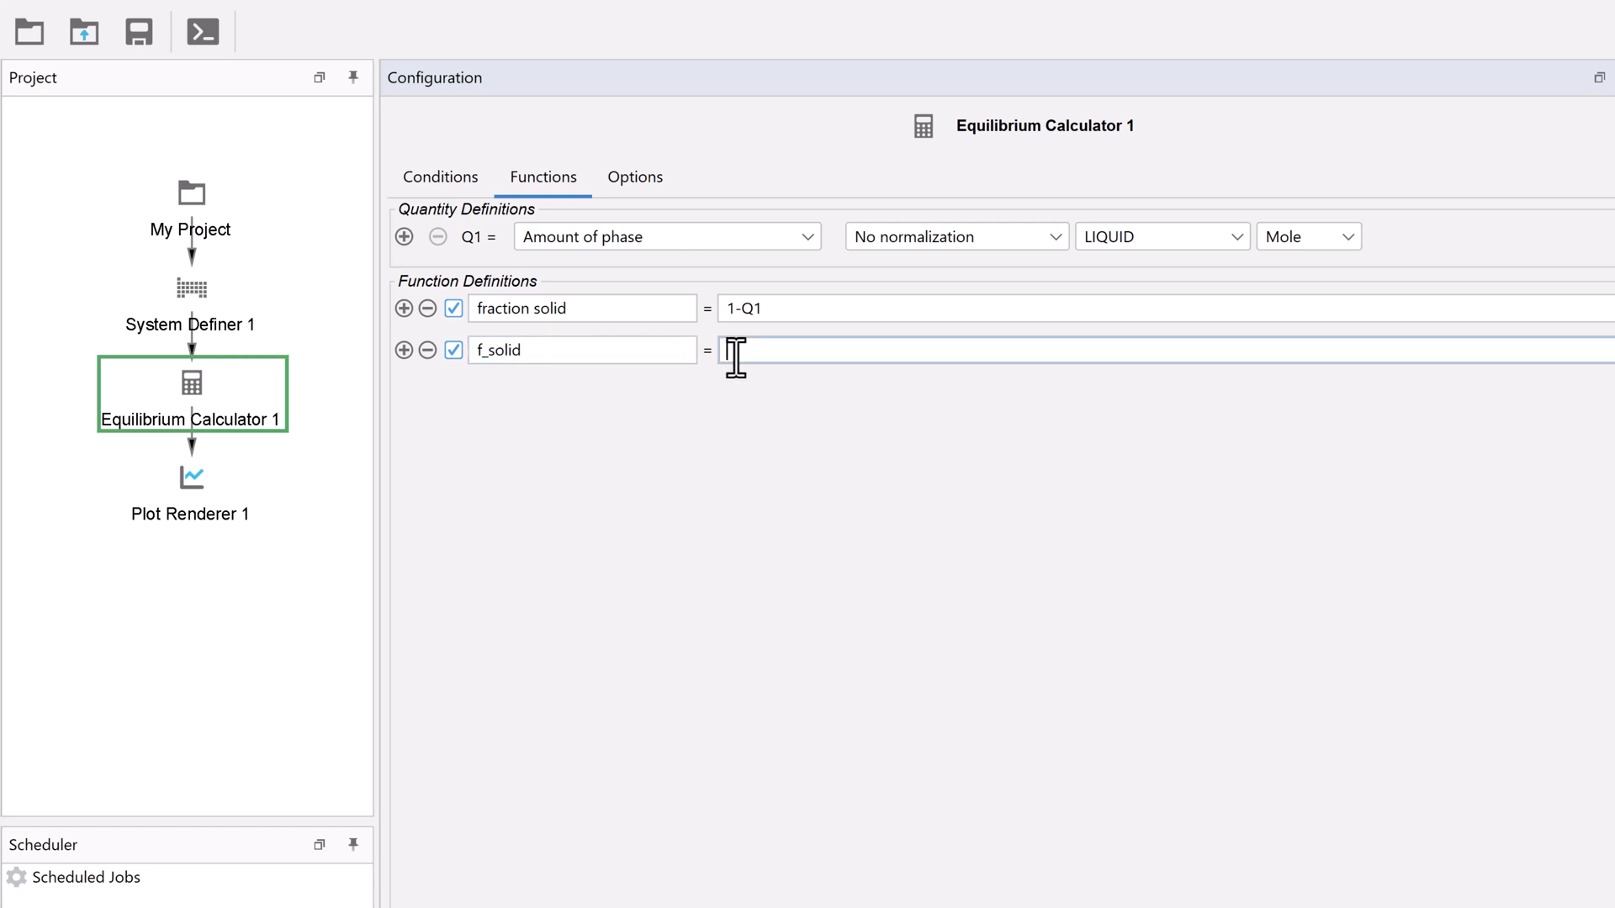
{"action": "type", "text": "1-"}
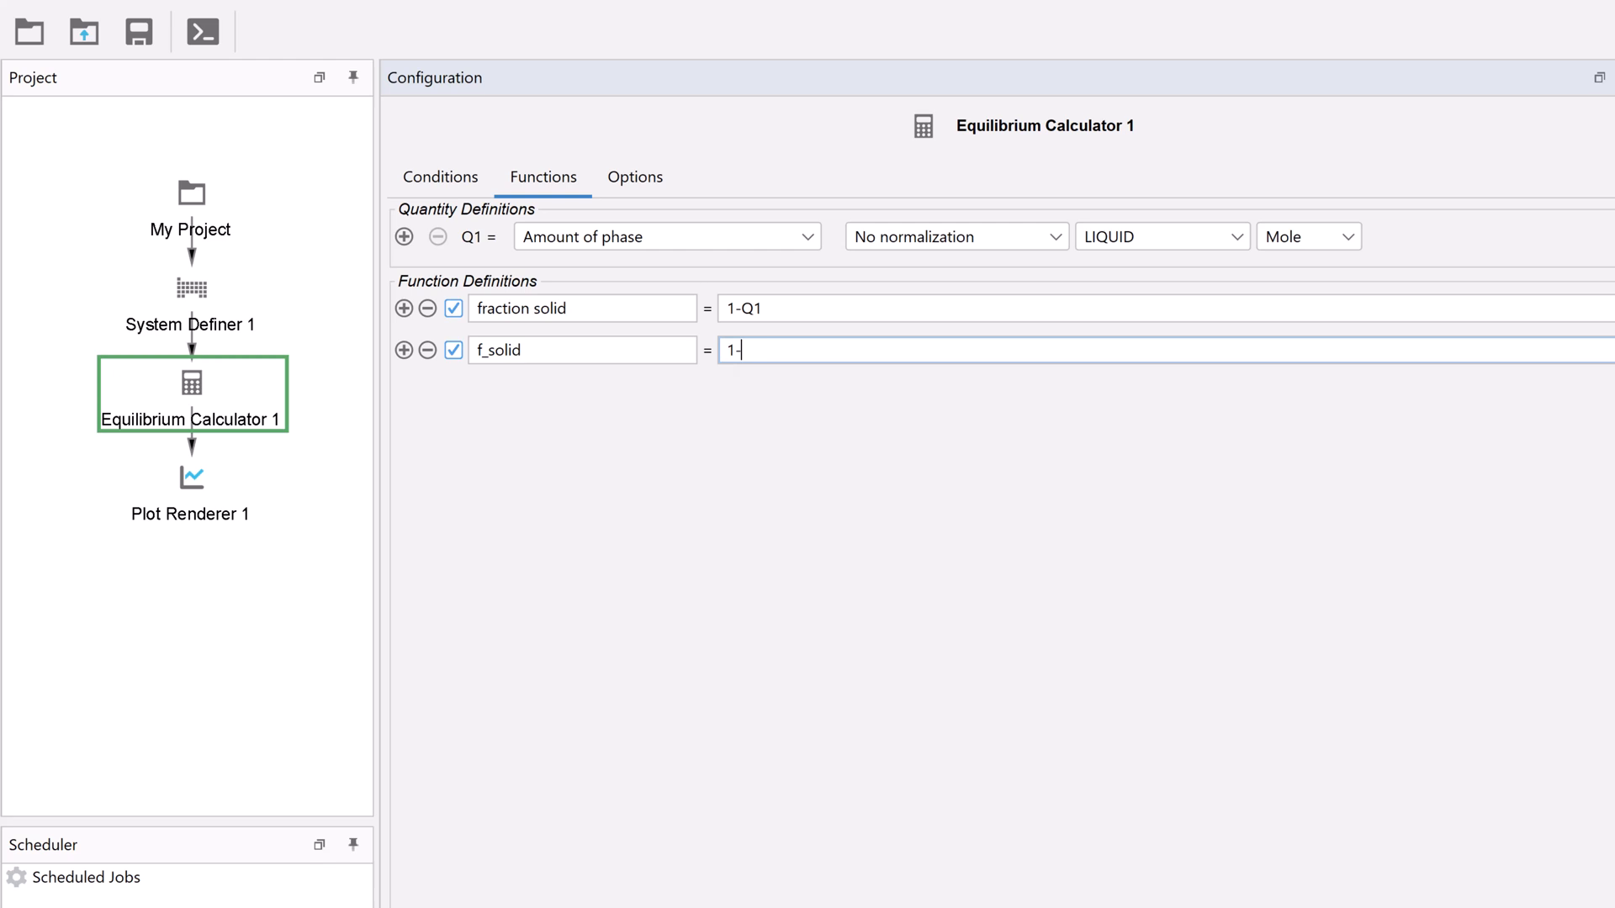
{"action": "type", "text": "NP"}
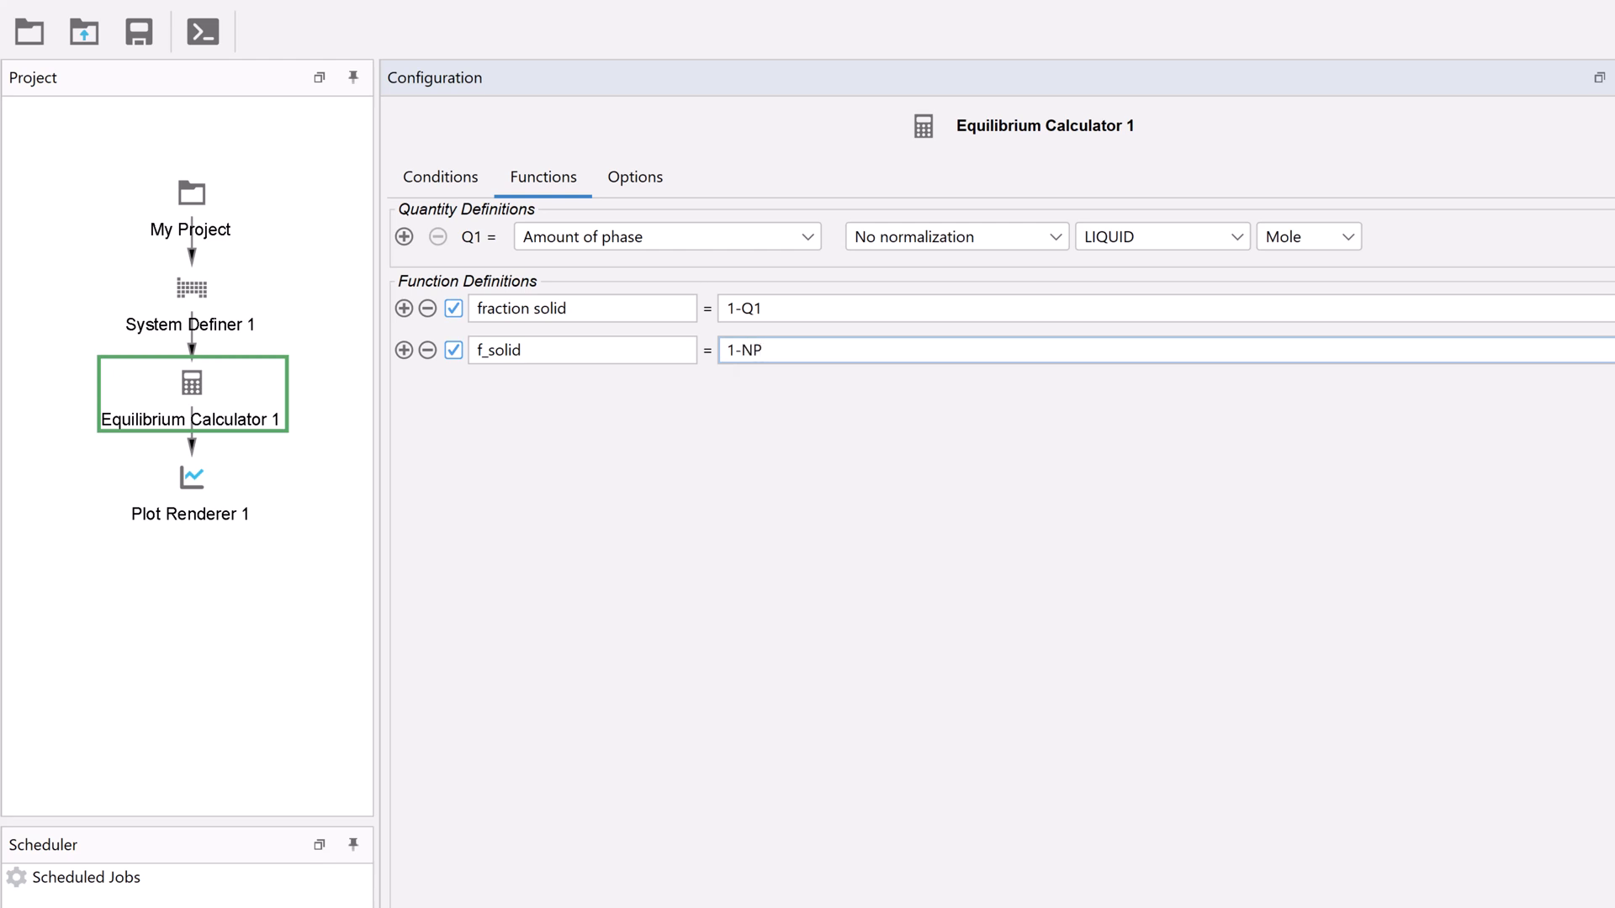
{"action": "type", "text": "(LI"}
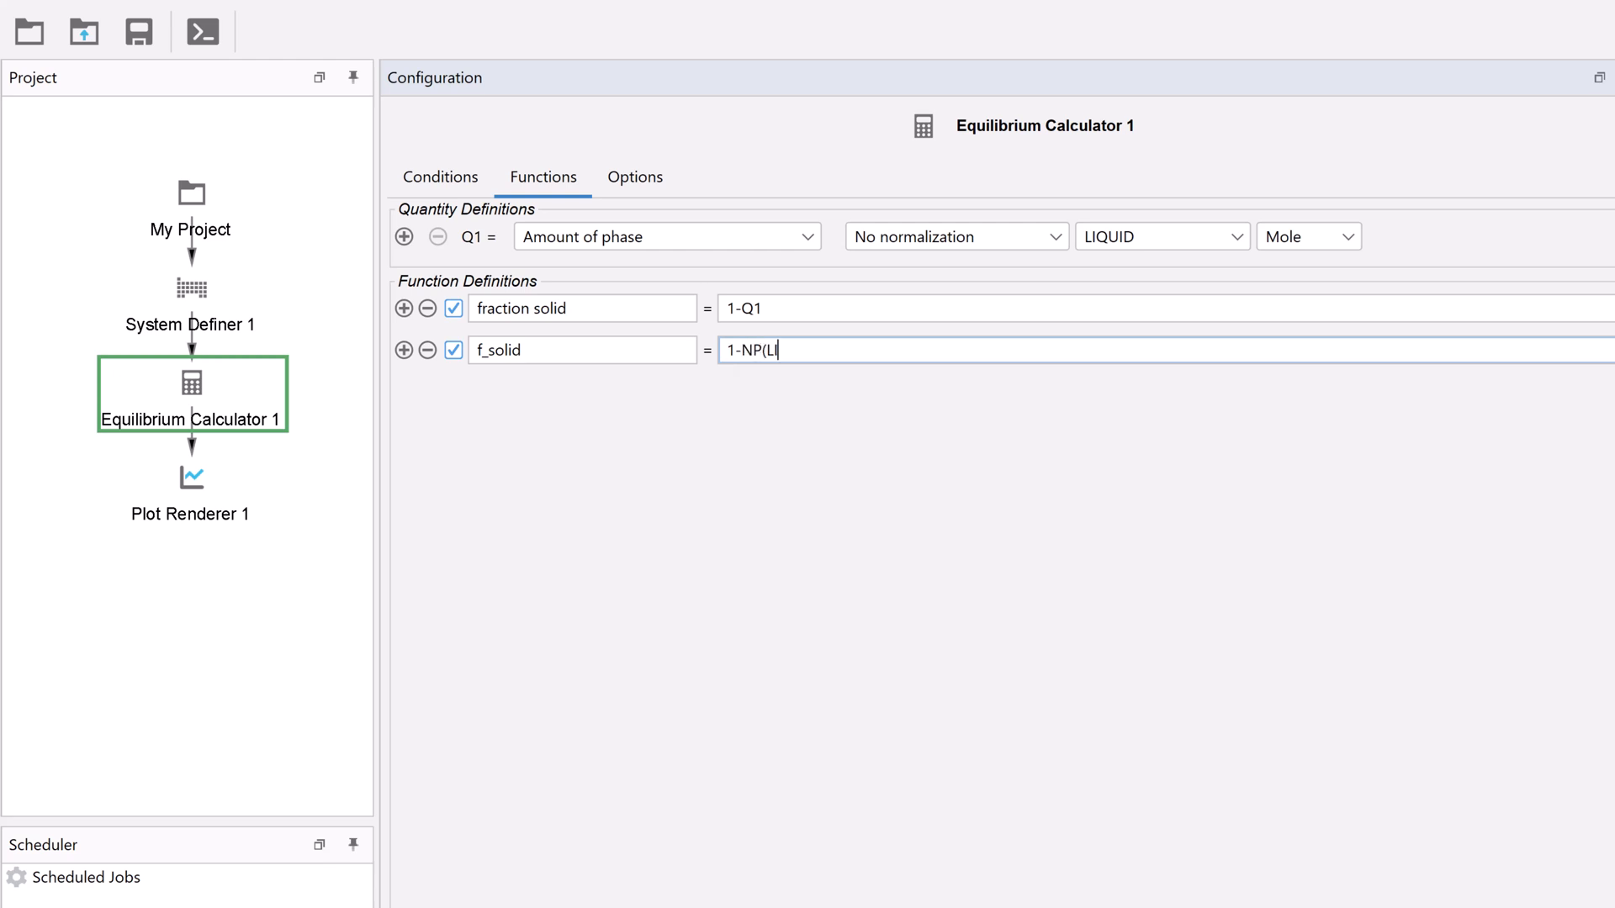
{"action": "type", "text": "QUID"}
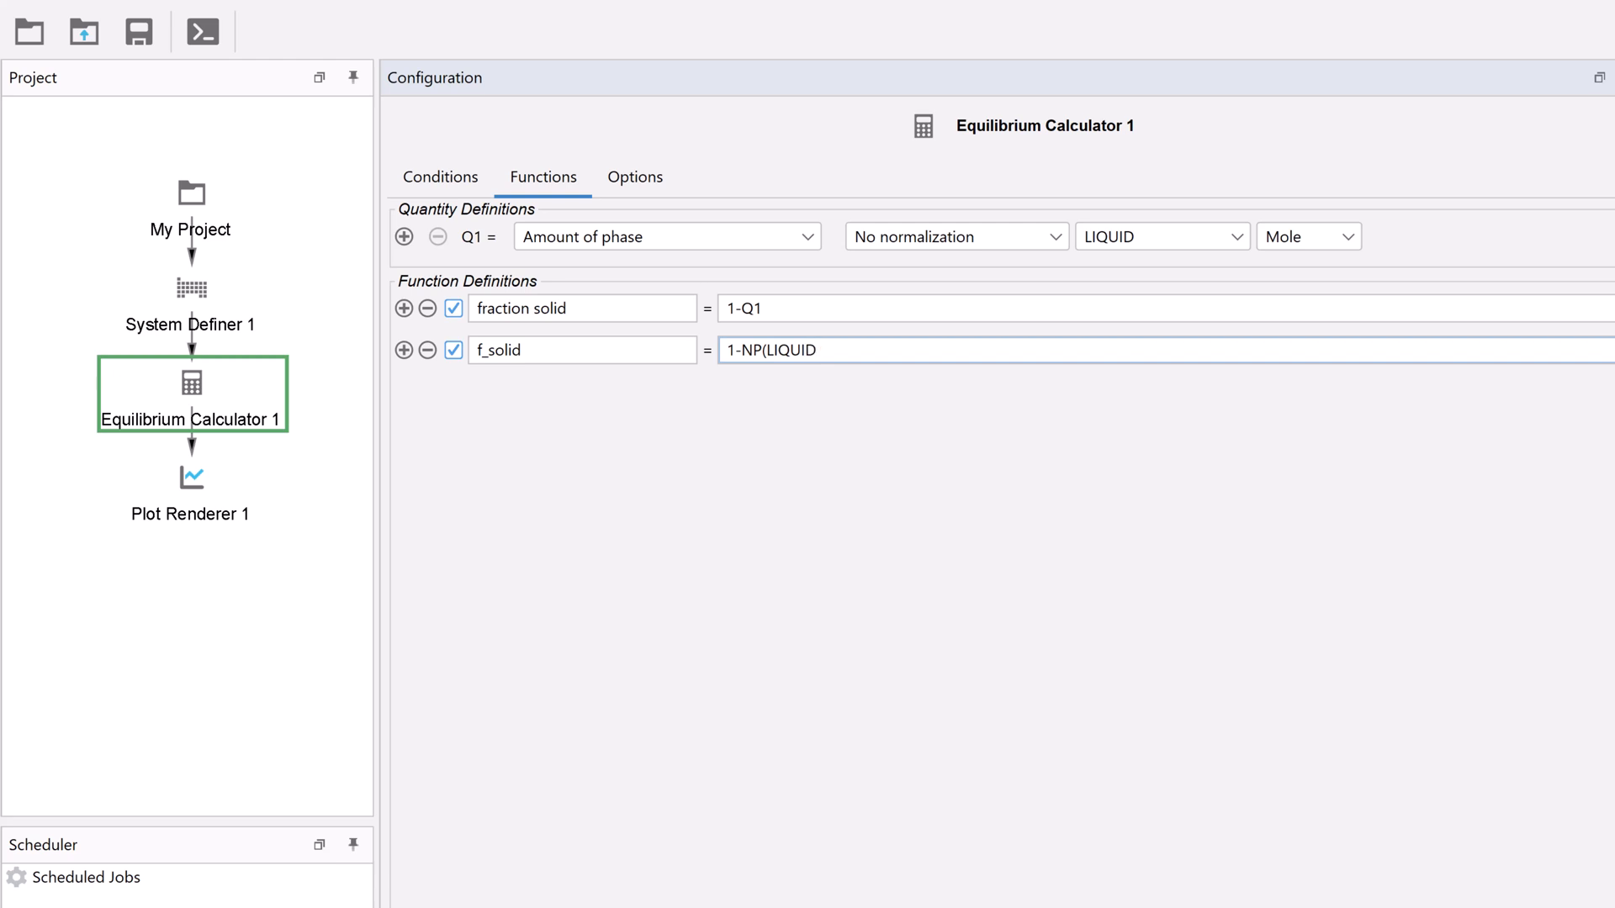
{"action": "type", "text": ")"}
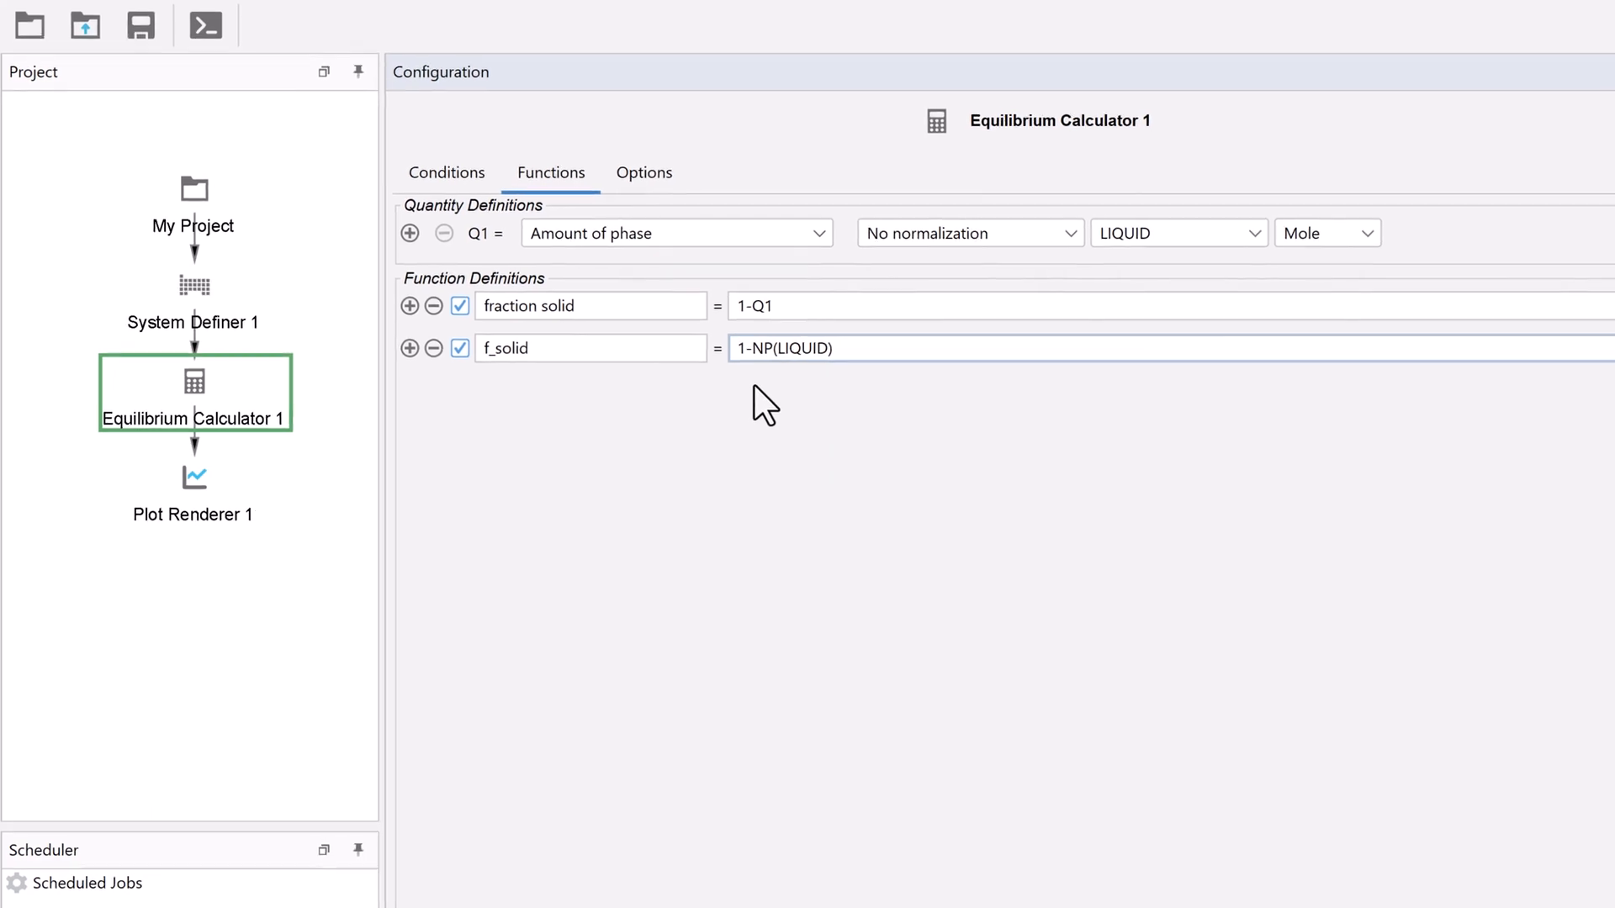
- Plot fraction solid on Plot Renderer 1's y-axis with fixed 0–1 limits and perform the plot
{"action": "left_click", "coordinate": [192, 476]}
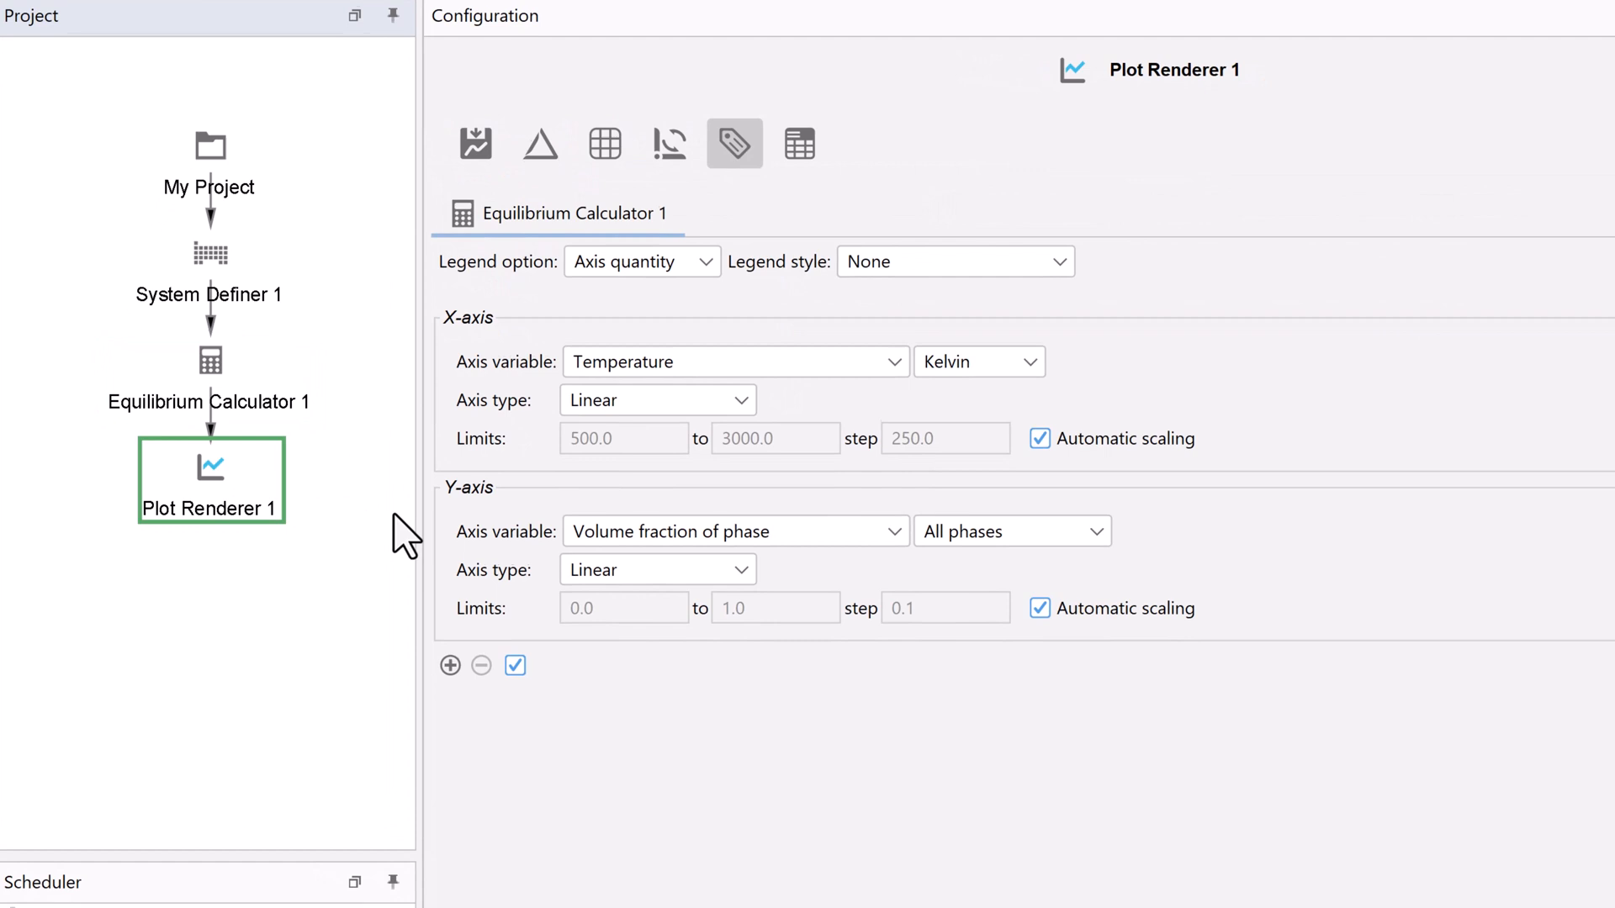
{"action": "left_click", "coordinate": [886, 531]}
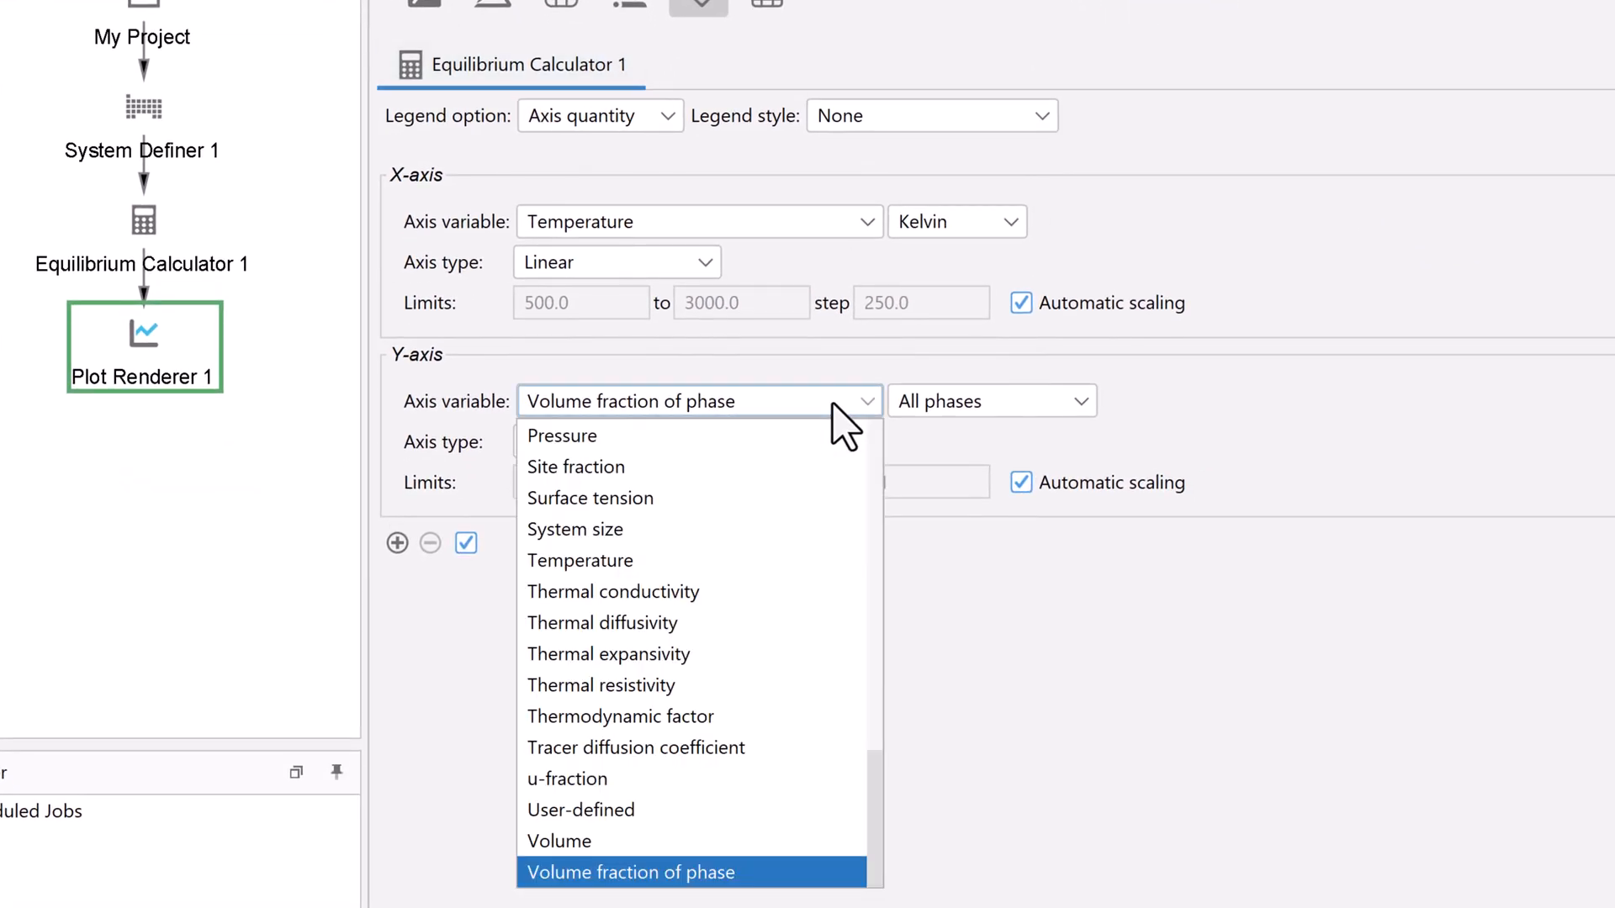
{"action": "scroll", "scroll_direction": "up", "scroll_amount": 3}
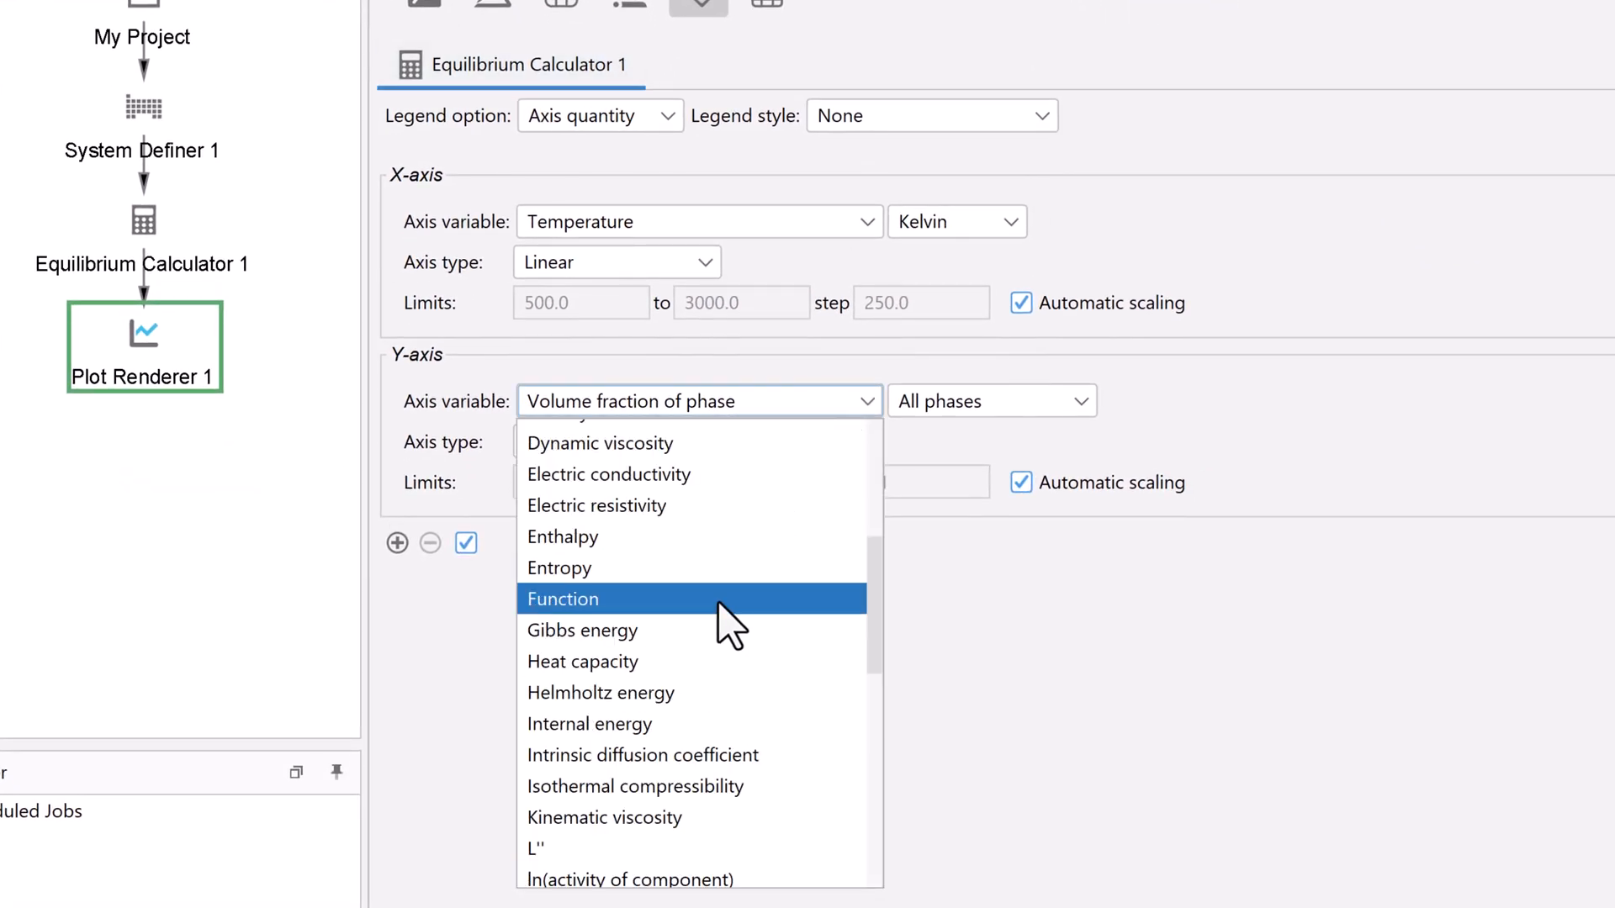
{"action": "left_click", "coordinate": [563, 599]}
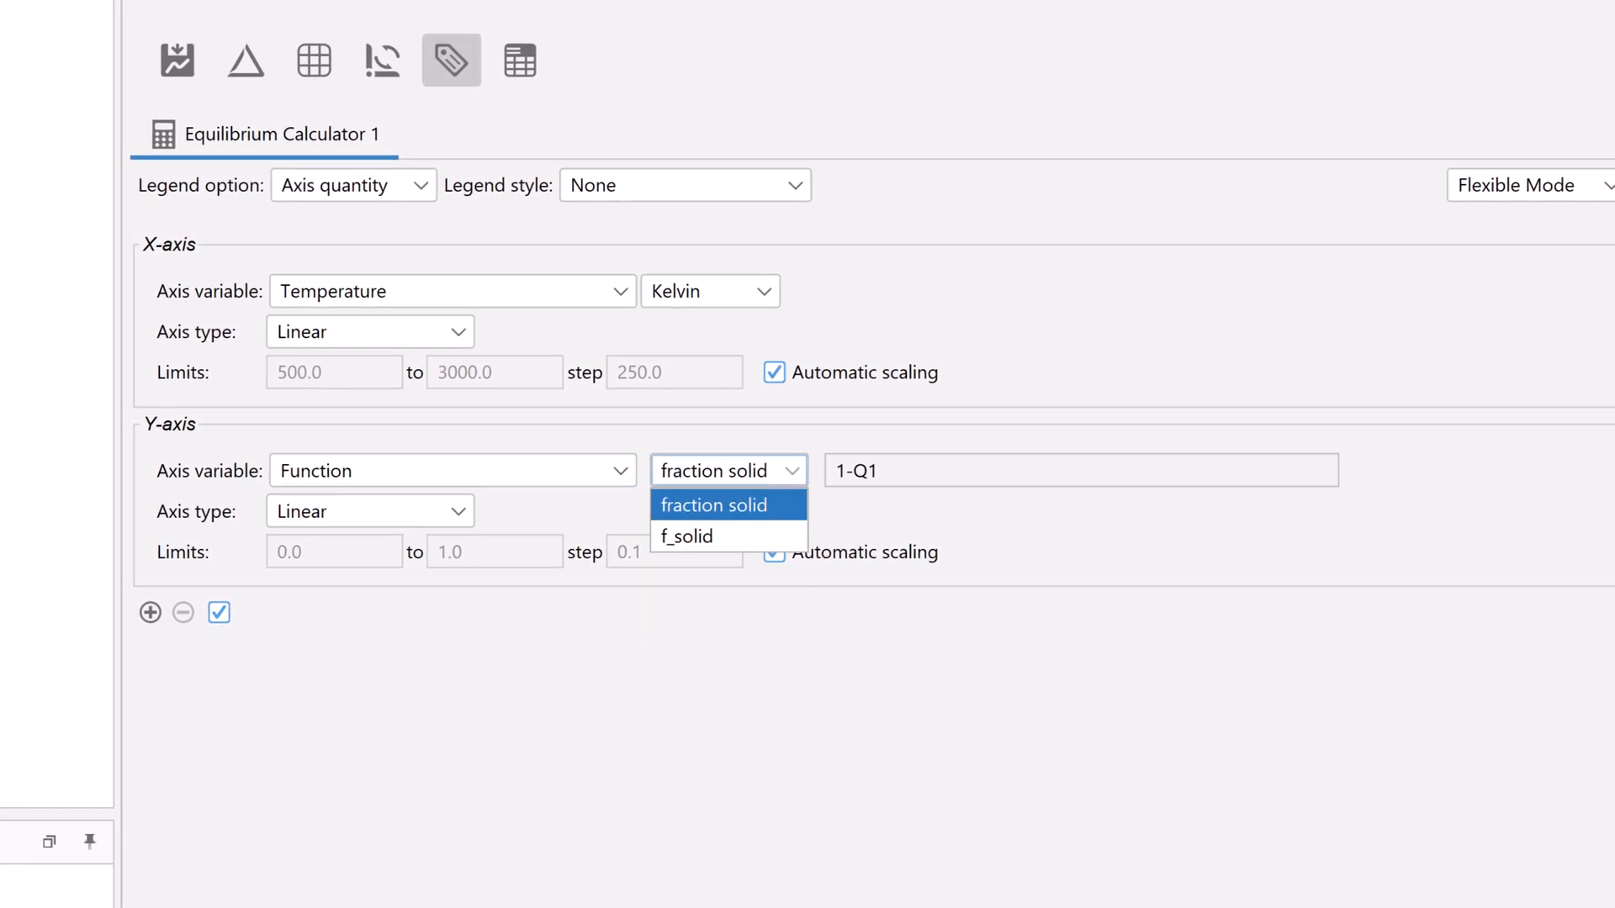
{"action": "mouse_move", "coordinate": [752, 499]}
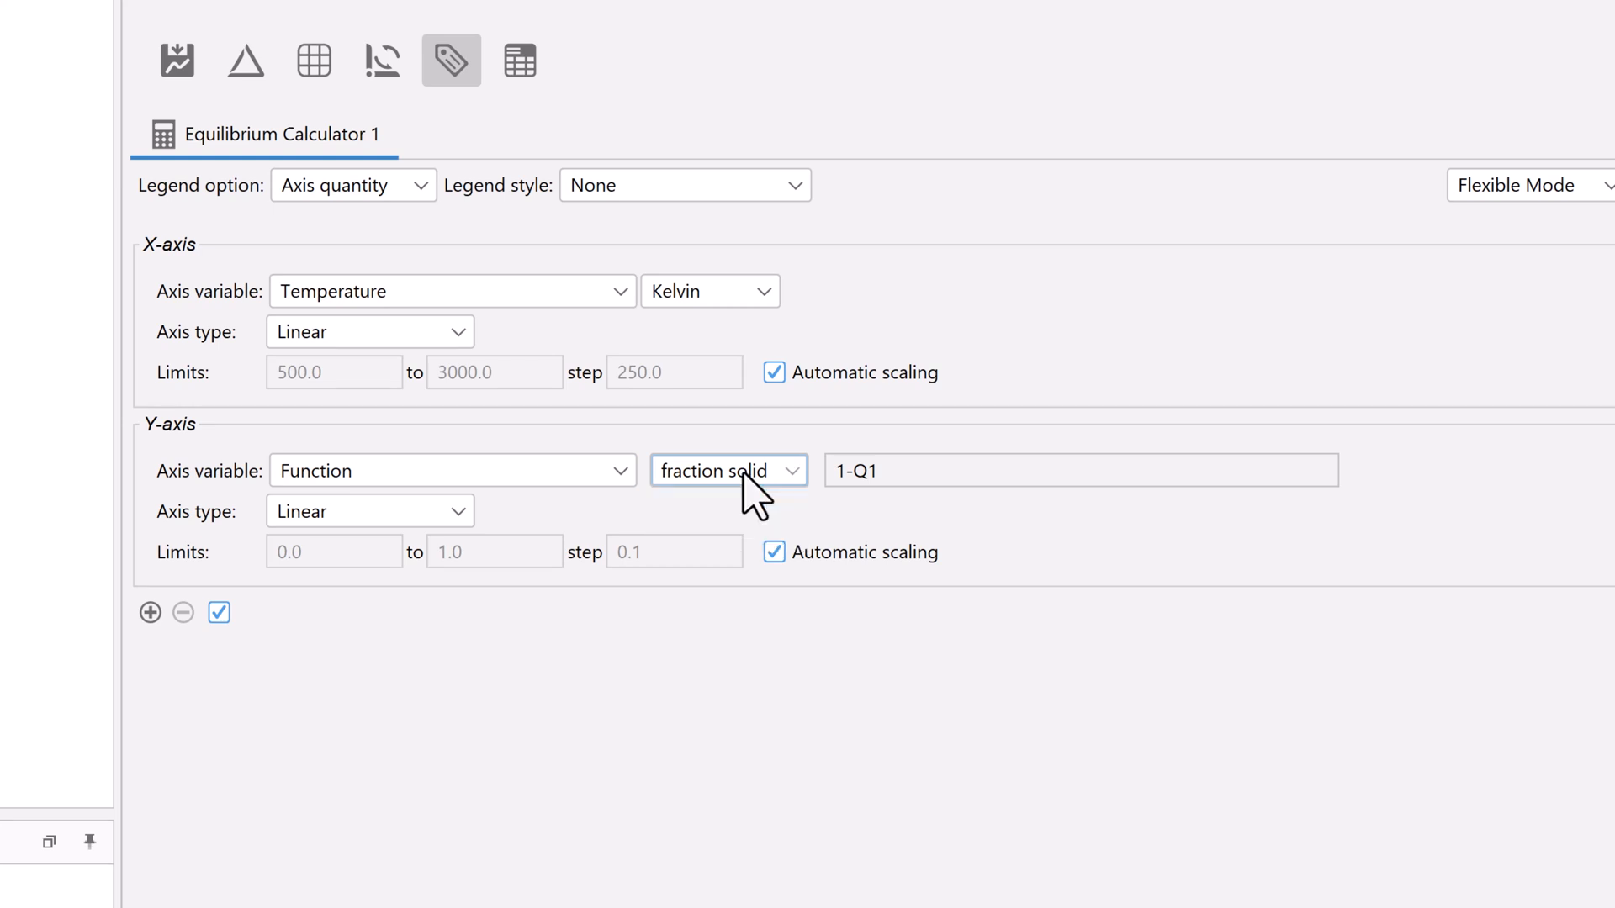
{"action": "mouse_move", "coordinate": [782, 557]}
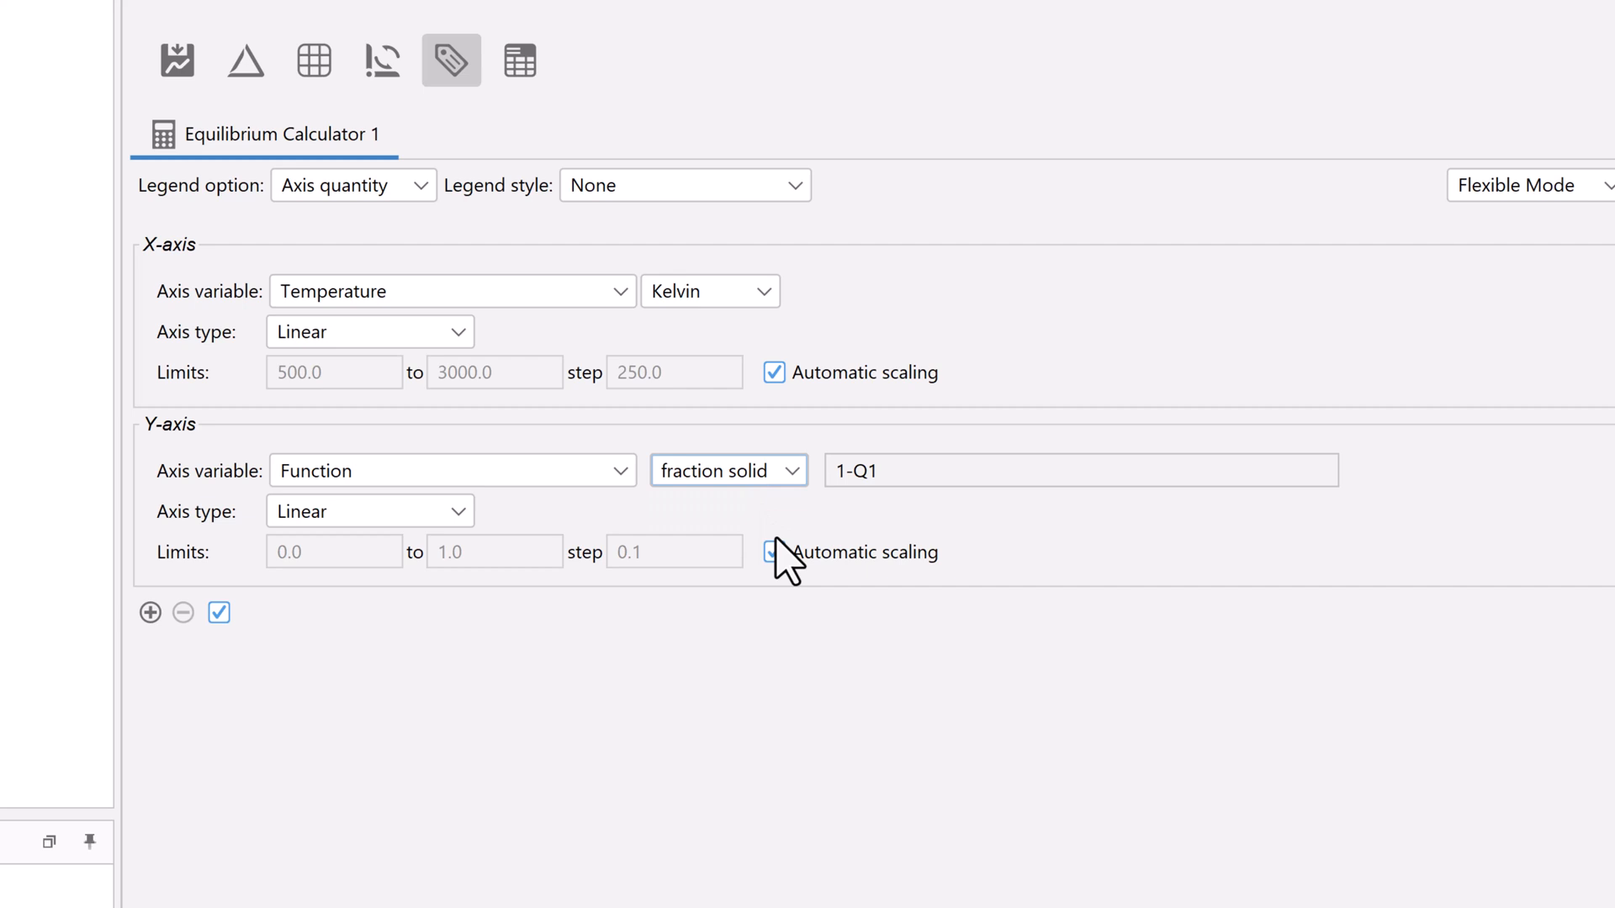
{"action": "left_click", "coordinate": [774, 551]}
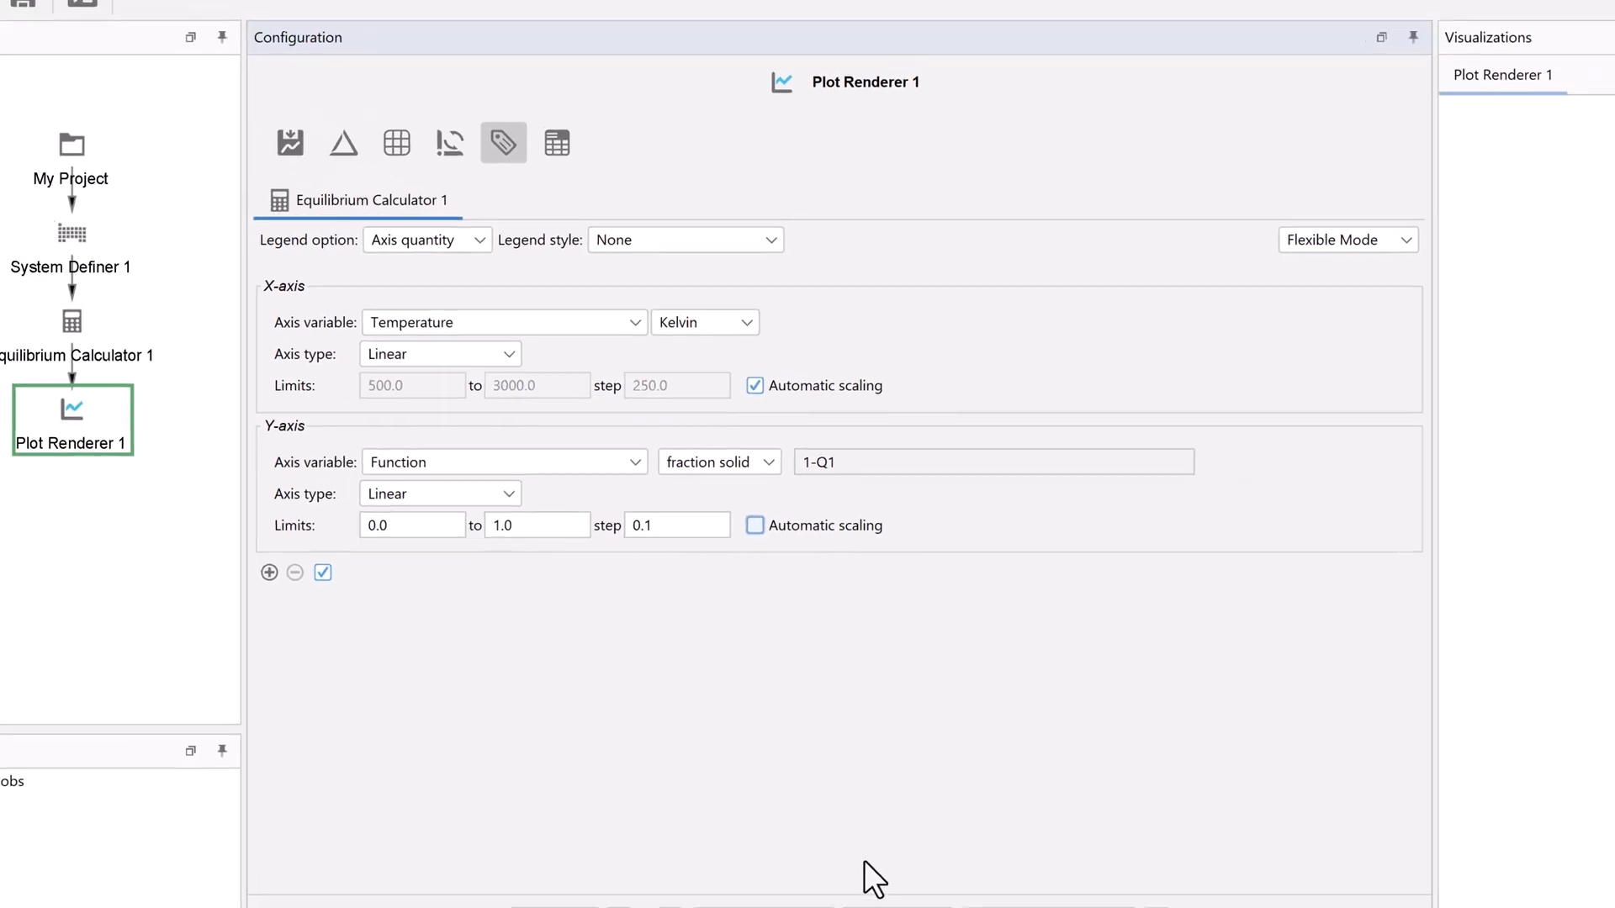
{"action": "left_click", "coordinate": [818, 845]}
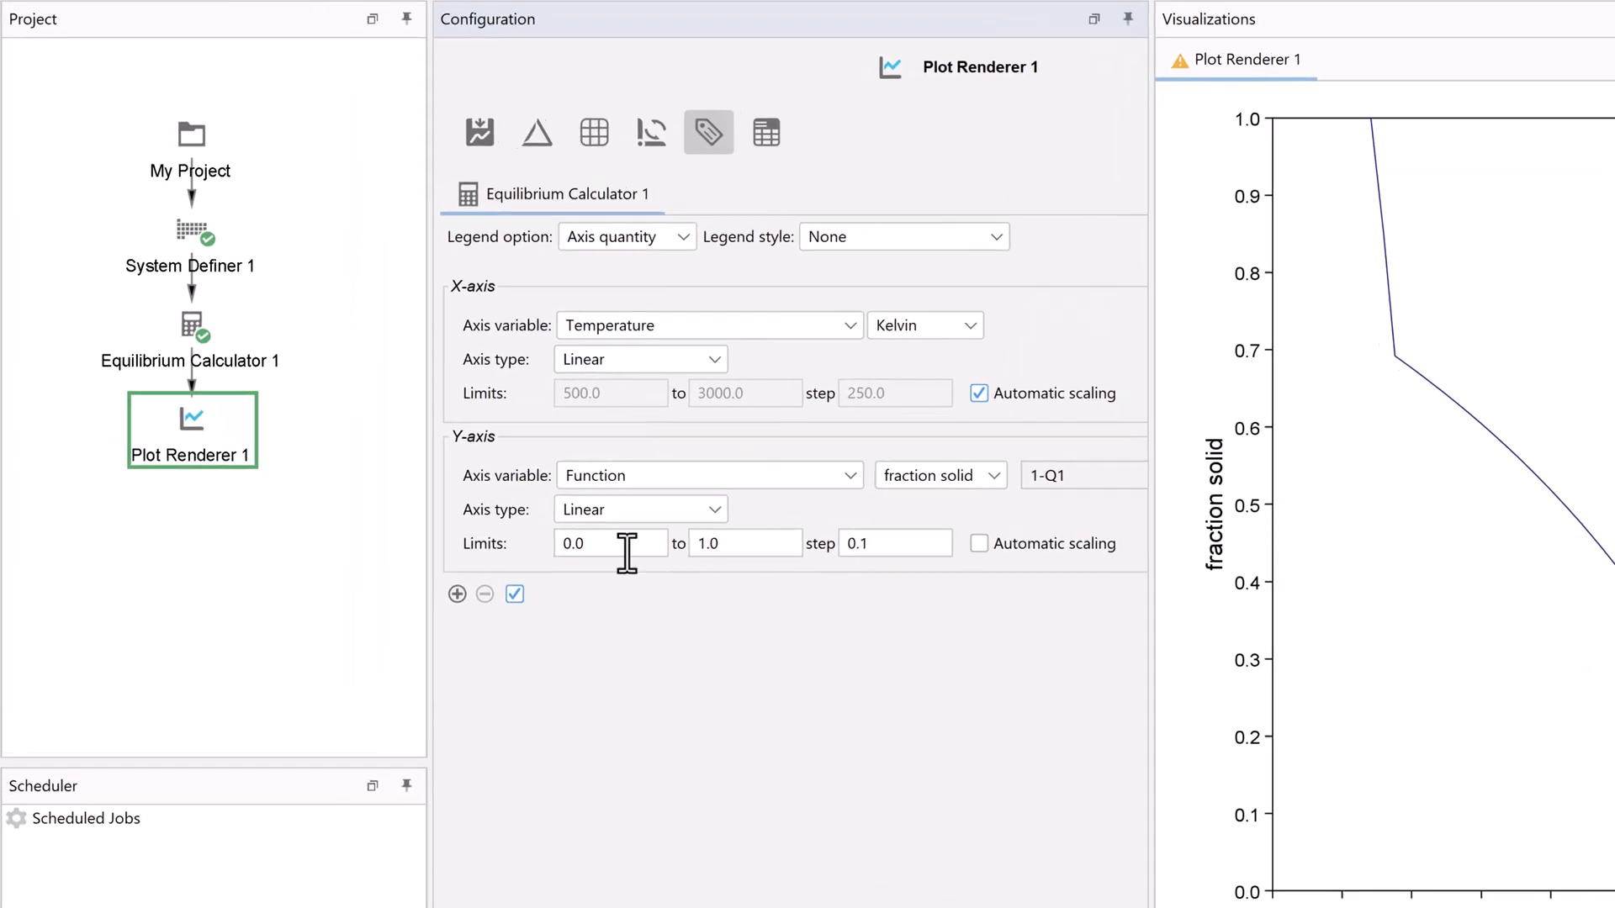
- Create Plot Renderer 2 as a new successor of Equilibrium Calculator 1
{"action": "right_click", "coordinate": [190, 340]}
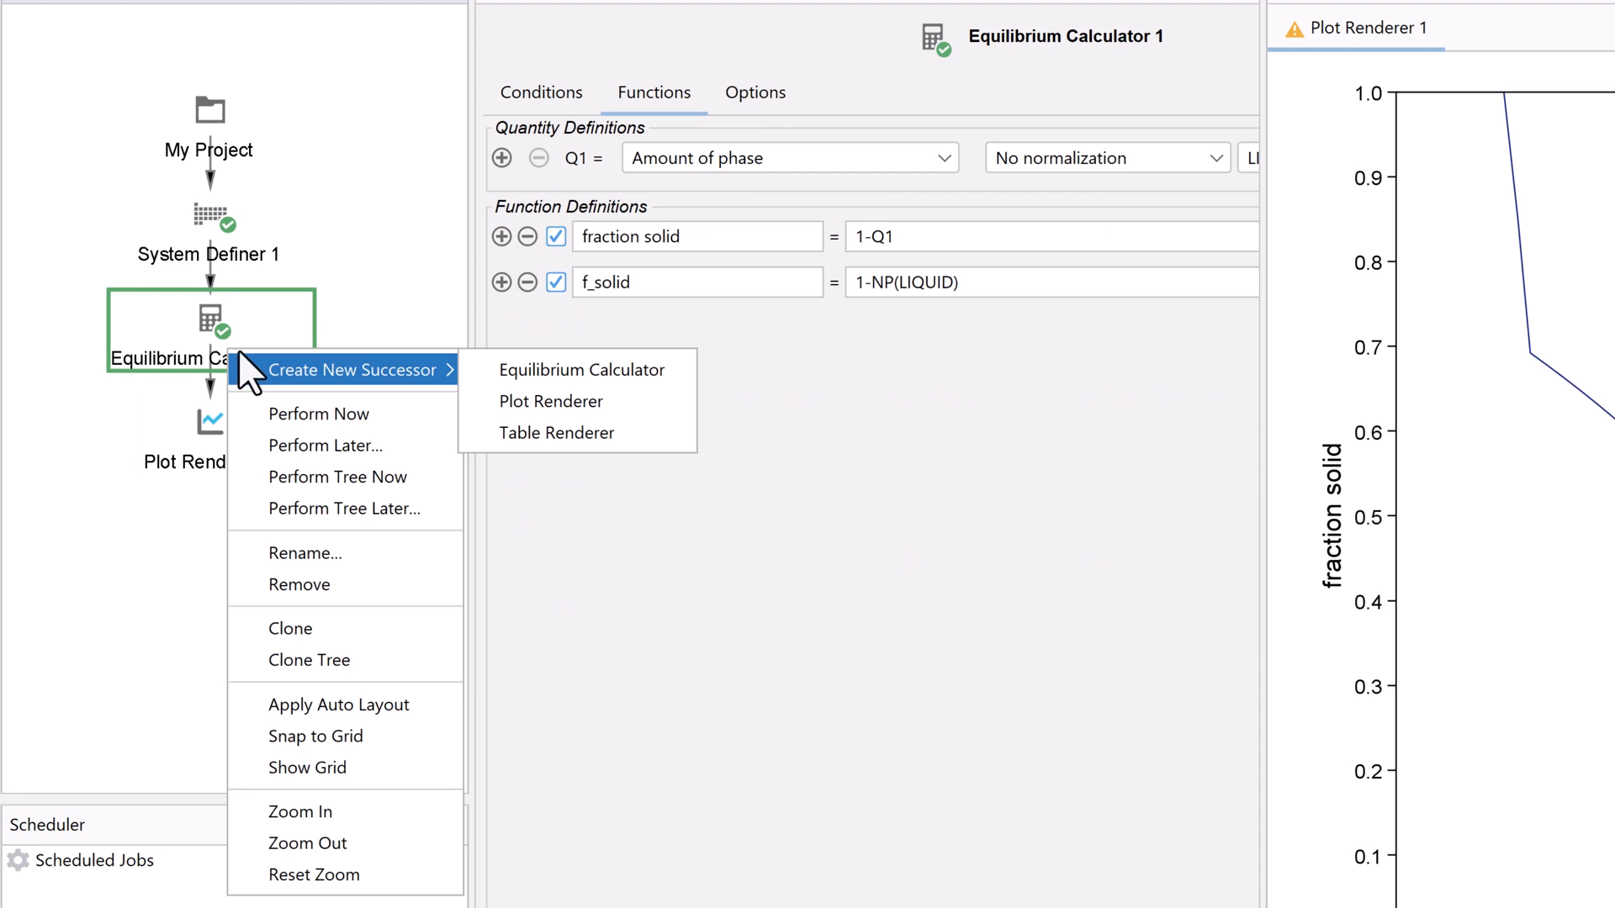
{"action": "mouse_move", "coordinate": [552, 402]}
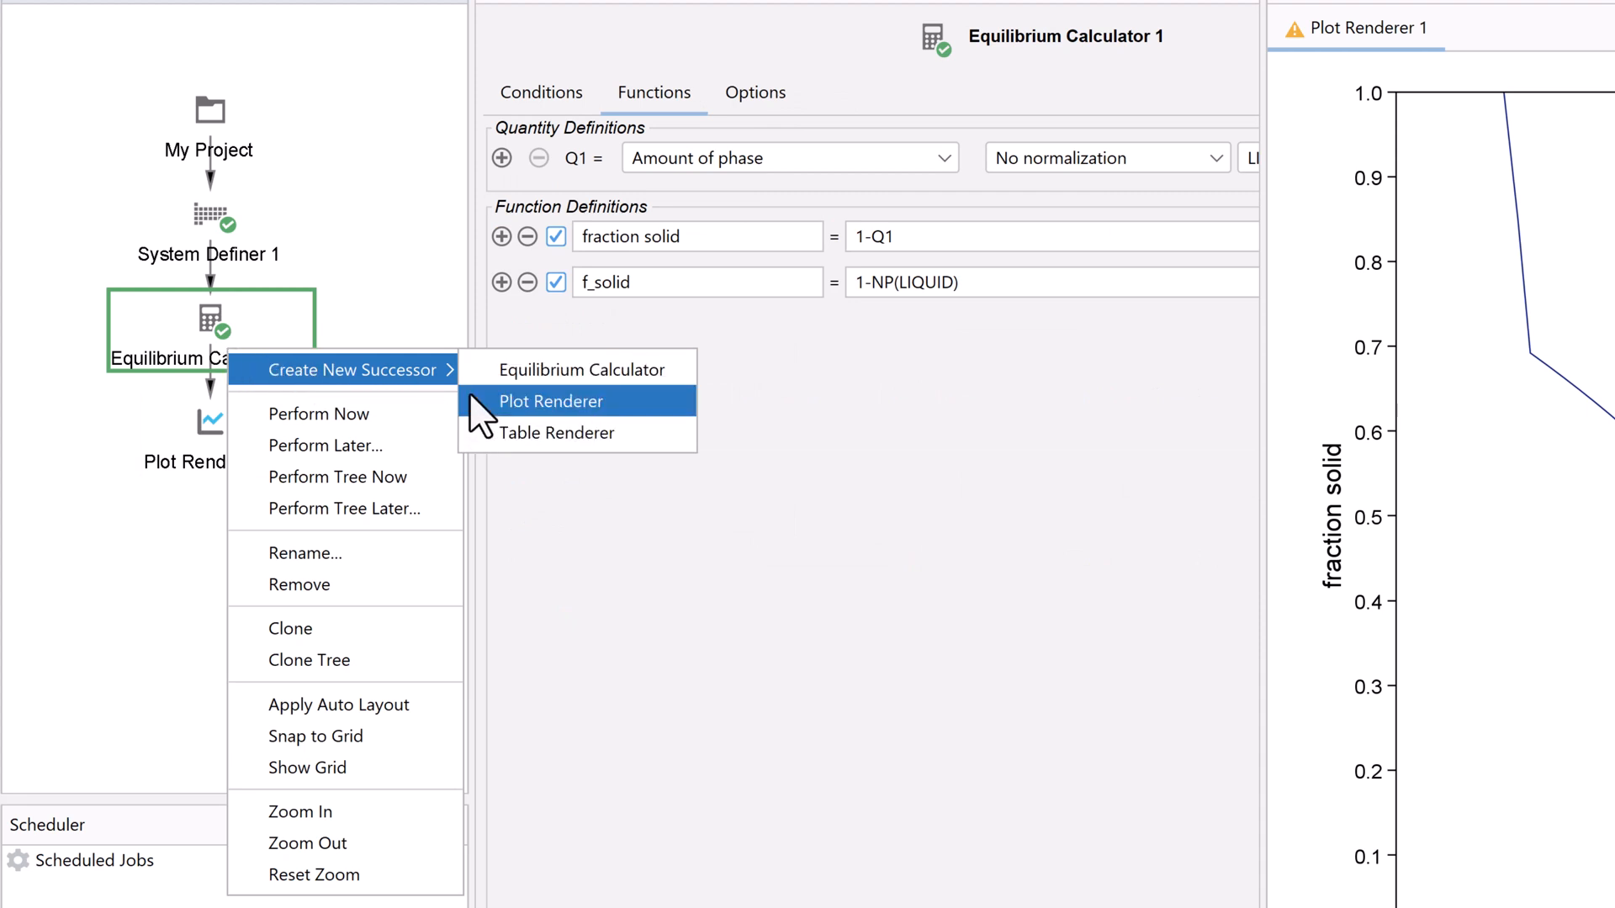
{"action": "left_click", "coordinate": [551, 403]}
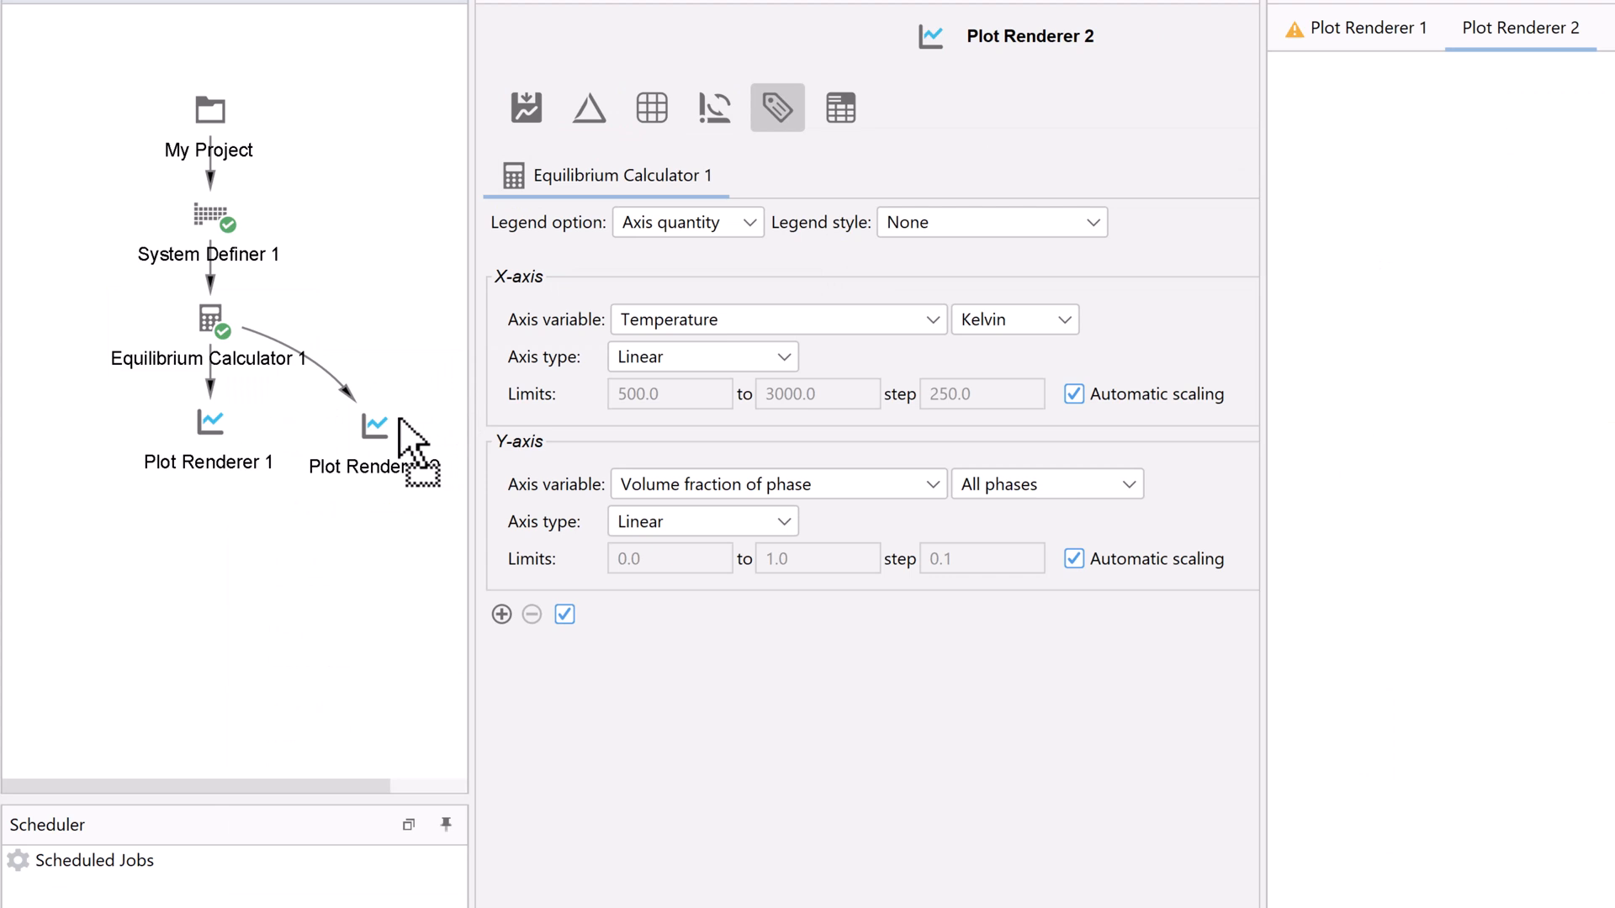
- Plot f_solid on Plot Renderer 2's y-axis with fixed 0–1 limits instead of auto scaling
{"action": "left_click", "coordinate": [777, 485]}
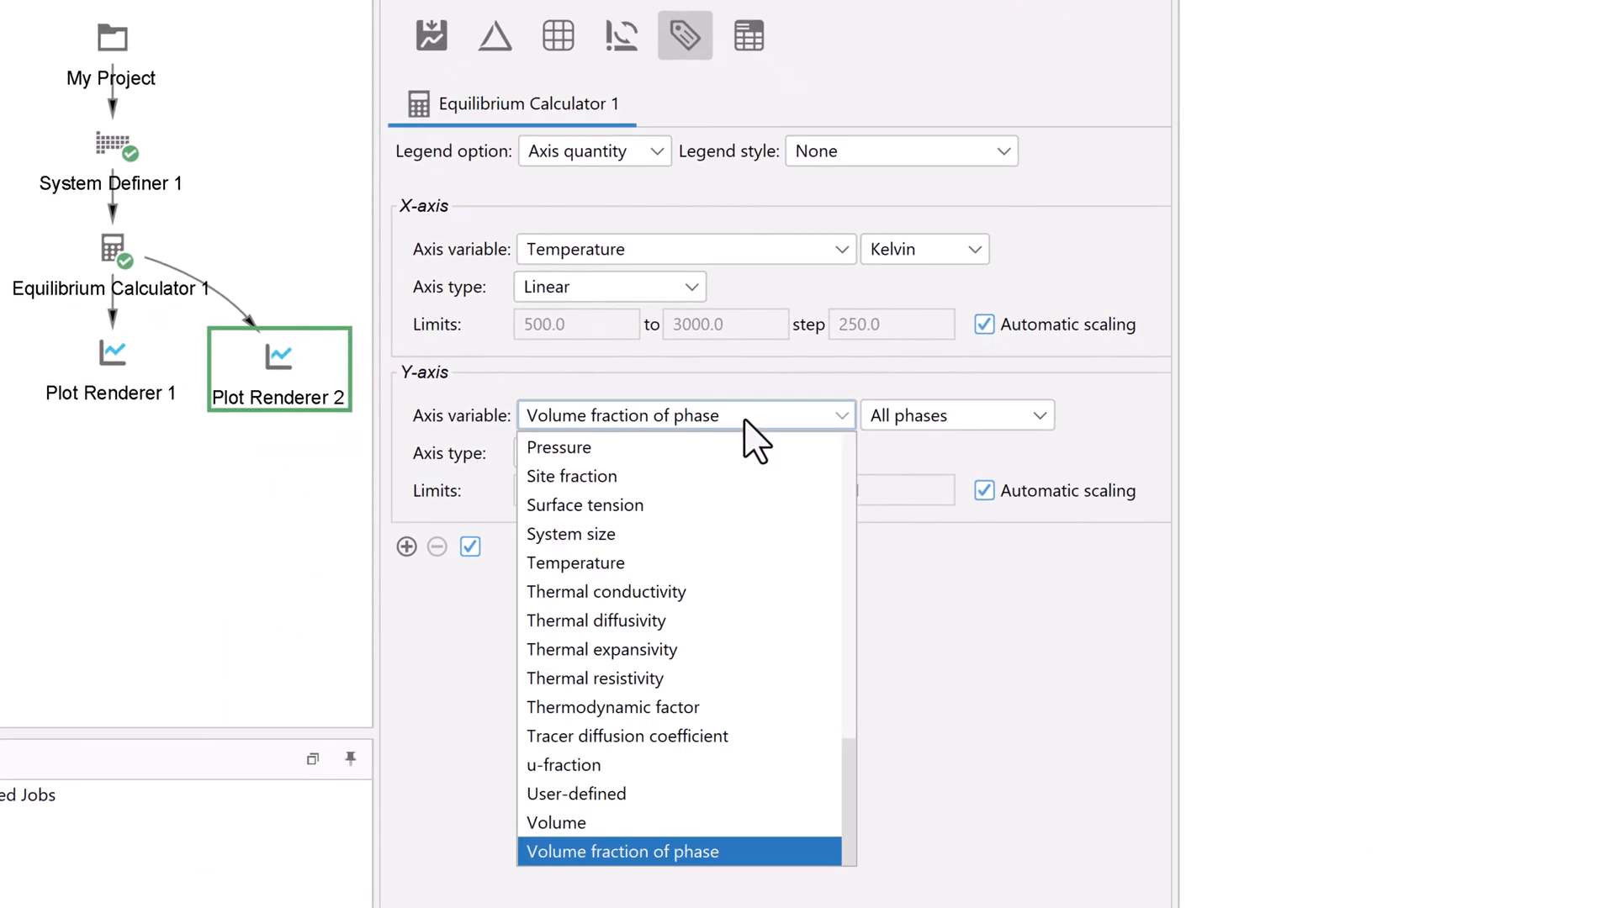
{"action": "scroll", "scroll_direction": "up", "scroll_amount": 3}
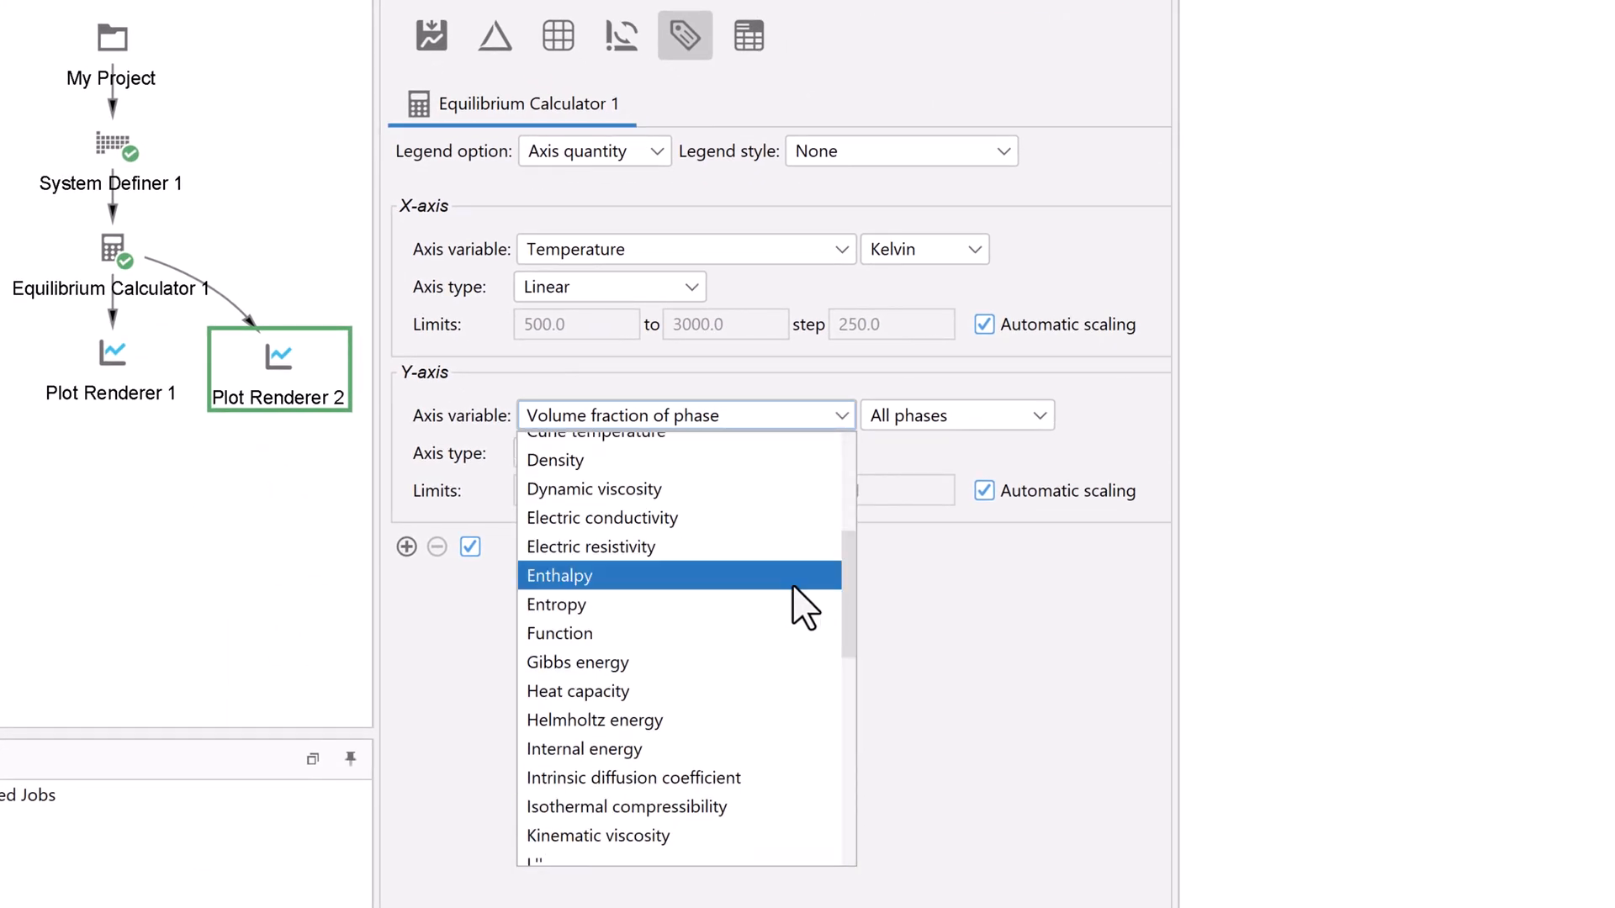
{"action": "left_click", "coordinate": [558, 633]}
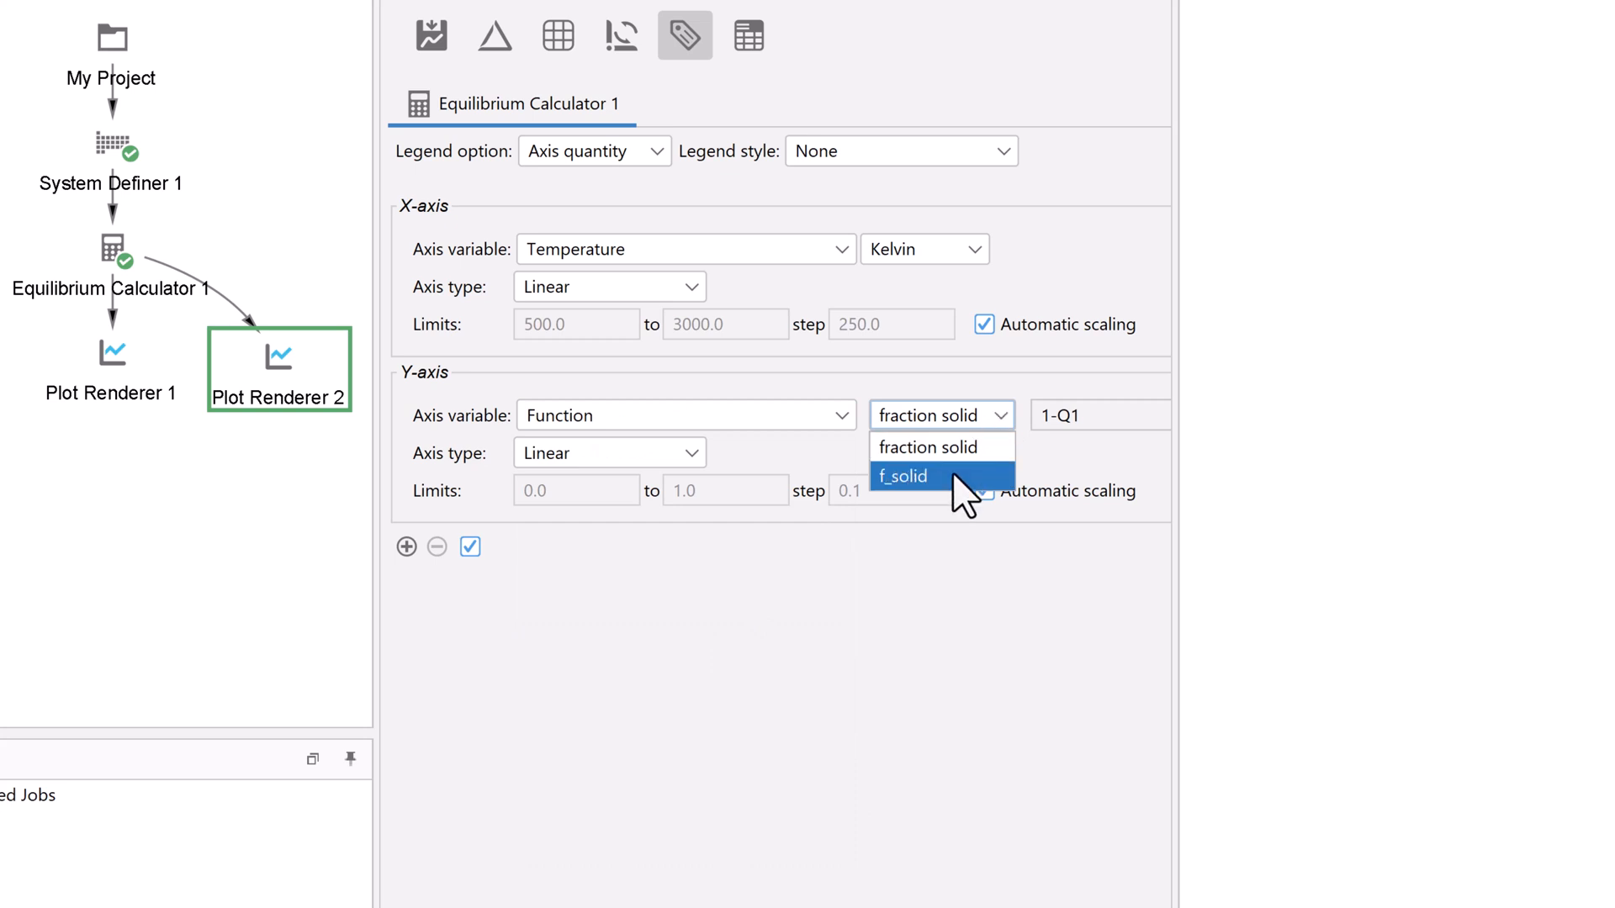
{"action": "left_click", "coordinate": [902, 475]}
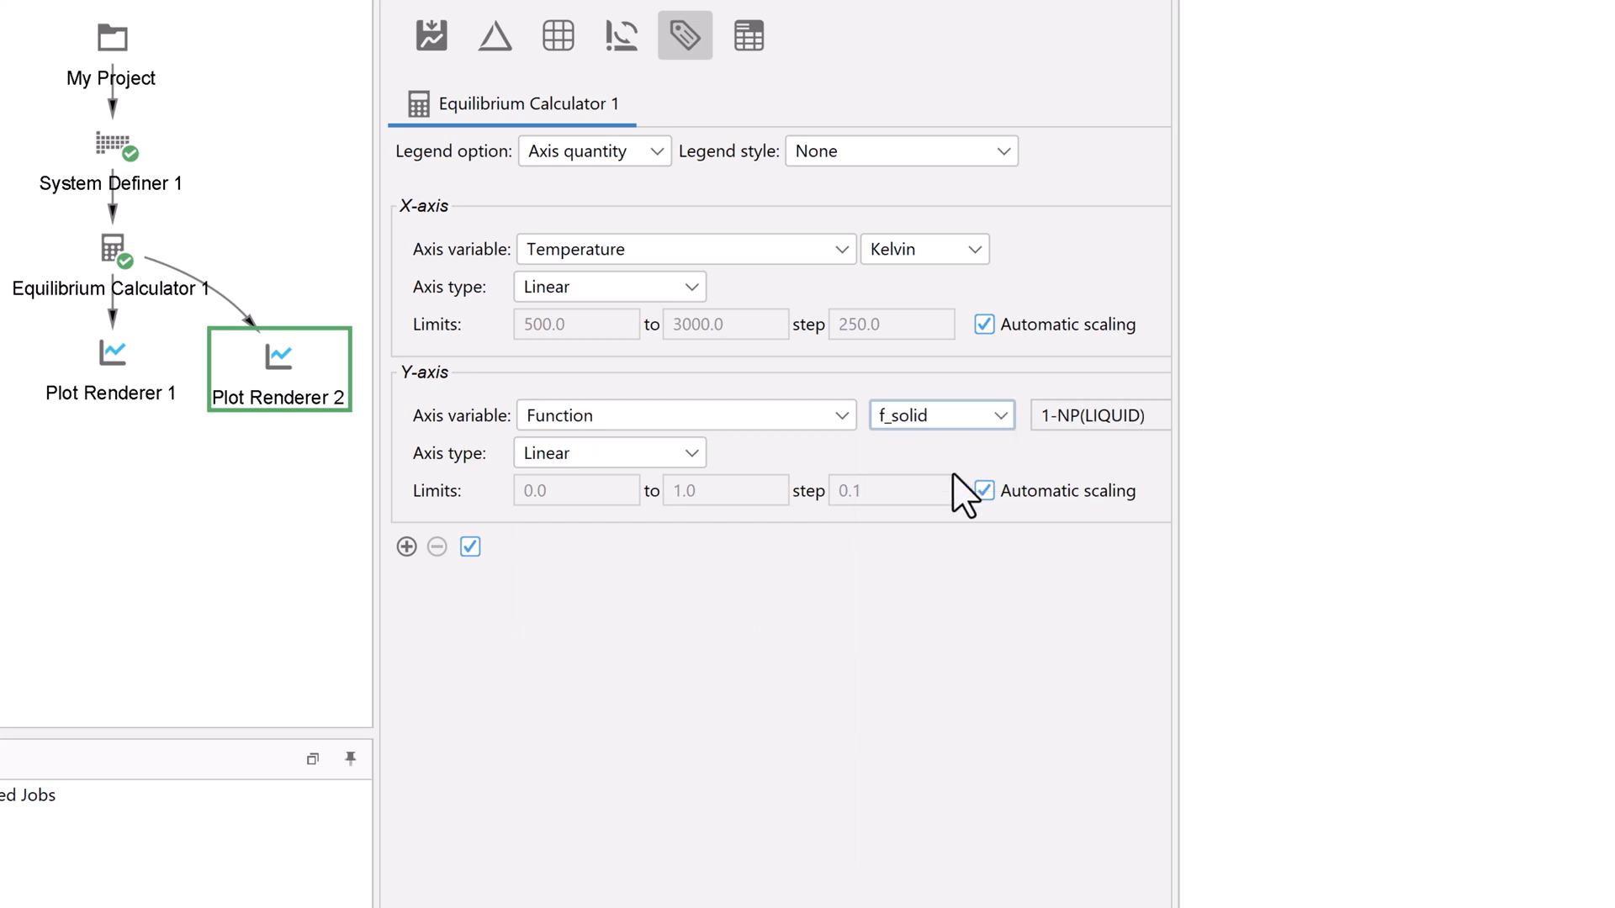
{"action": "mouse_move", "coordinate": [1004, 512]}
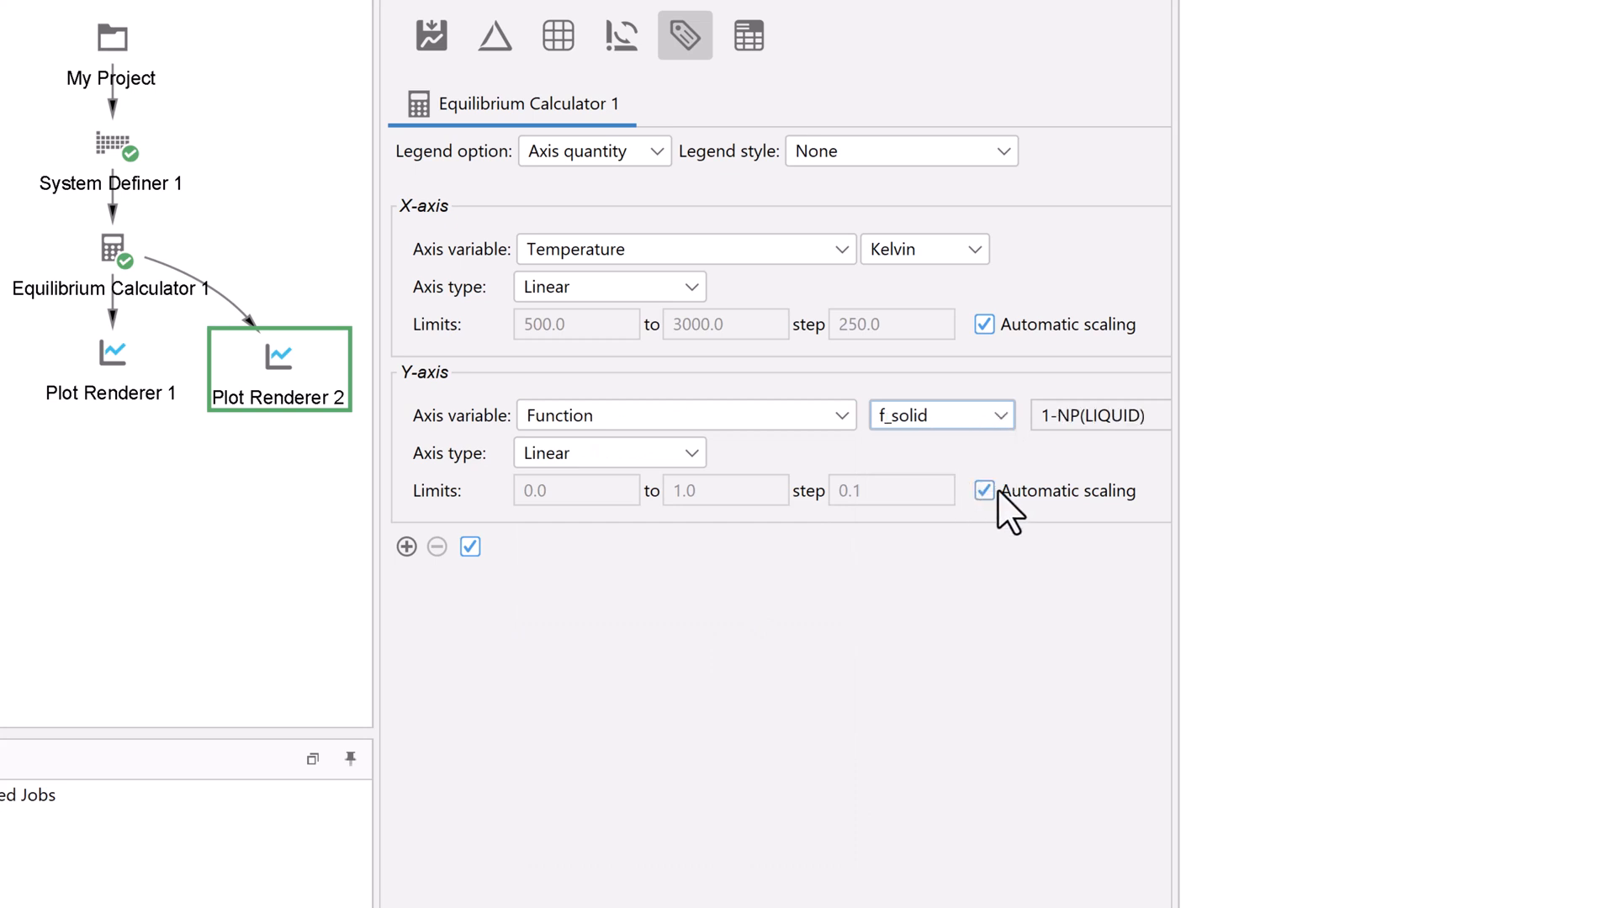
{"action": "left_click", "coordinate": [984, 490]}
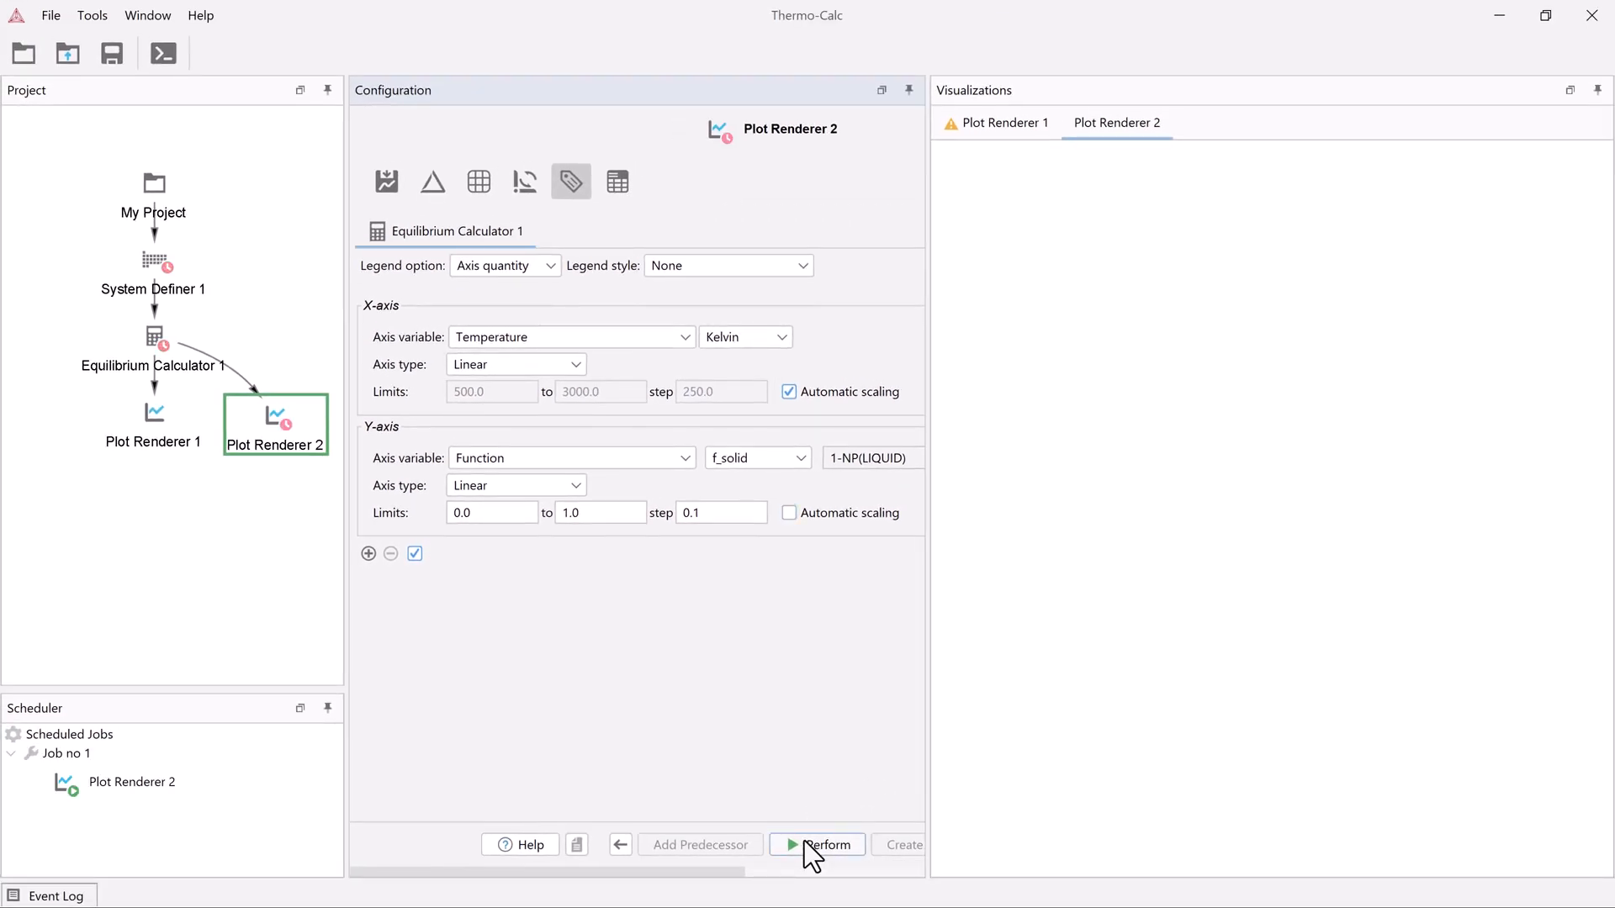
- Perform Plot Renderer 2's f_solid curve and flip to Plot Renderer 1's fraction solid plot to compare
{"action": "left_click", "coordinate": [818, 845]}
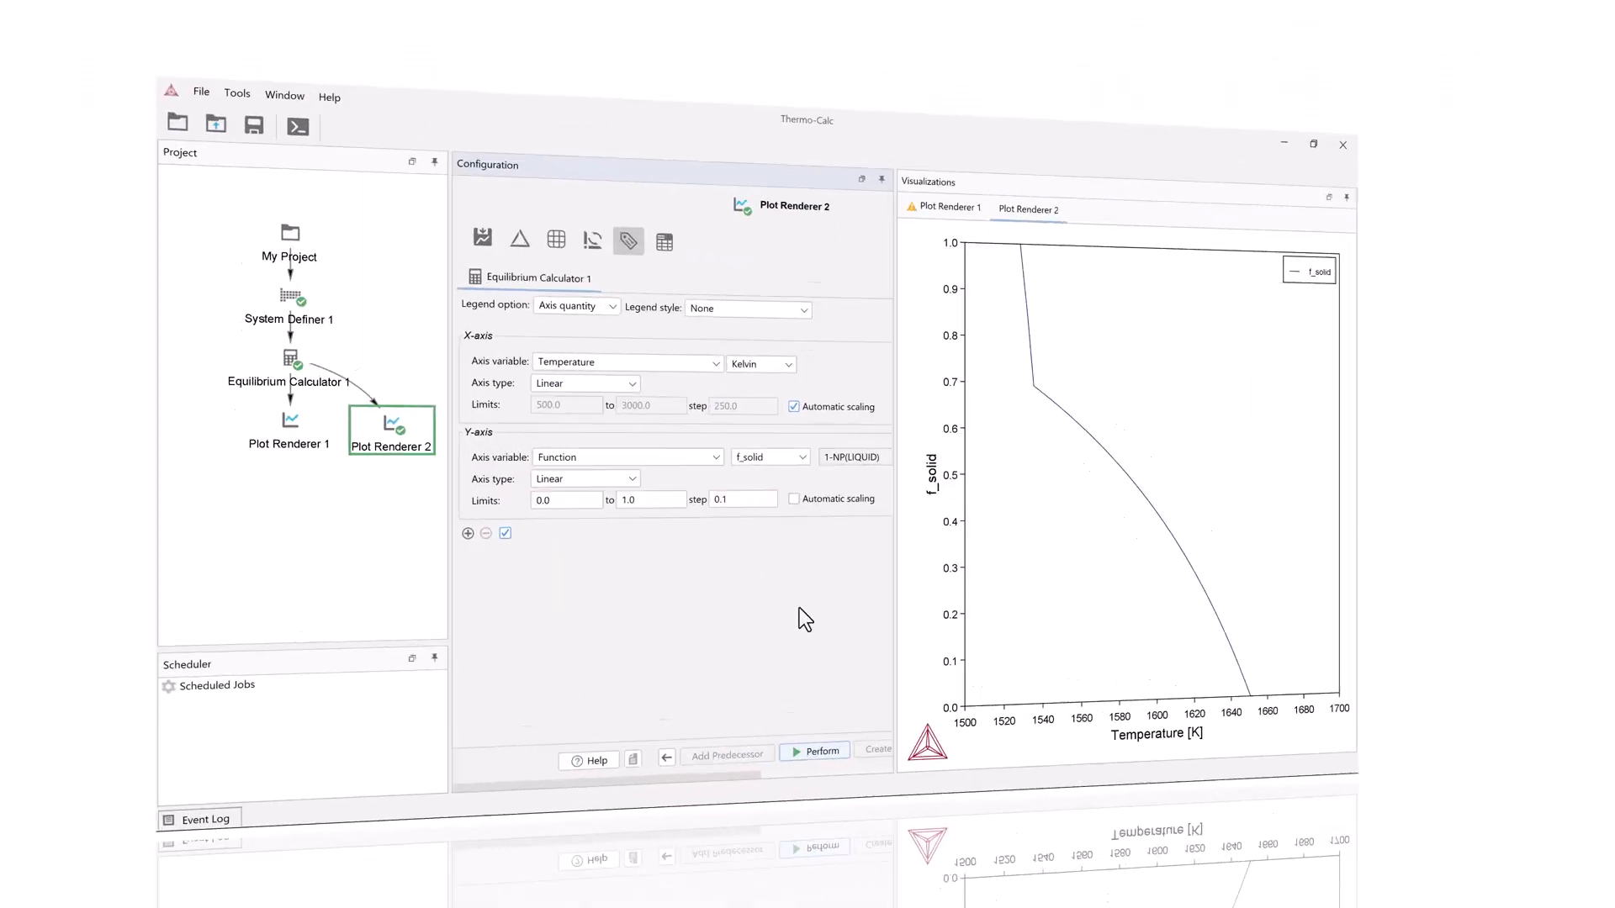
{"action": "left_click", "coordinate": [1312, 143]}
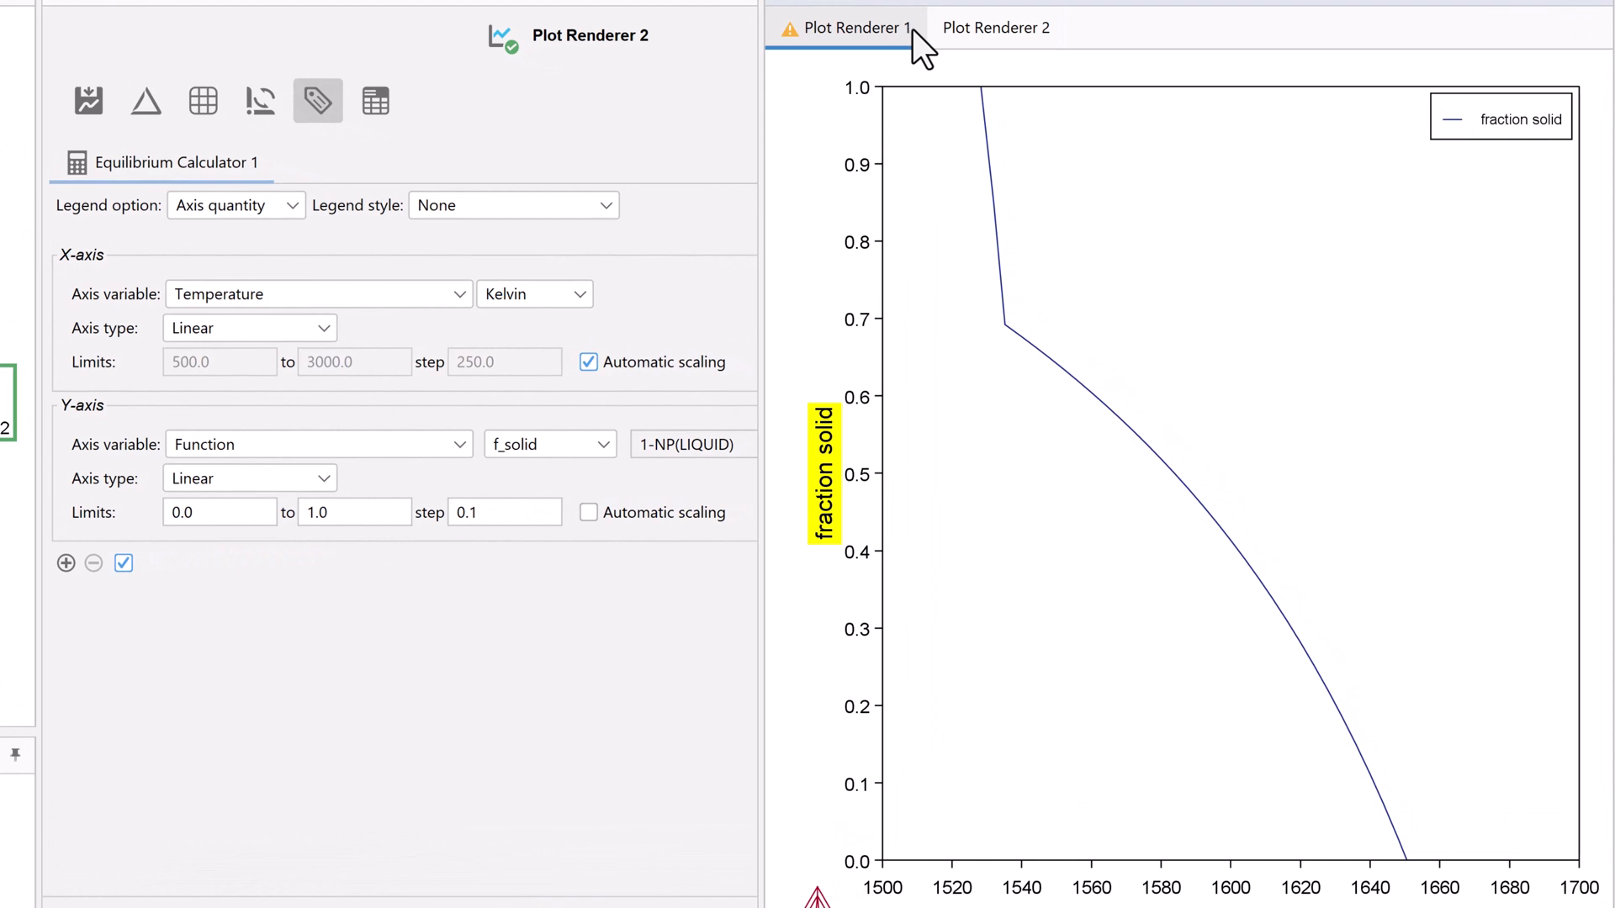
{"action": "left_click", "coordinate": [994, 29]}
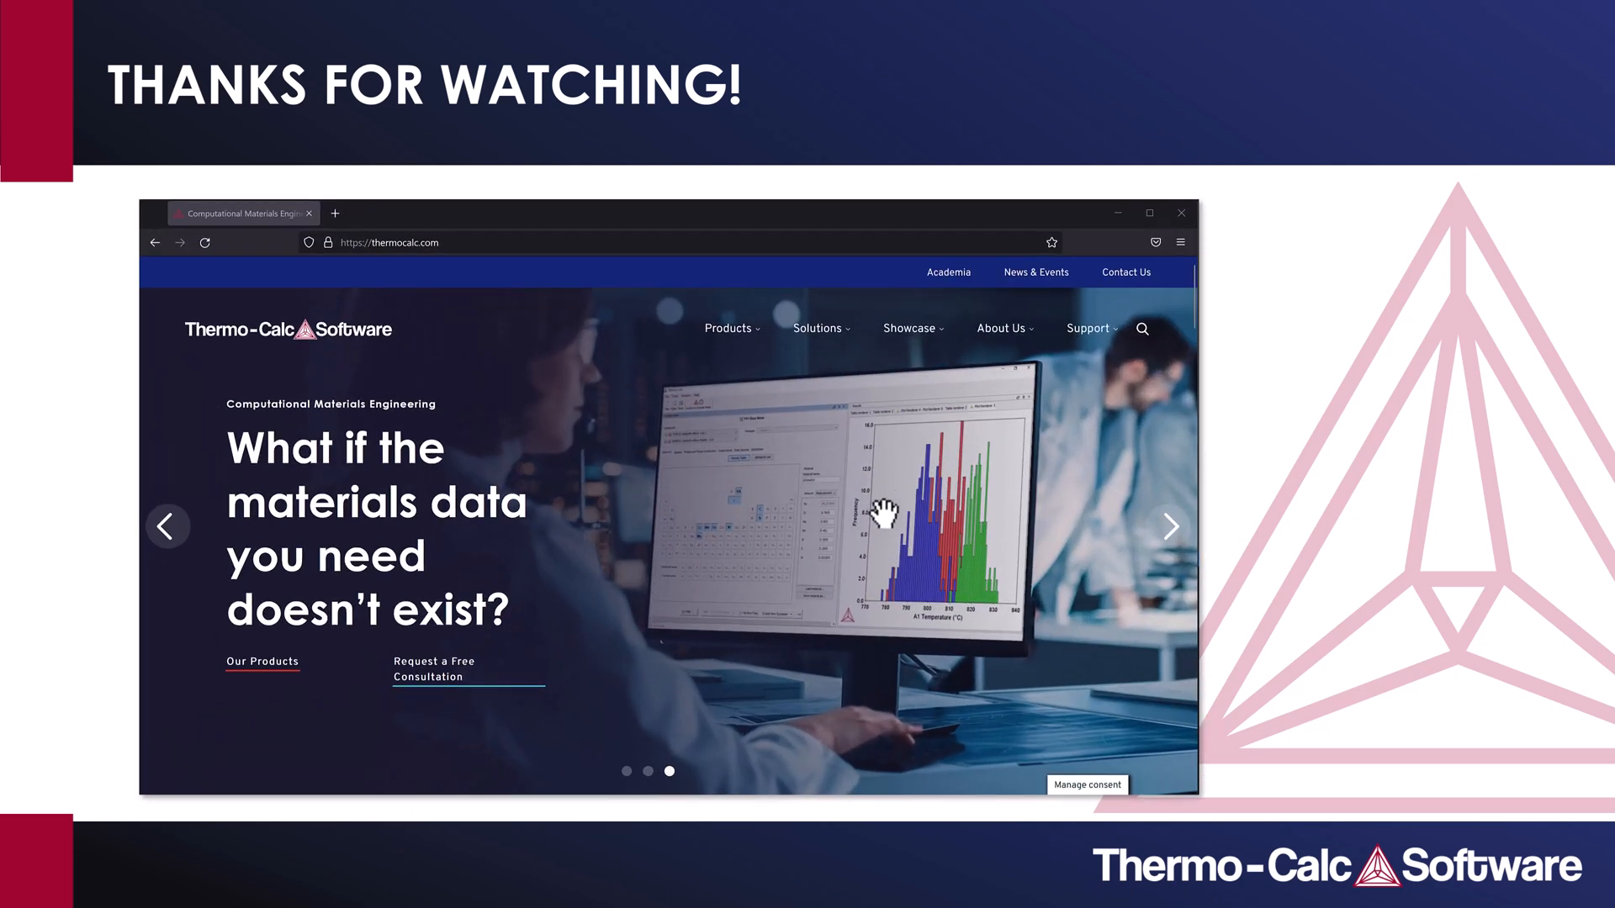
- Go to Support > Video Tutorials on thermocalc.com
{"action": "left_click", "coordinate": [1085, 328]}
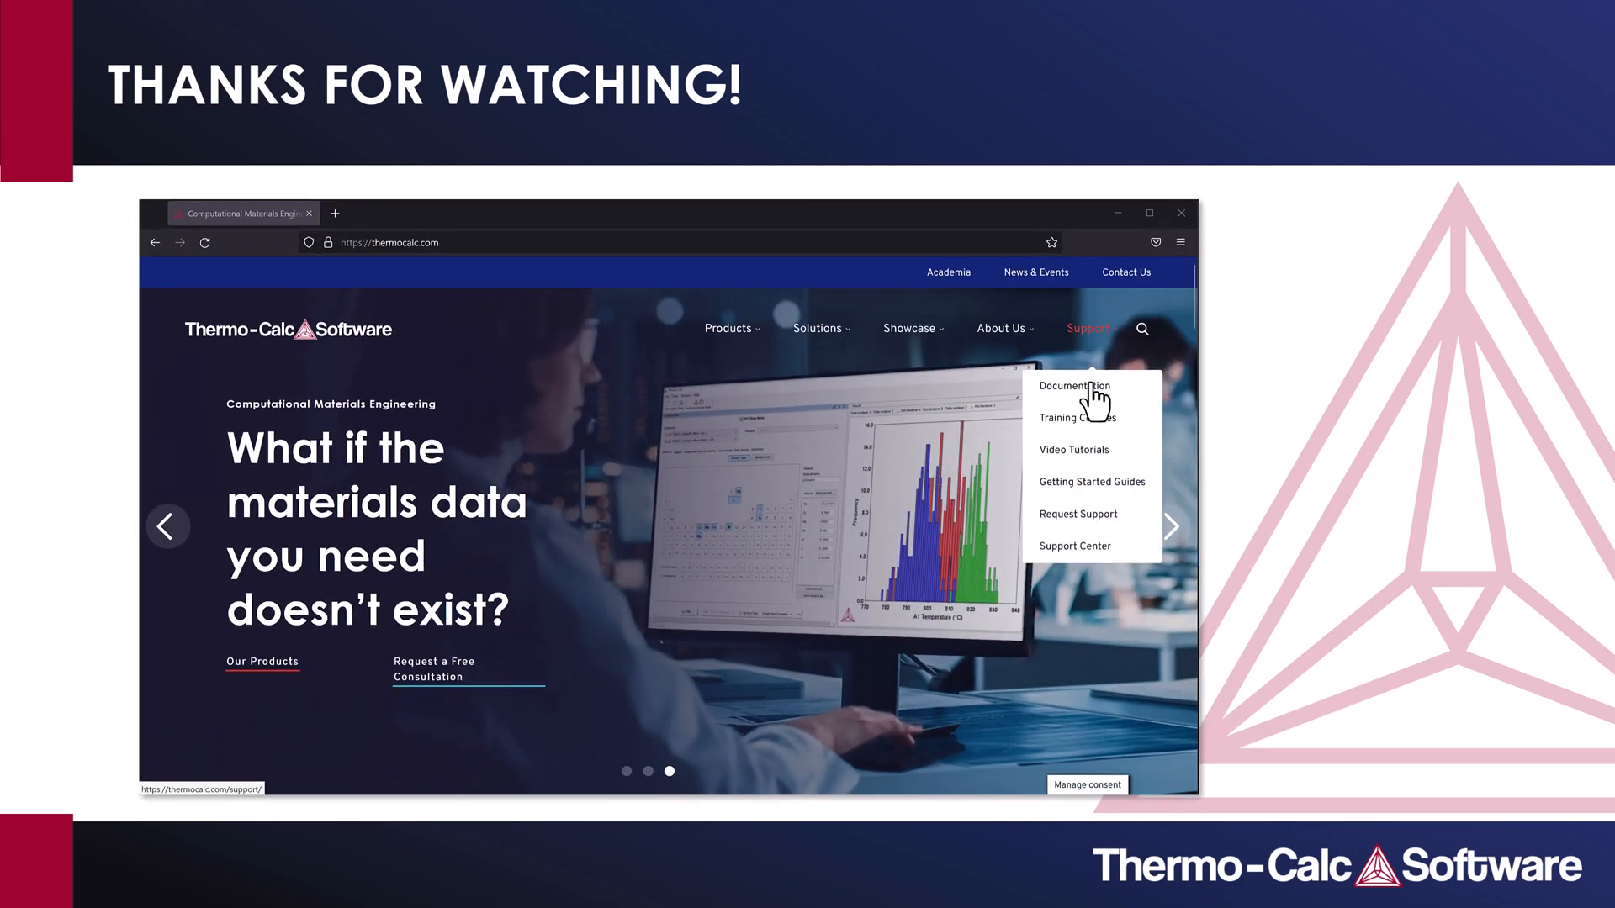
{"action": "left_click", "coordinate": [1073, 449]}
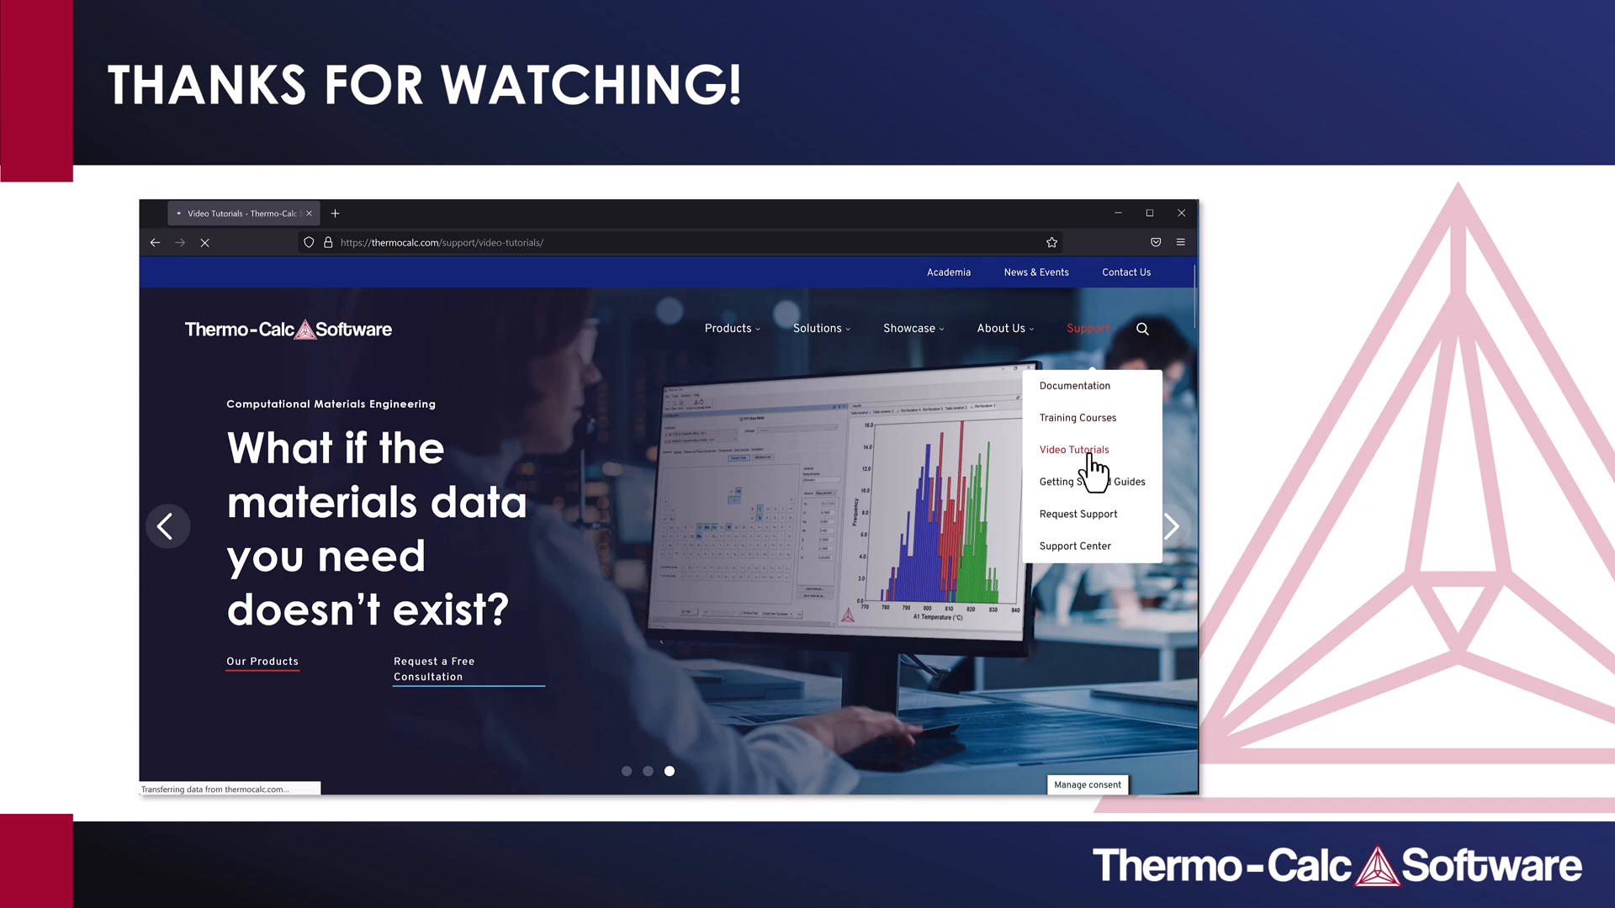